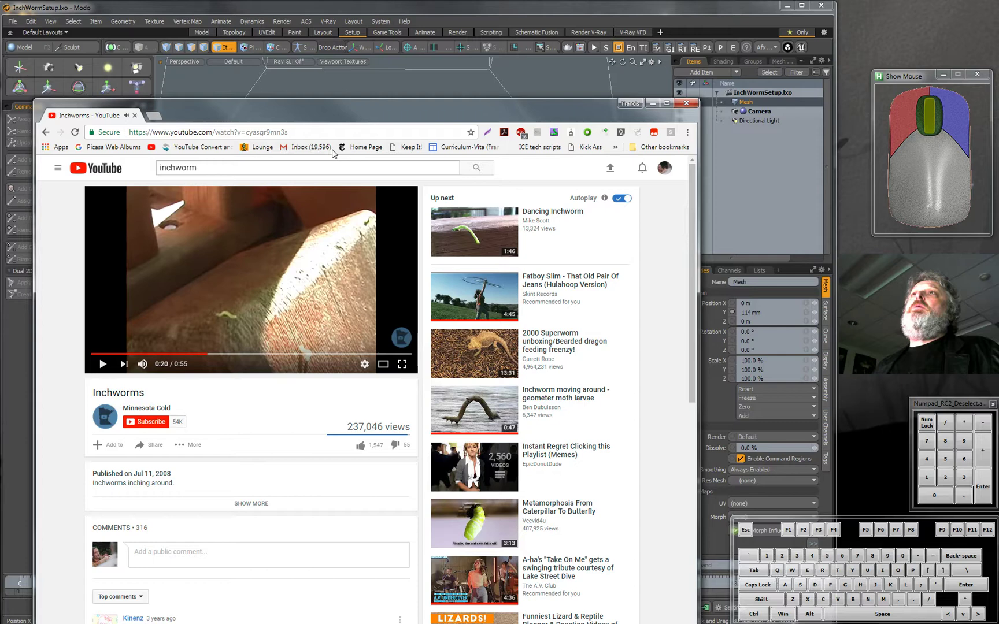
Step: Close the reference video, activate the Tube primitive tool, and switch to the Setup layout
left_click(686, 103)
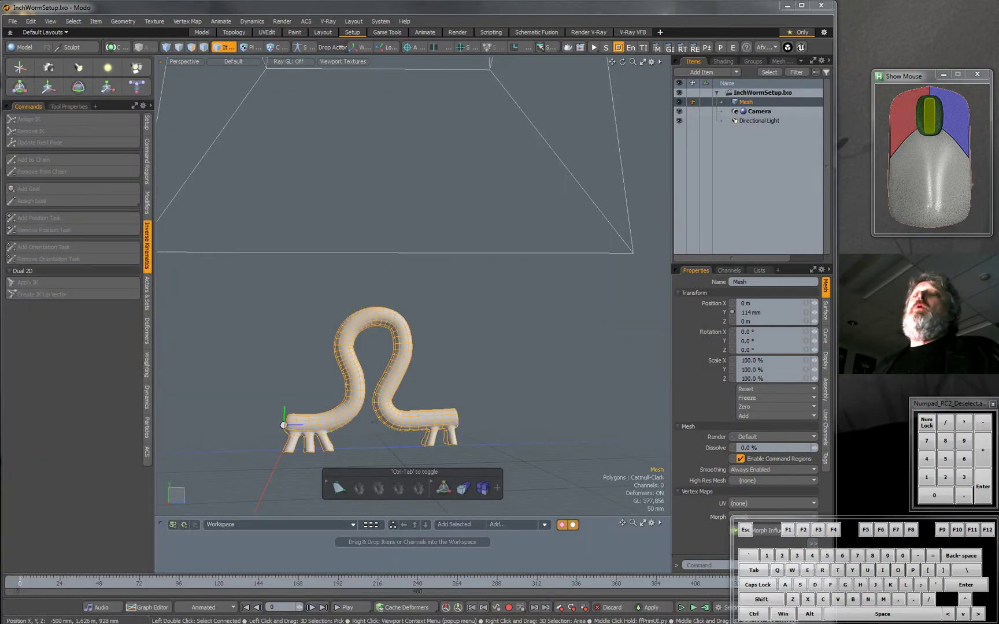
mouse_move(478, 448)
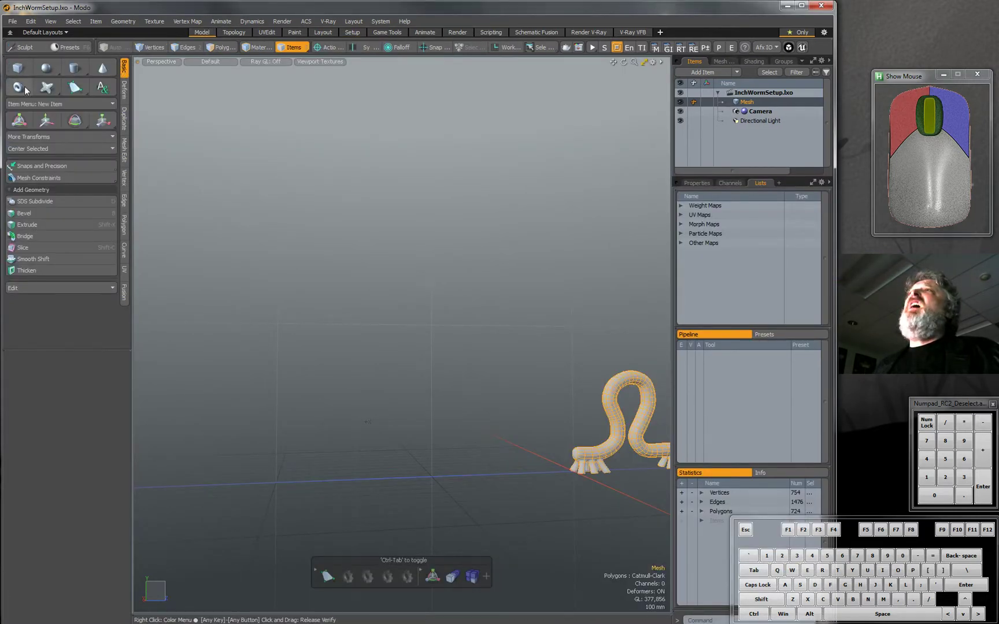
left_click(18, 67)
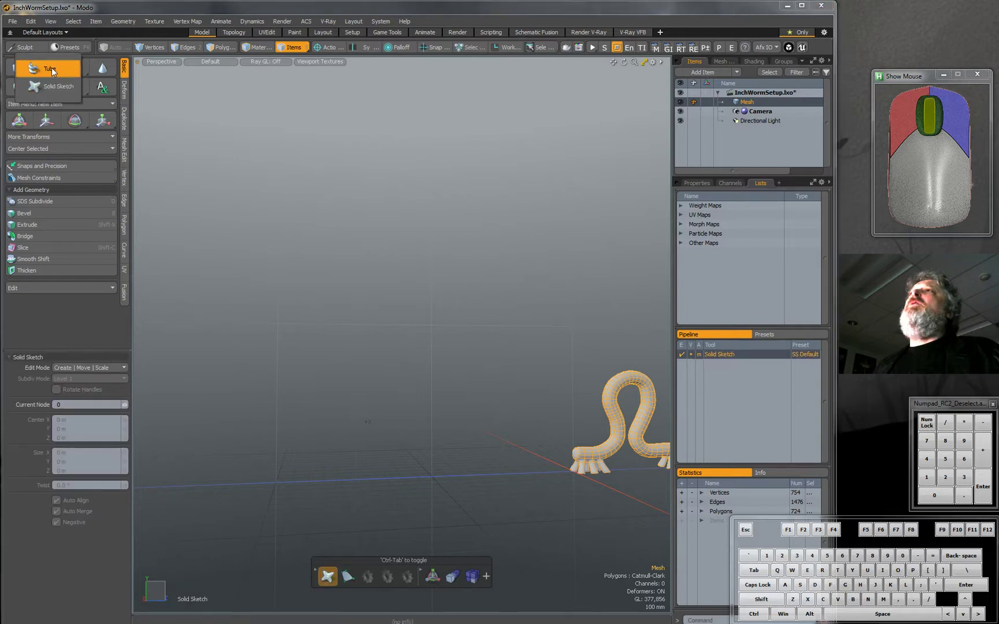
left_click(50, 68)
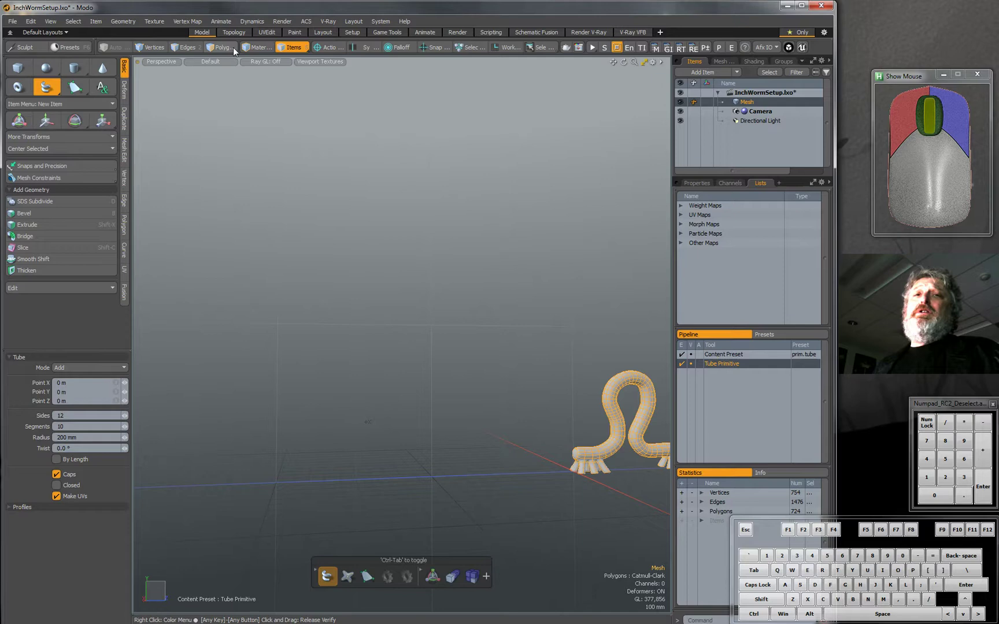
left_click(351, 32)
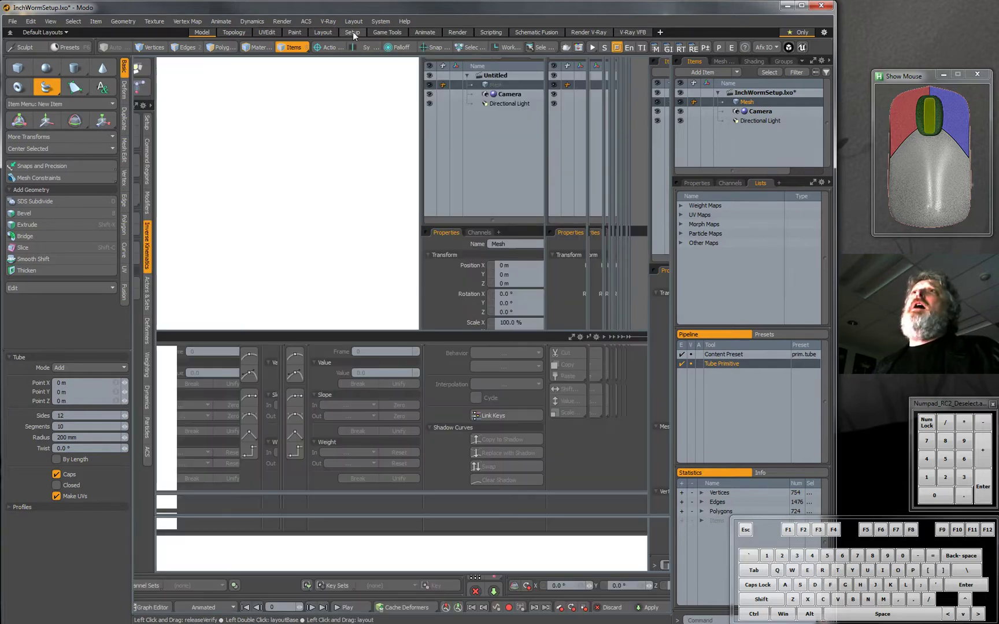
Step: Activate the Skeleton drawing tool and show its Tool Properties
left_click(351, 31)
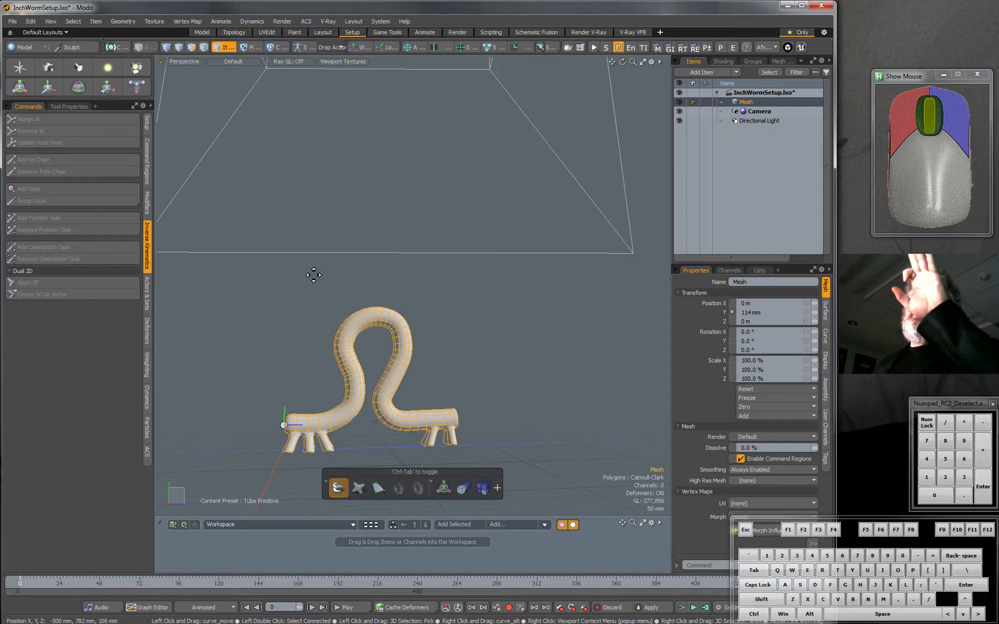
mouse_move(237, 241)
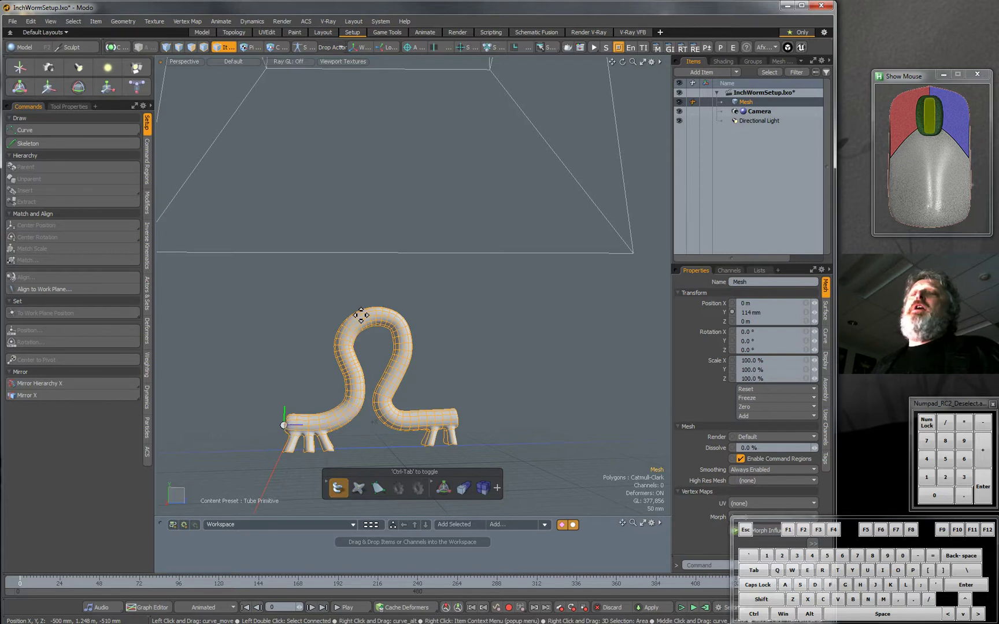
mouse_move(465, 430)
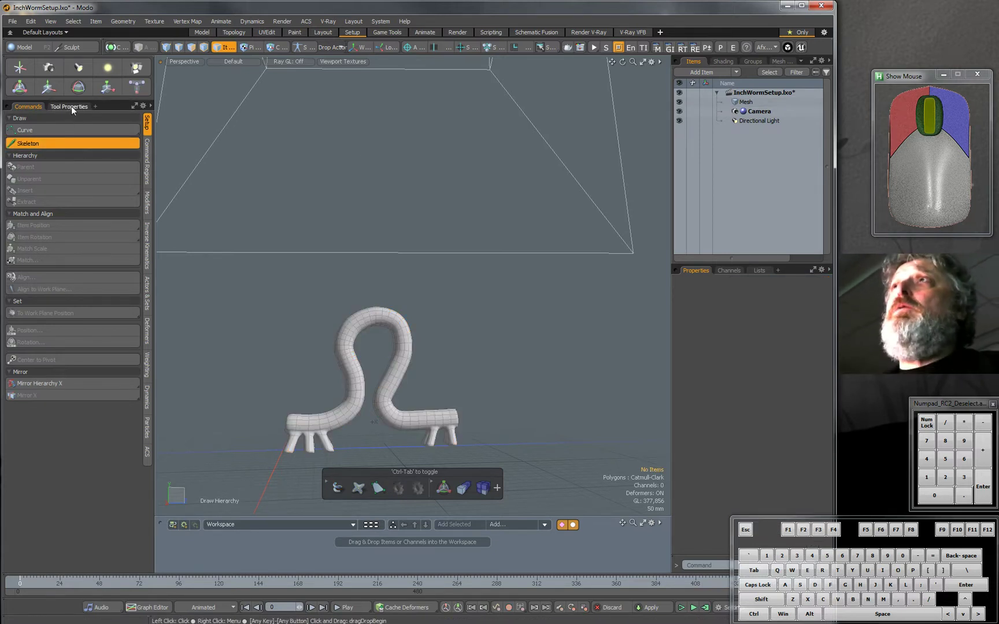
left_click(69, 106)
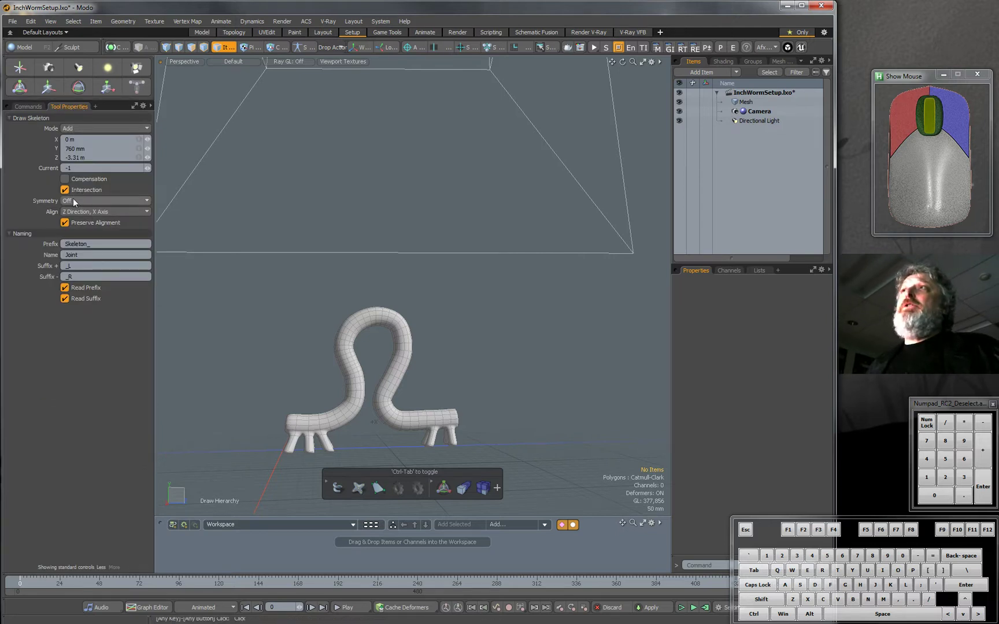
mouse_move(287, 433)
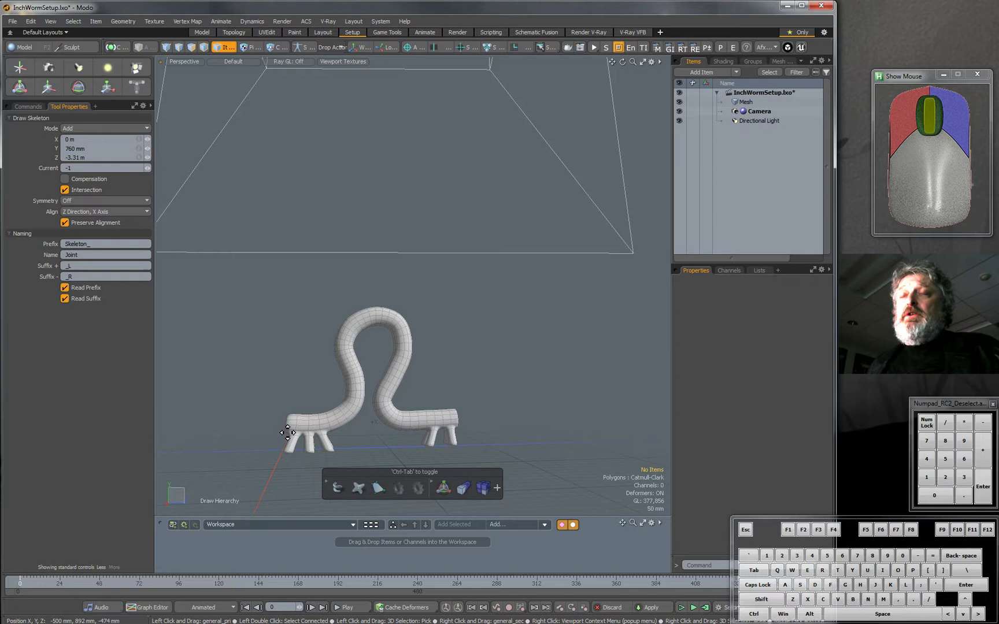
mouse_move(422, 425)
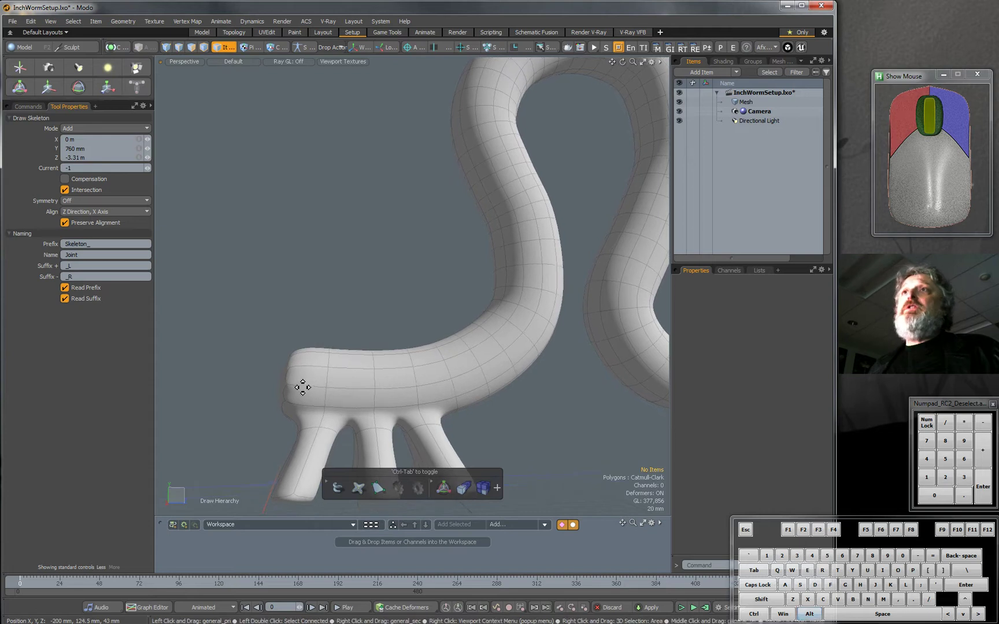
mouse_move(292, 386)
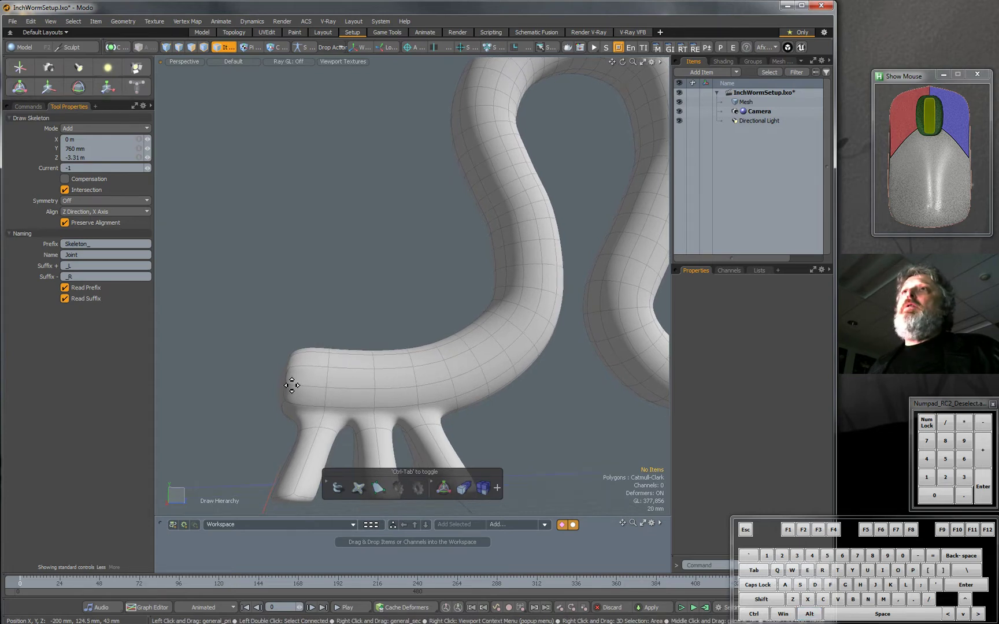
Step: Place eleven skeleton joints from the worm's left end, over the arch, to the right end
left_click(293, 387)
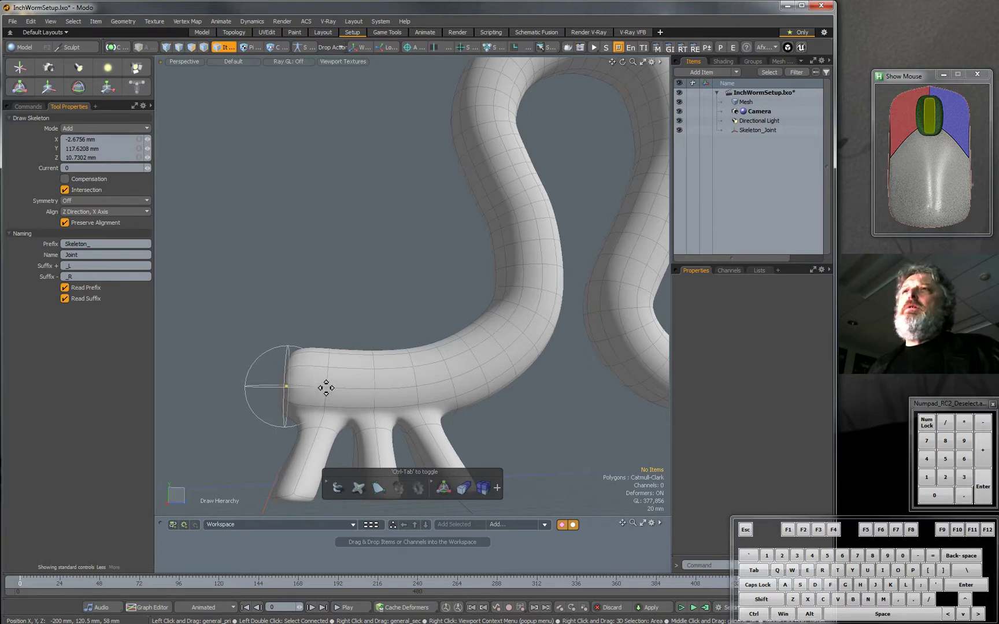
left_click(397, 385)
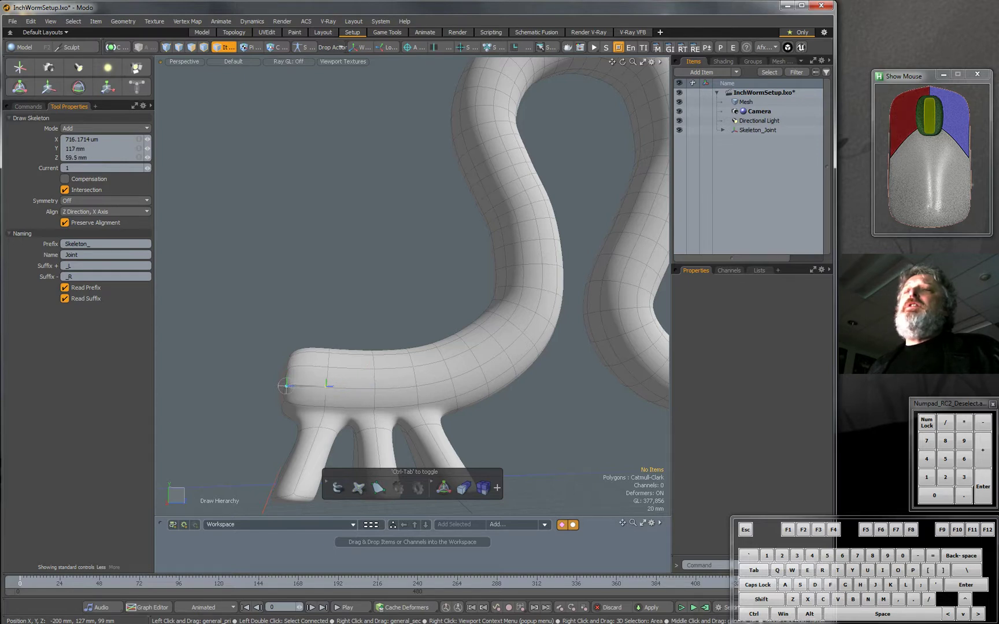
left_click(372, 387)
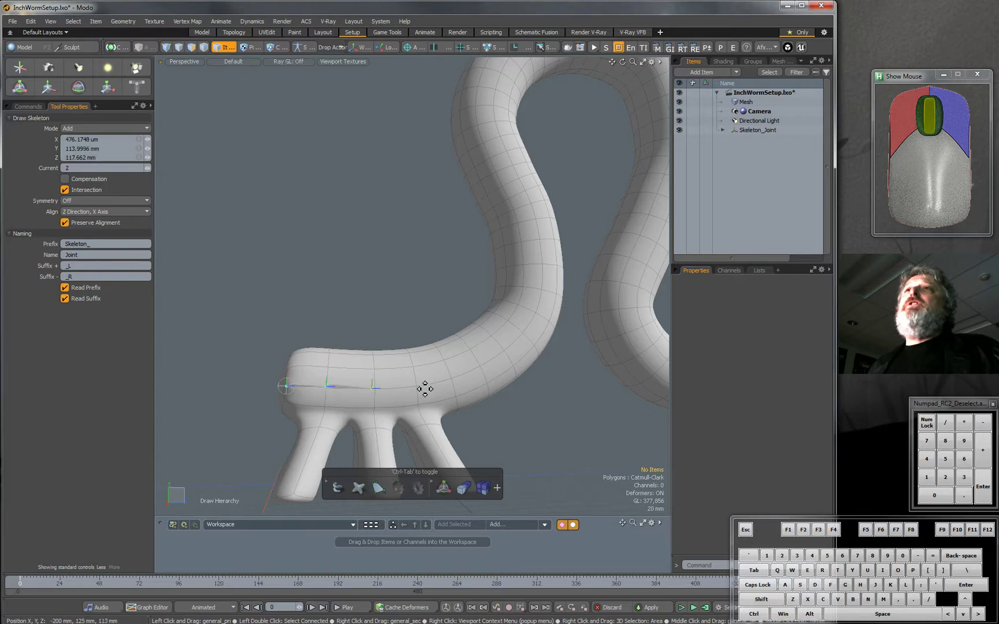
left_click(424, 389)
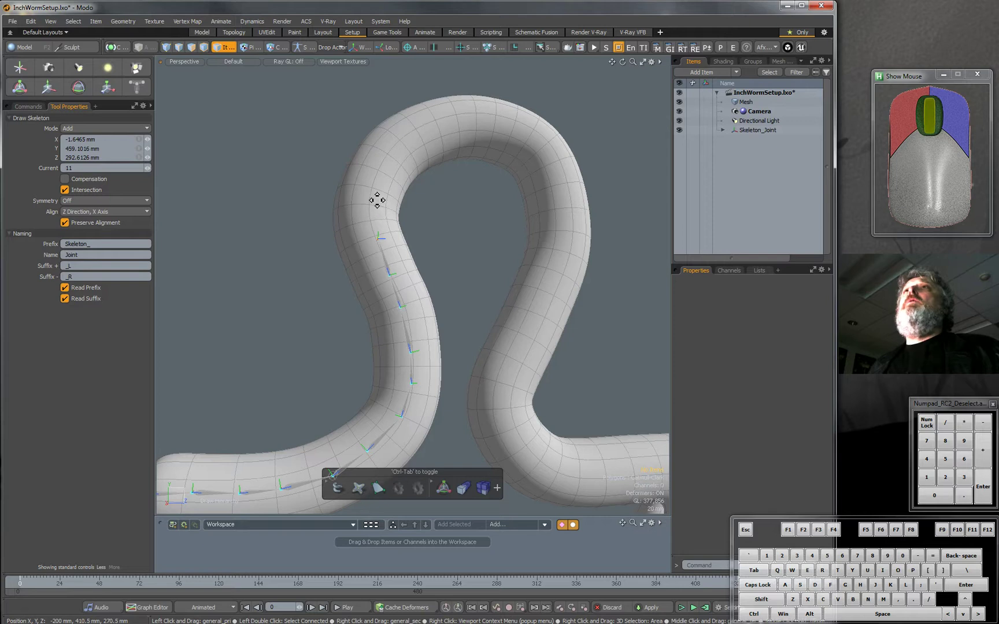
left_click(413, 138)
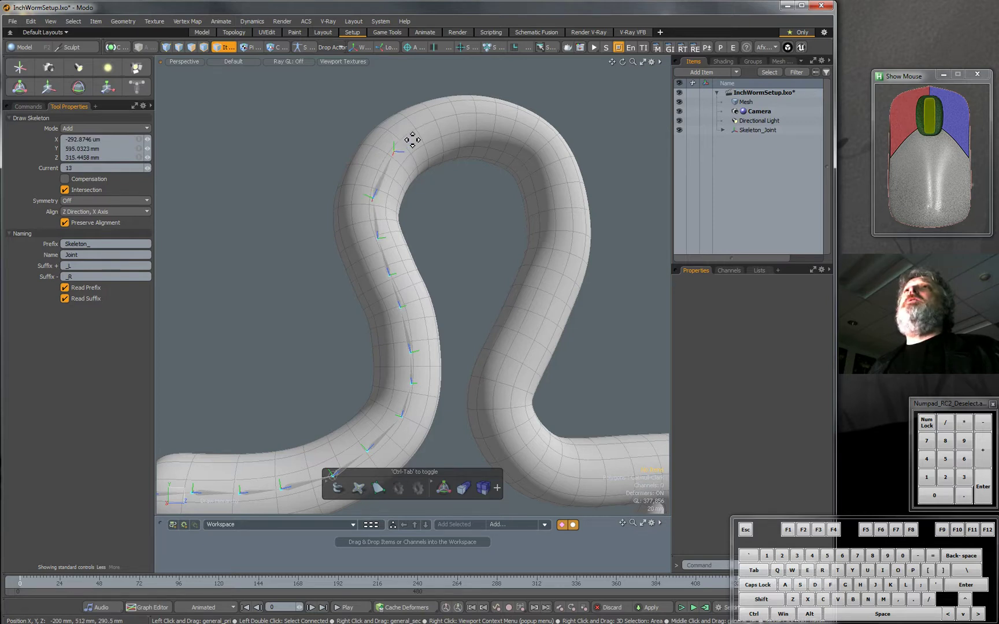
left_click(480, 119)
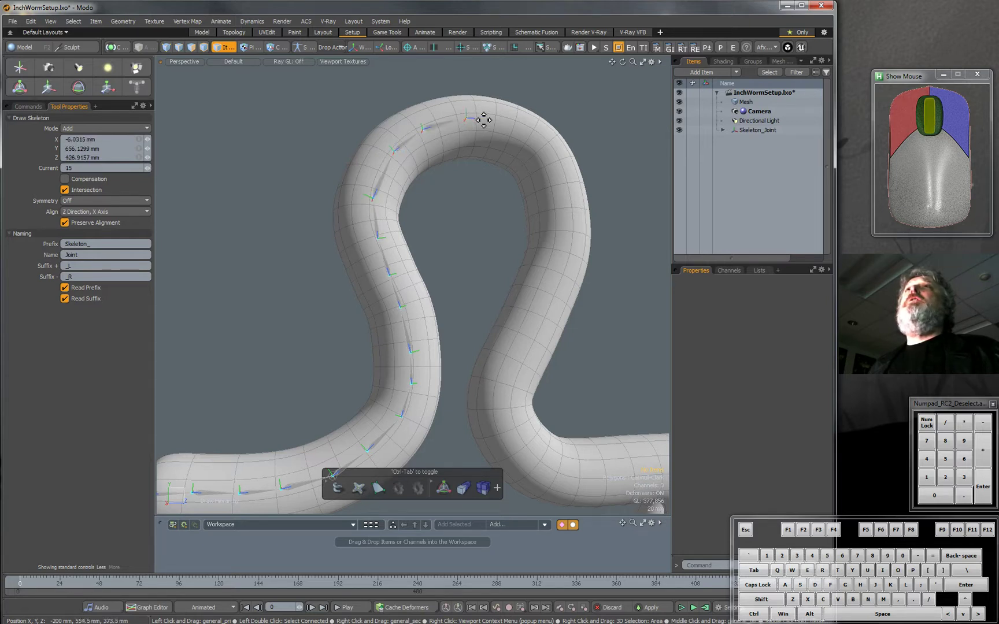
left_click(483, 120)
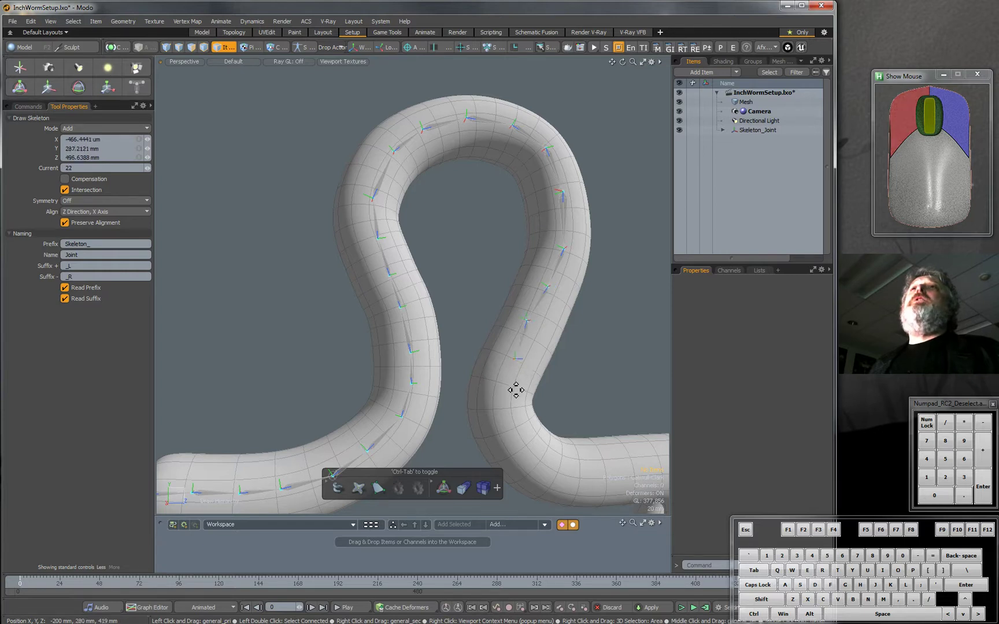
left_click(514, 436)
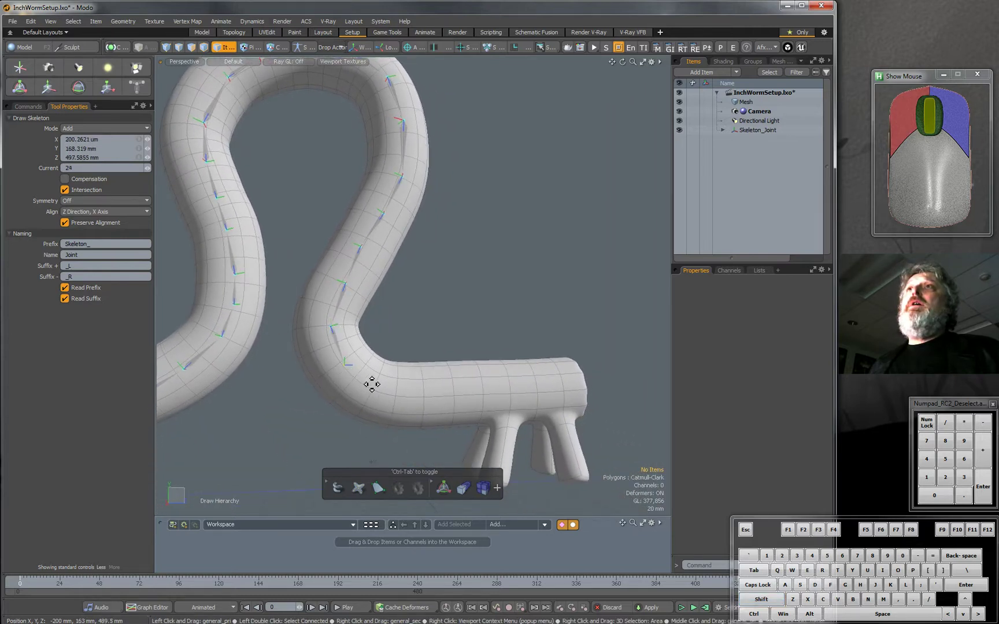
left_click(430, 402)
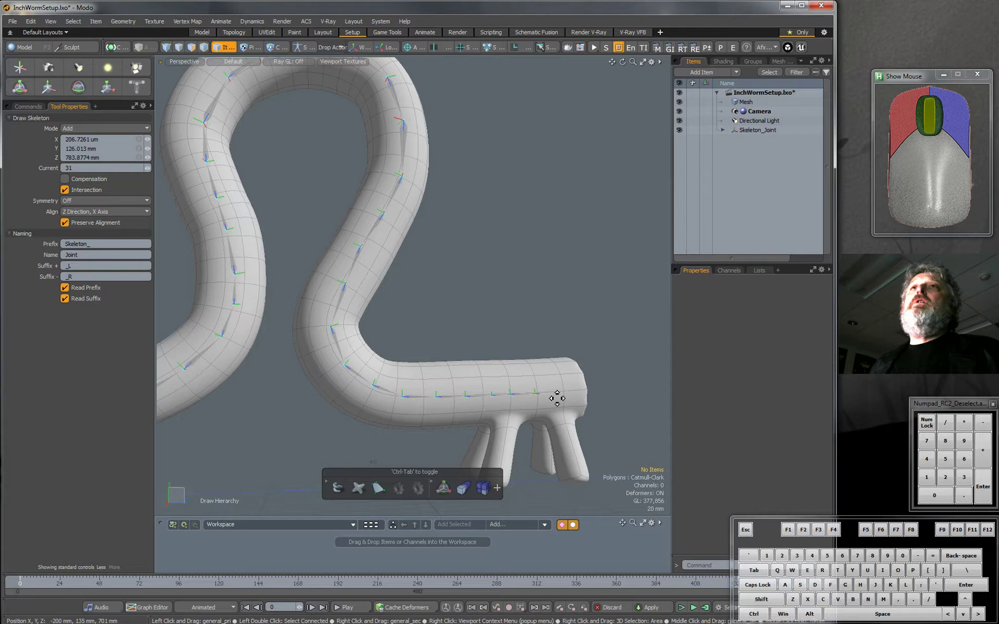
left_click(586, 395)
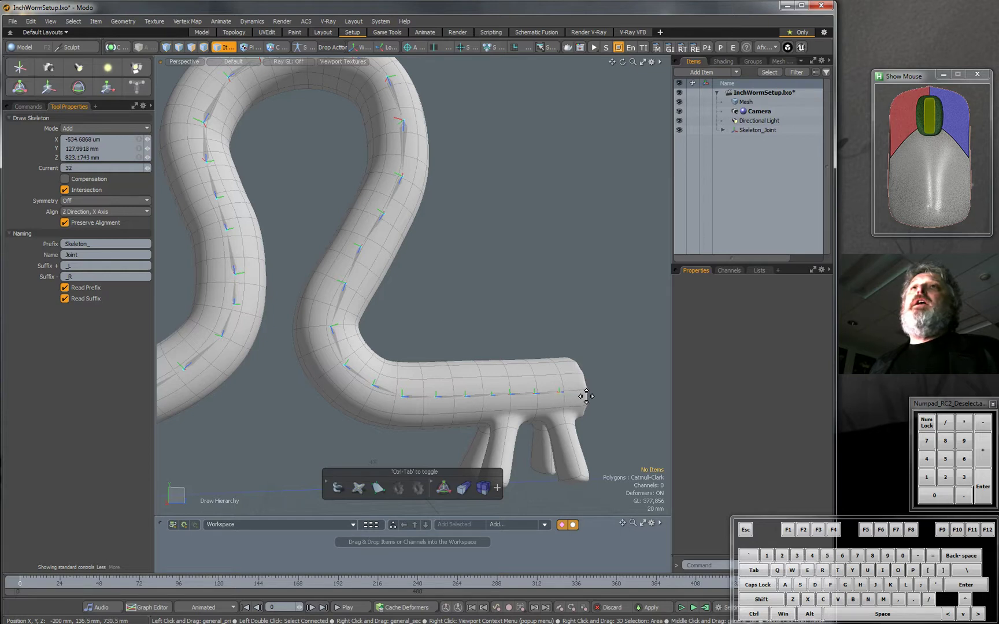
left_click(465, 377)
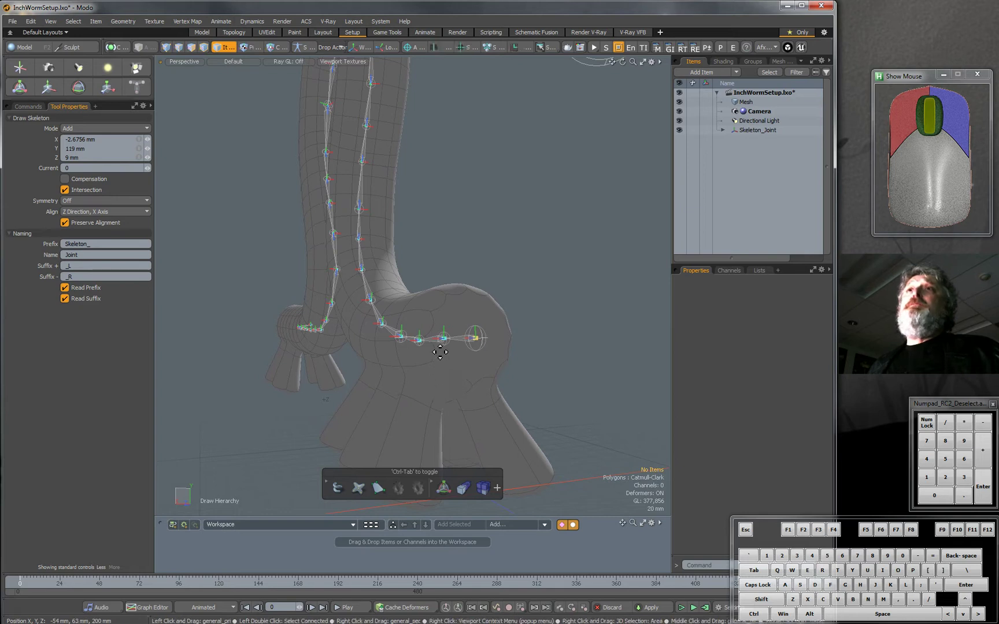
mouse_move(415, 451)
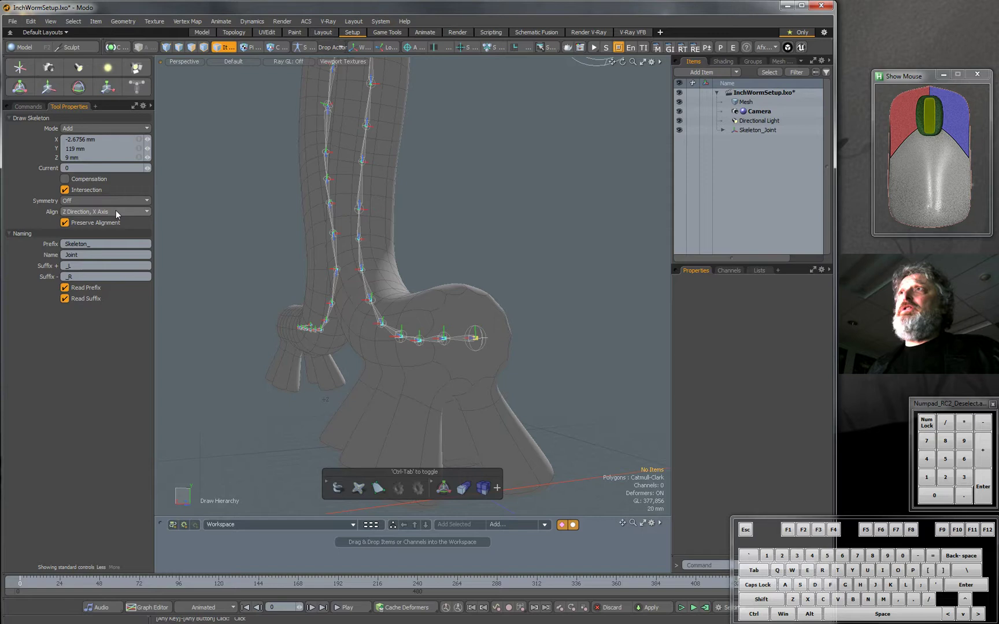
mouse_move(100, 205)
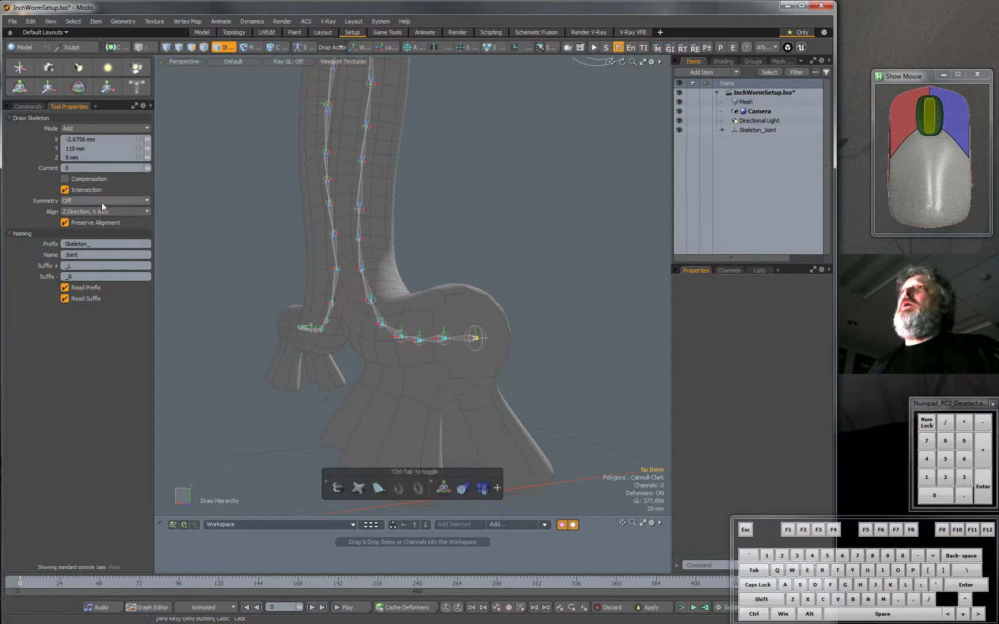
Step: Set skeleton symmetry to X Axis and draw mirrored joint chains from body joints into the rear legs
left_click(105, 201)
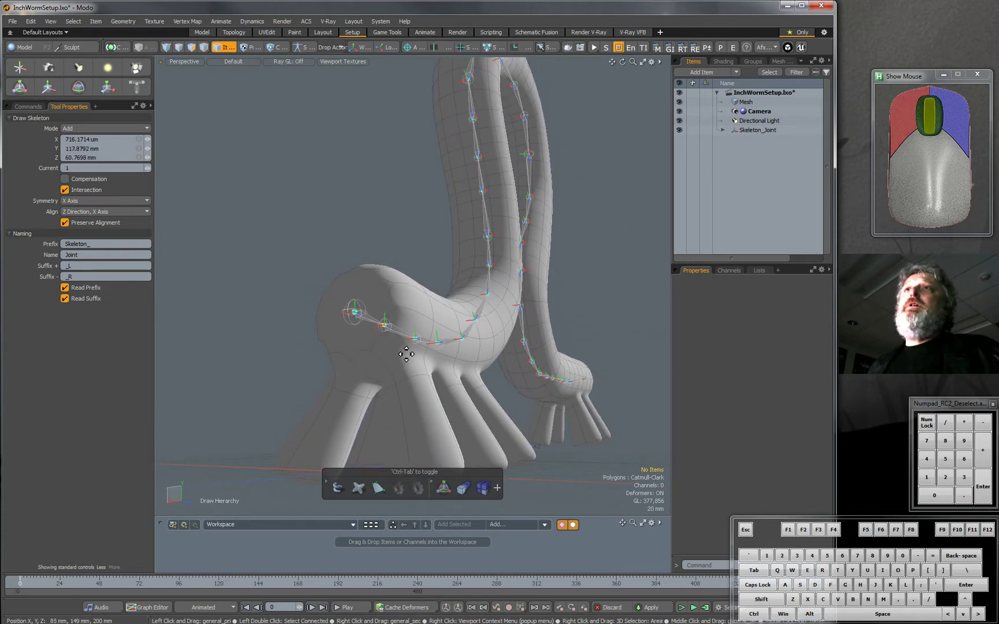
left_click(401, 347)
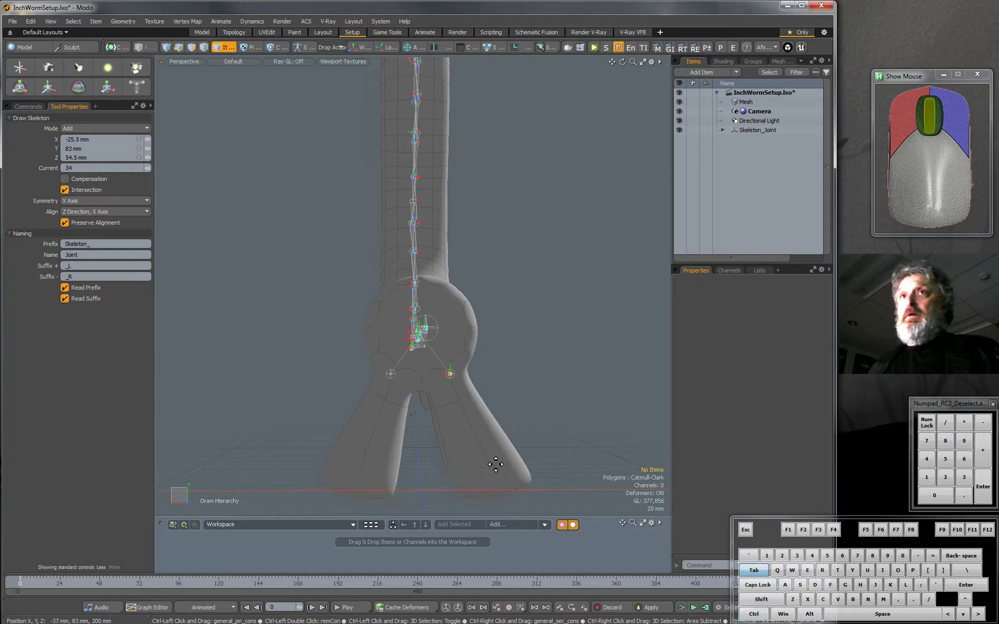
left_click(492, 463)
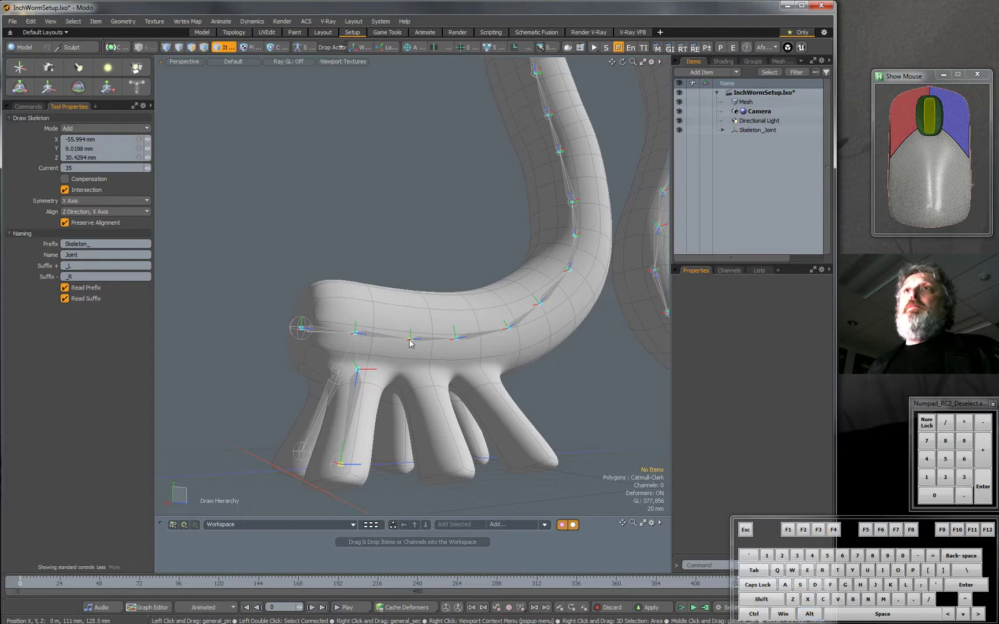
left_click(412, 341)
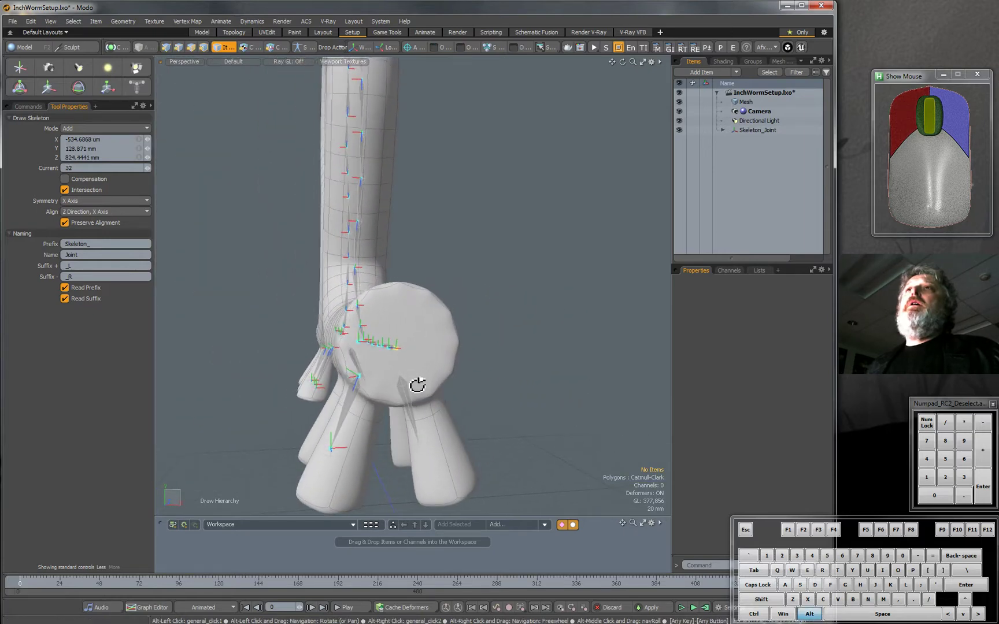
Step: Add mirrored leg joints down to the feet at the worm's right end
left_click(417, 385)
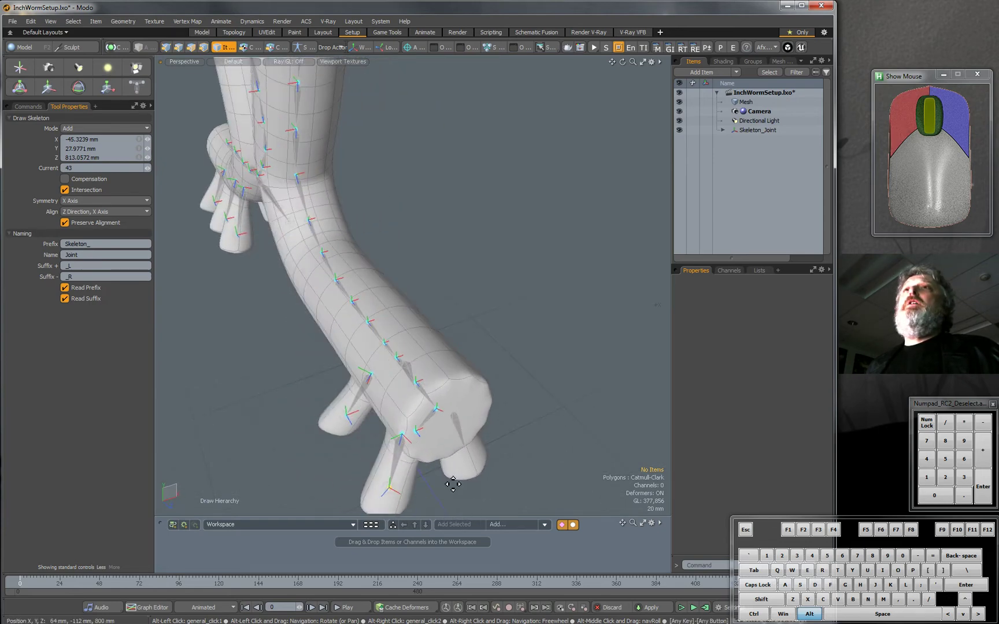
left_click(439, 433)
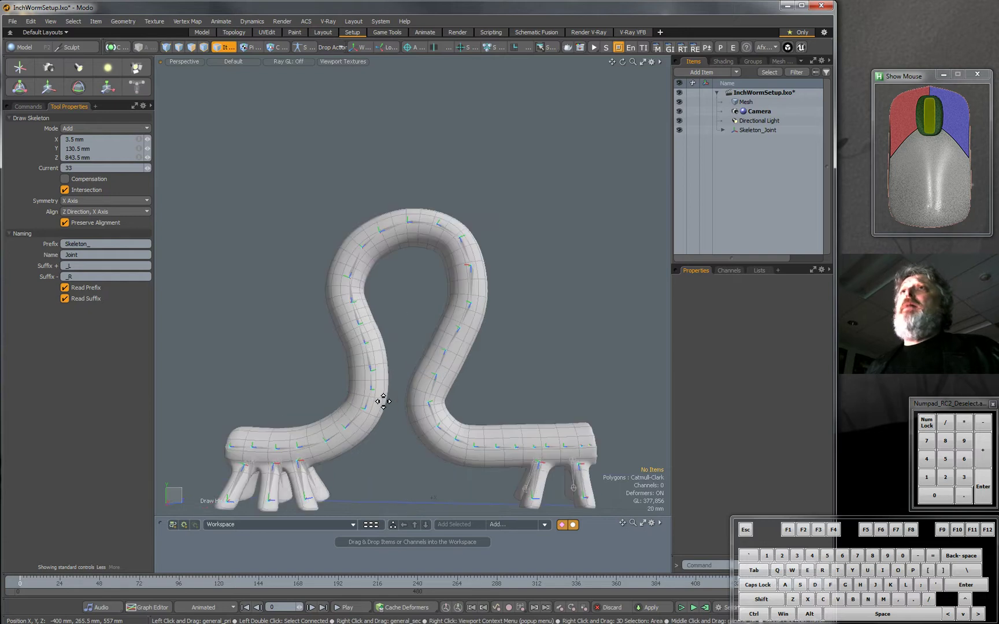
mouse_move(518, 266)
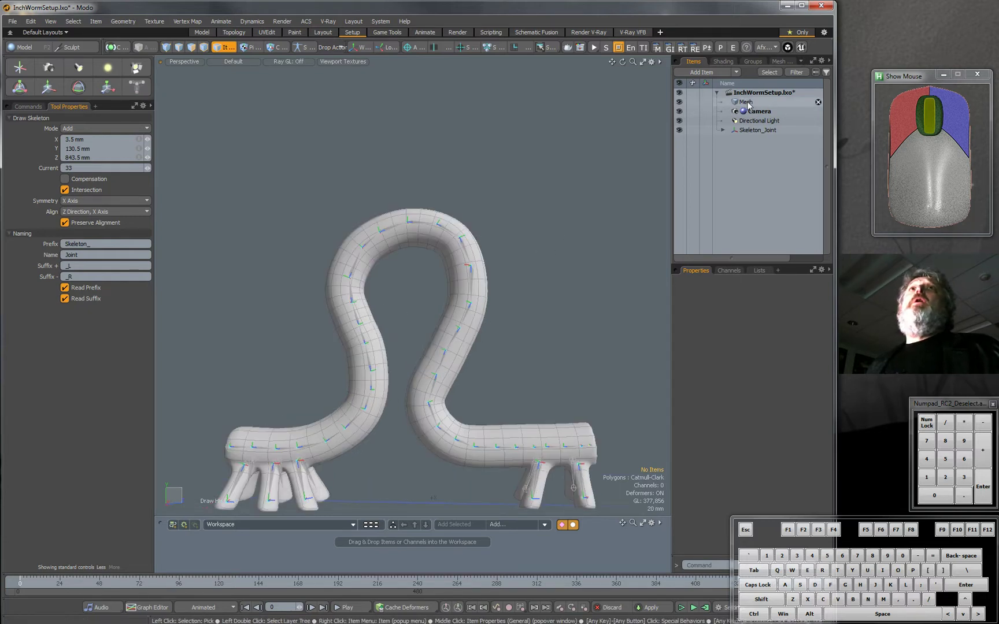
Step: Select the Mesh item, expand and collapse Skeleton_Joint, and keep symmetry on the X axis
left_click(745, 102)
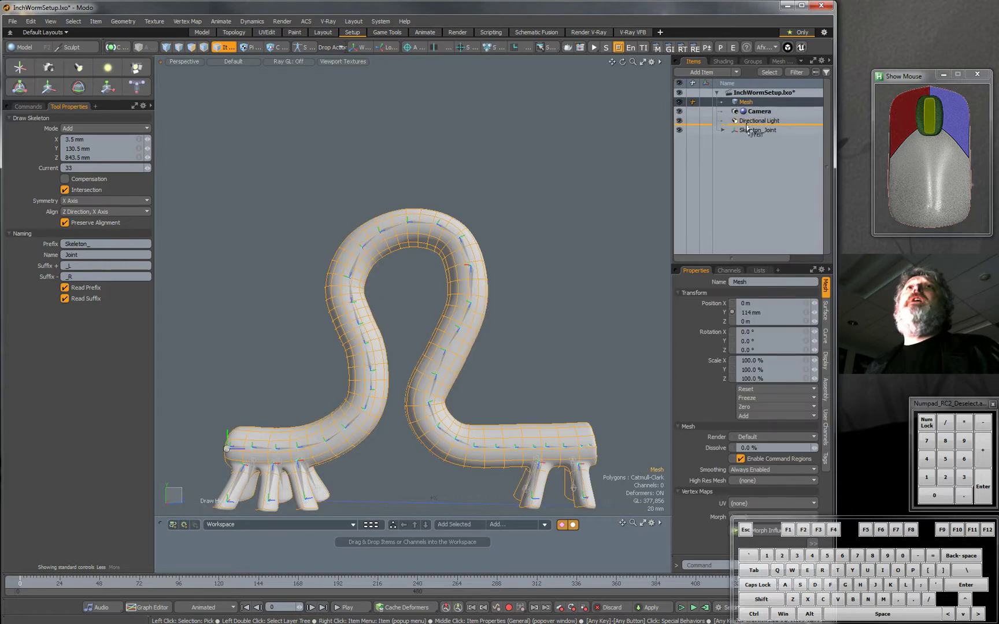
left_click(722, 120)
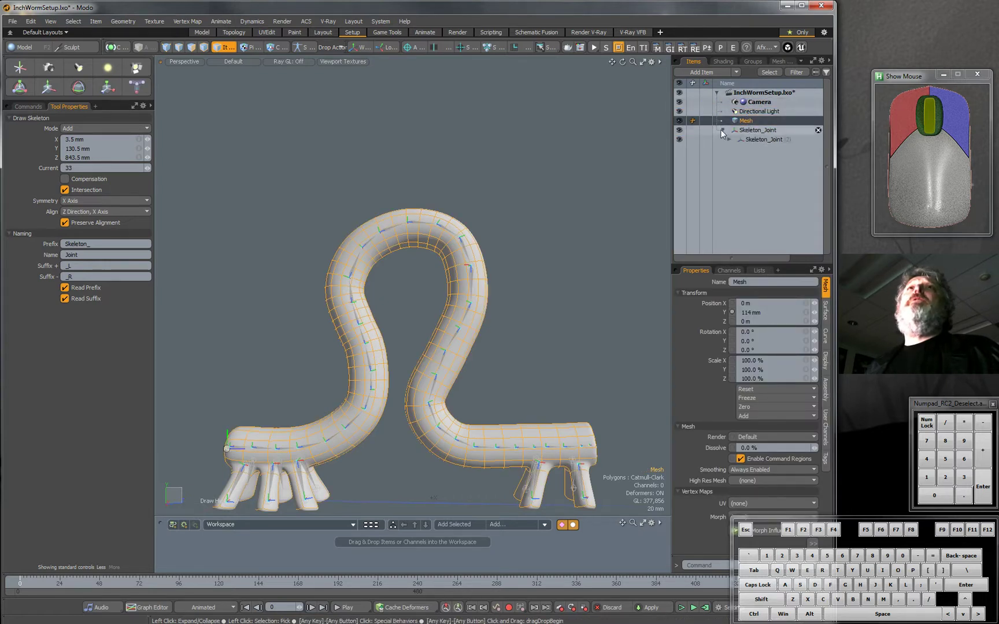
left_click(724, 130)
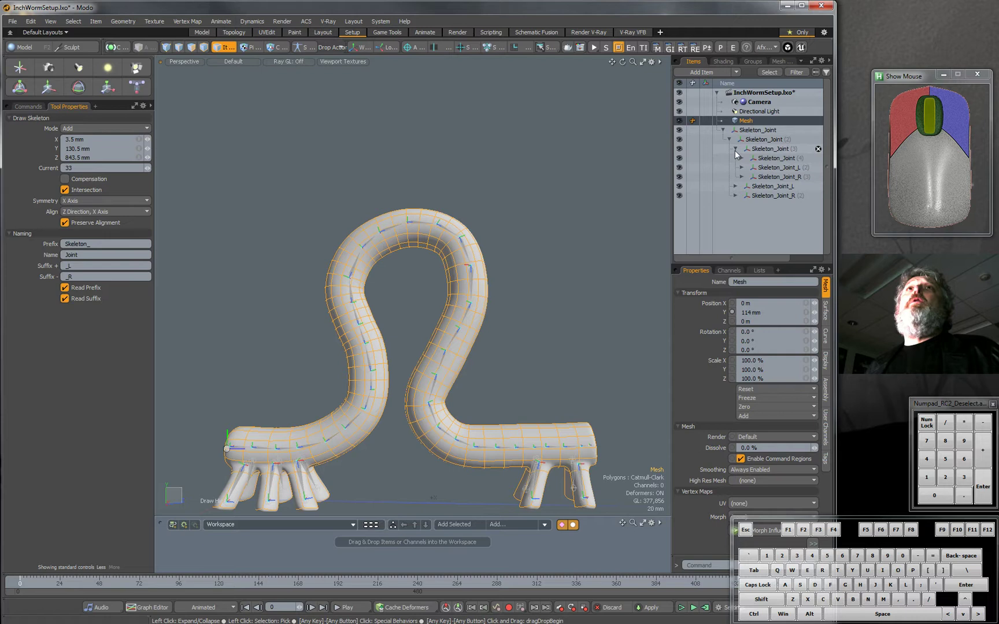
left_click(731, 139)
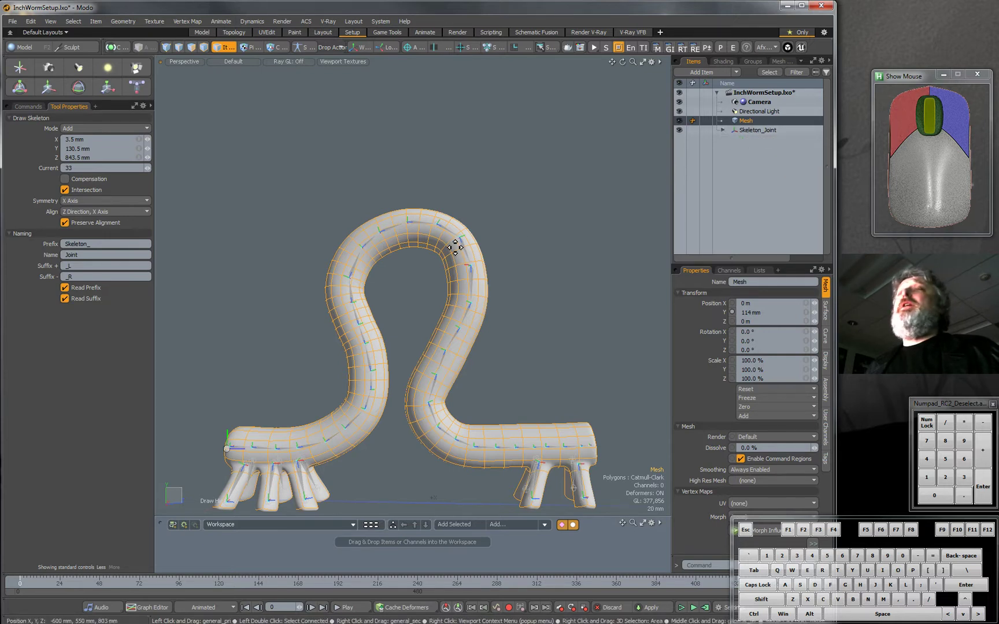
mouse_move(39, 150)
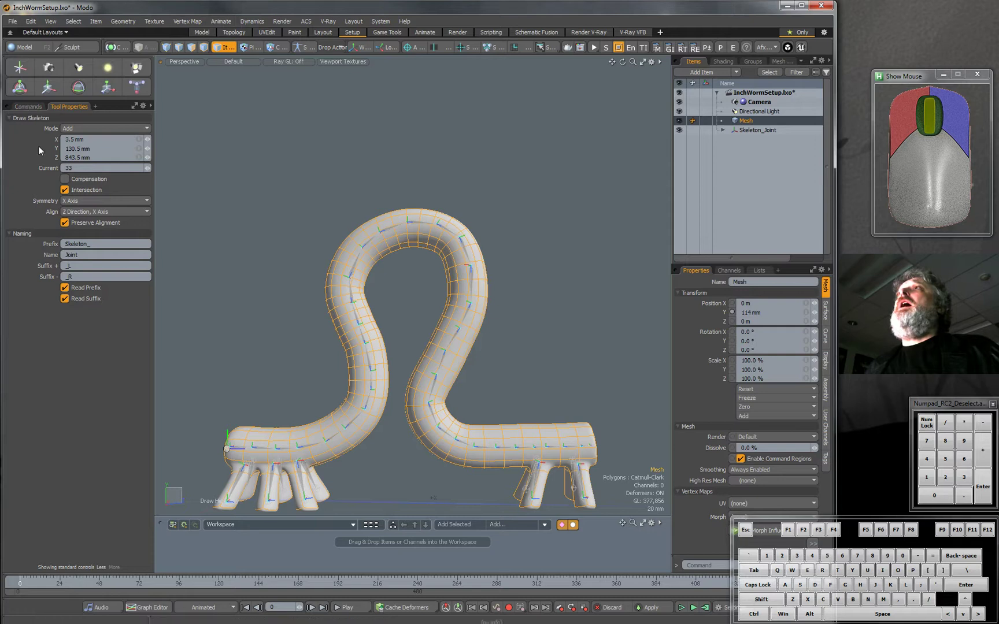
left_click(106, 201)
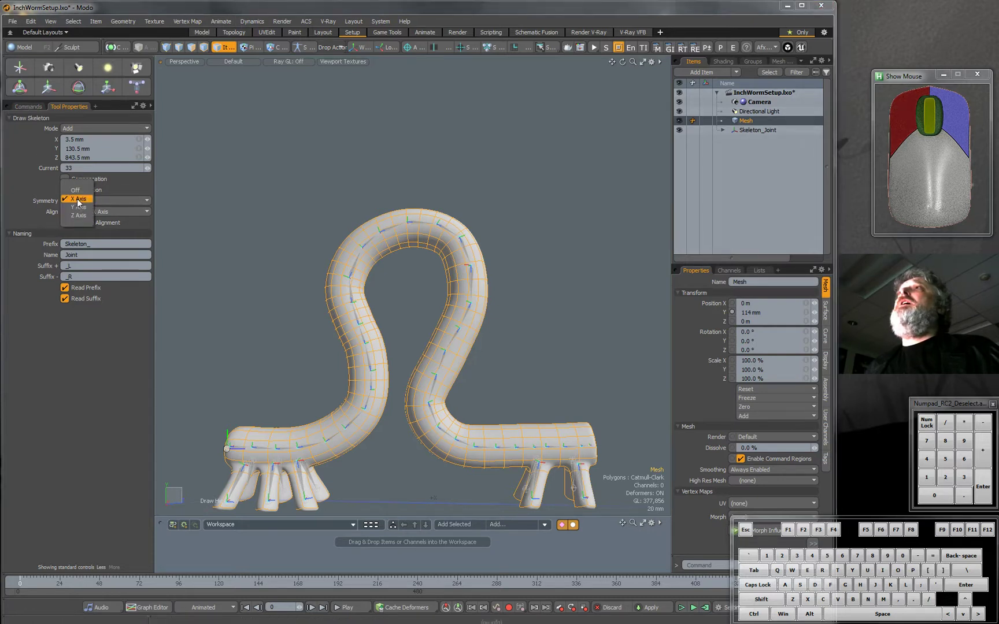
left_click(27, 106)
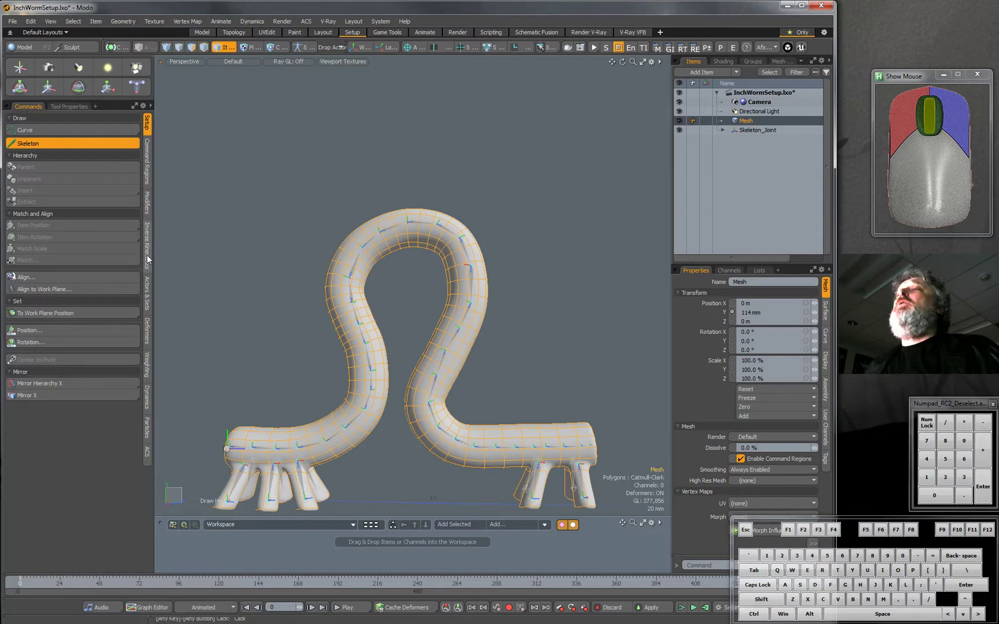
Step: Select Skeleton_Joint and Mesh, then start Bind with Heat as the bind type
left_click(148, 331)
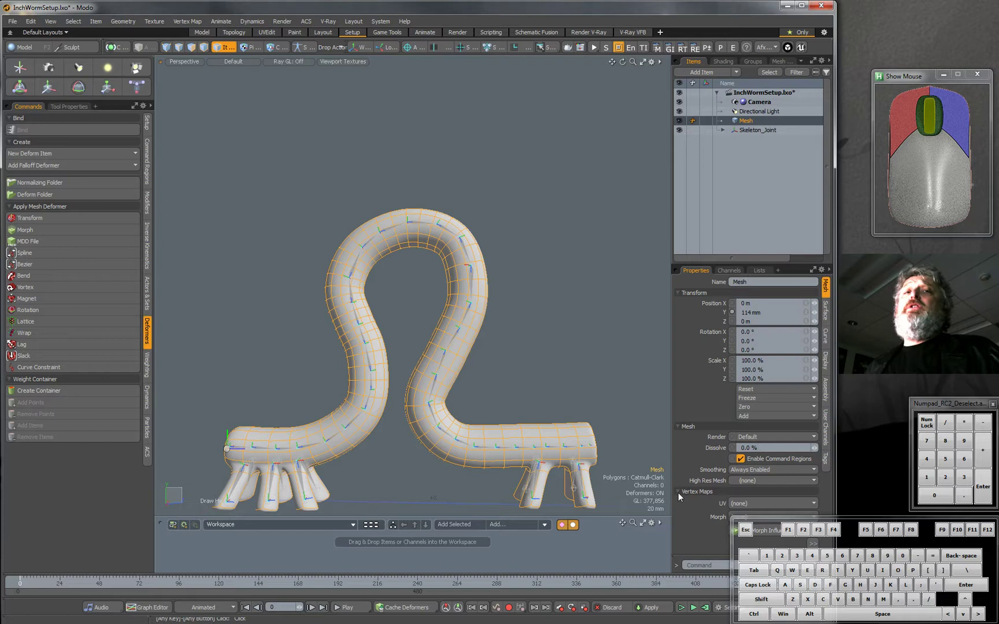
mouse_move(348, 372)
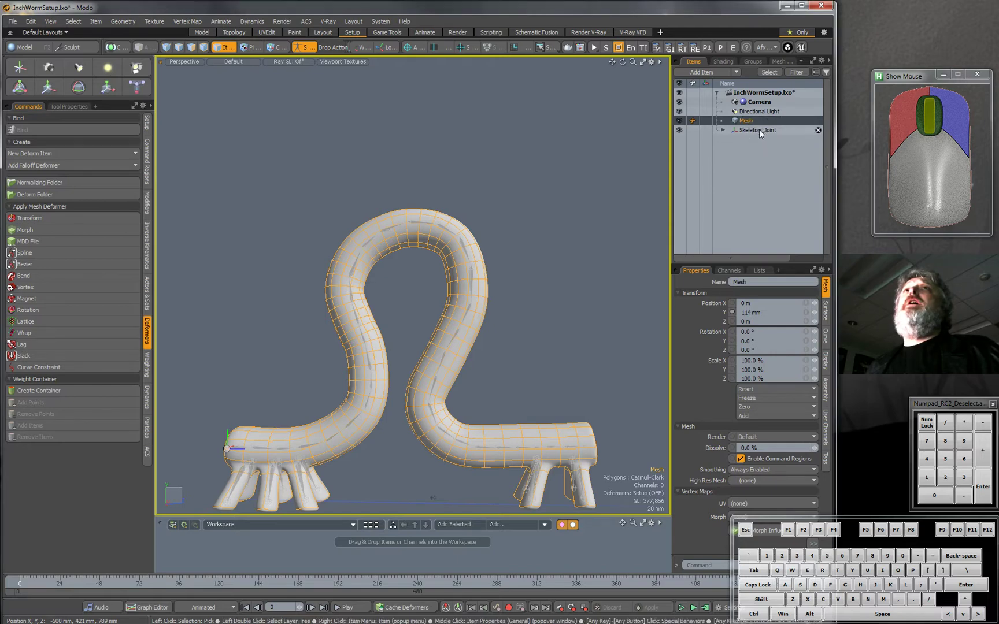
mouse_move(759, 130)
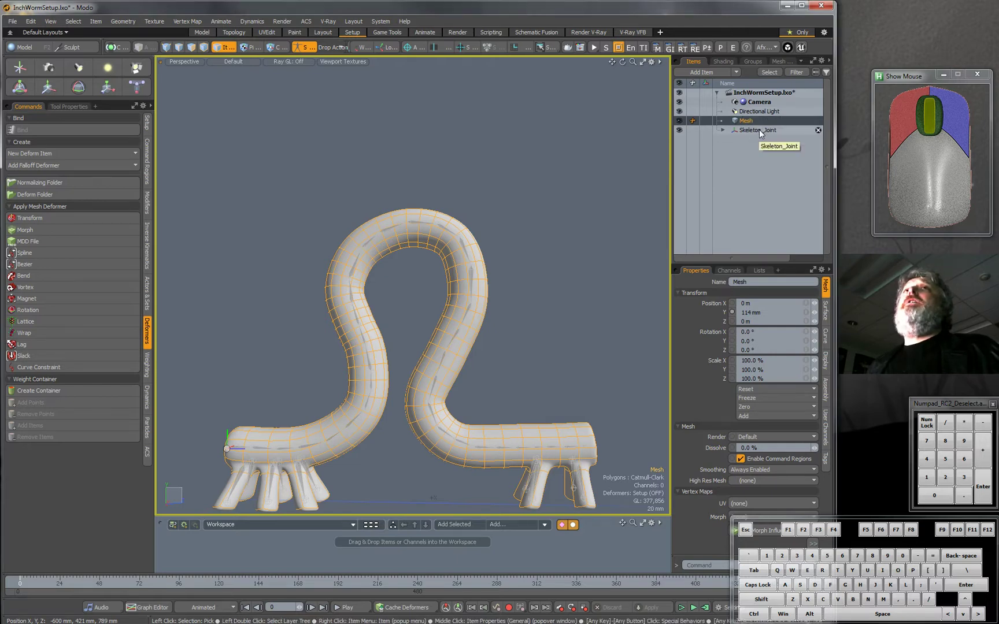
left_click(758, 130)
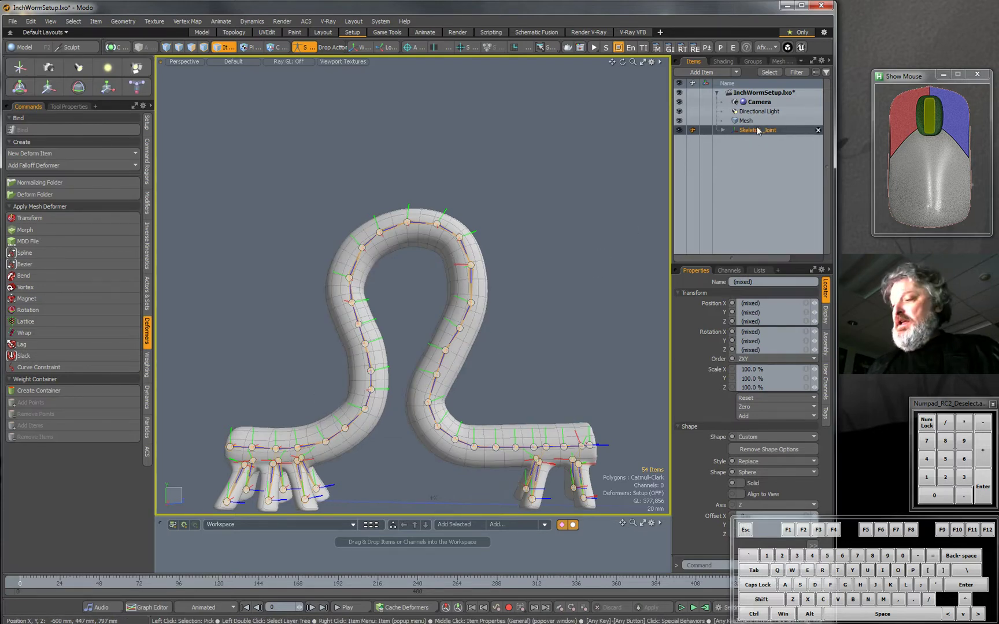
left_click(745, 120)
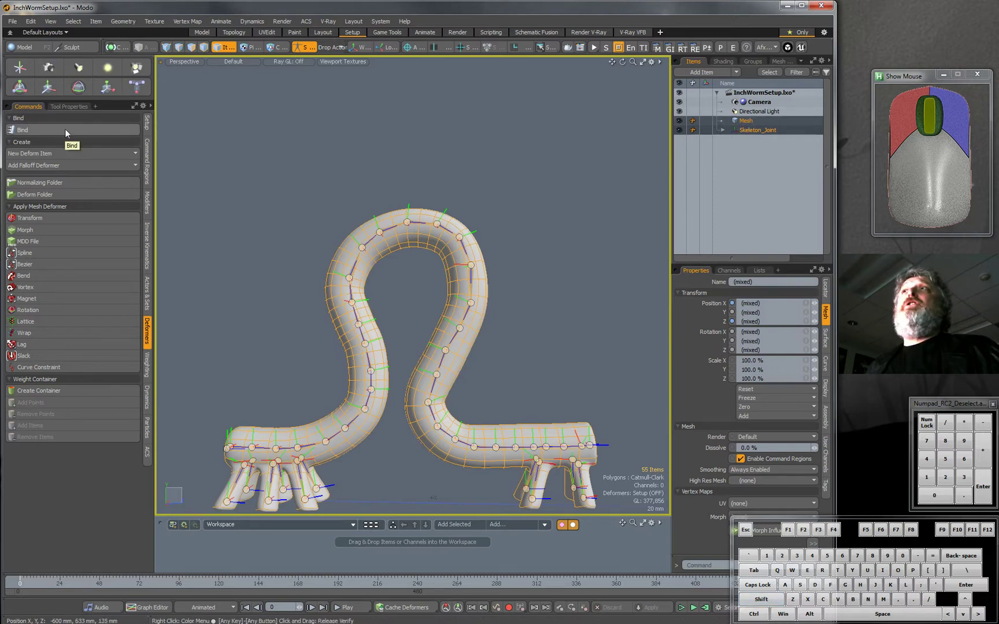
left_click(23, 130)
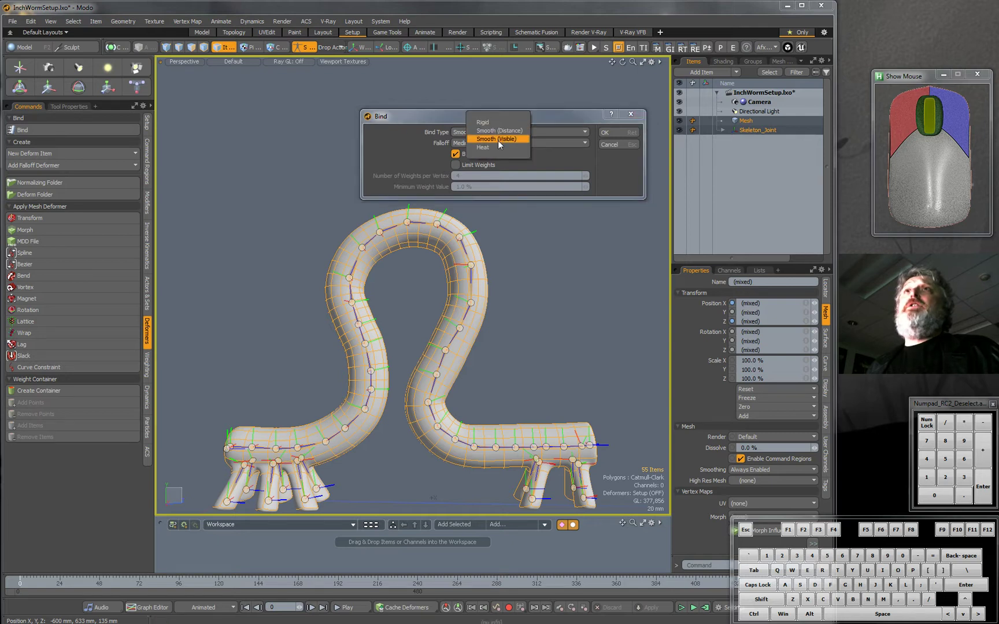
left_click(482, 147)
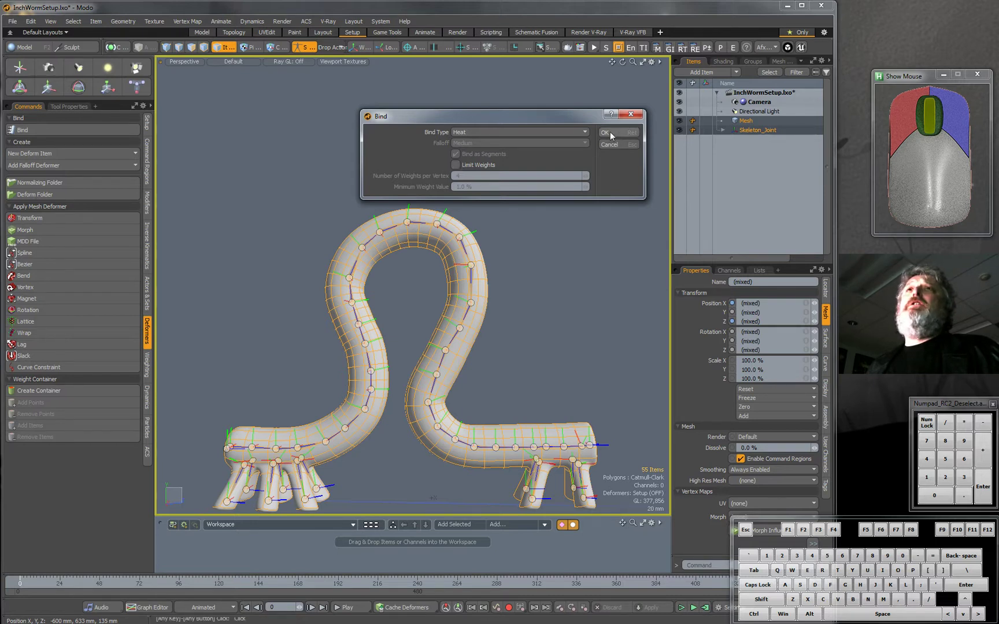
Step: Confirm the Heat bind of the worm mesh to the skeleton
left_click(603, 133)
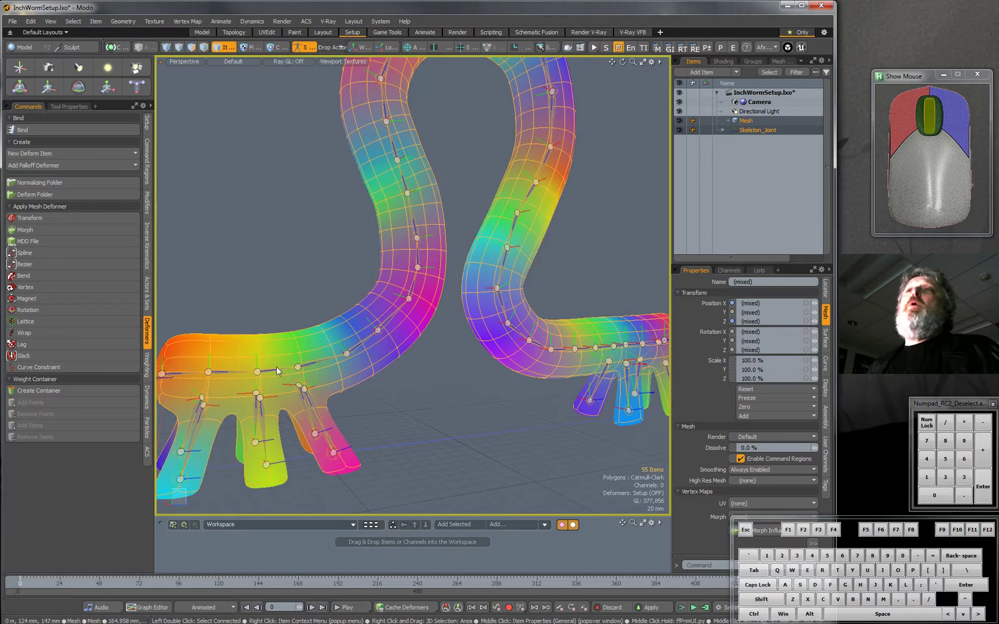
mouse_move(271, 359)
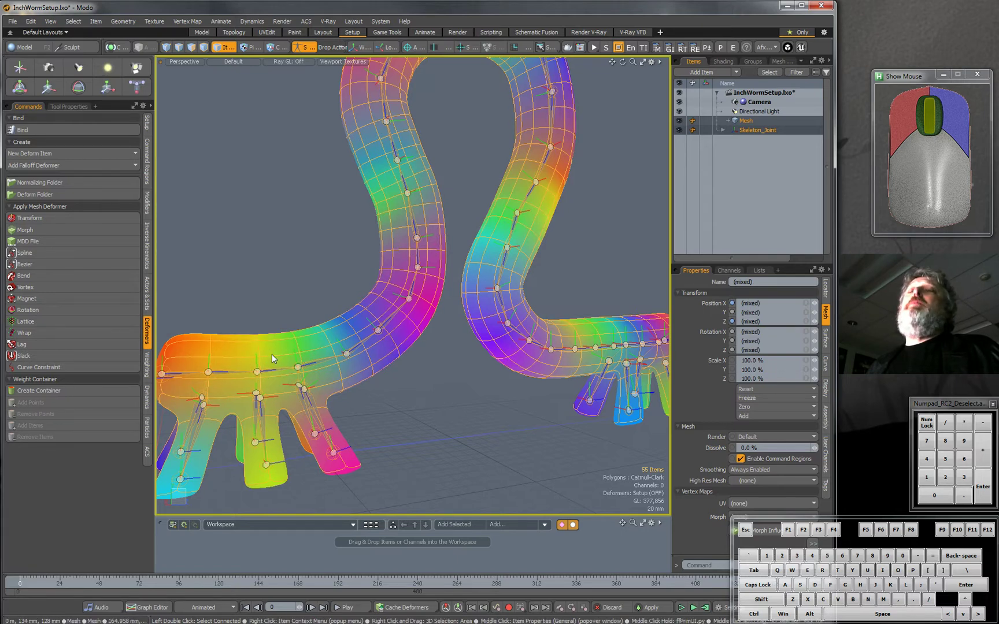
mouse_move(318, 348)
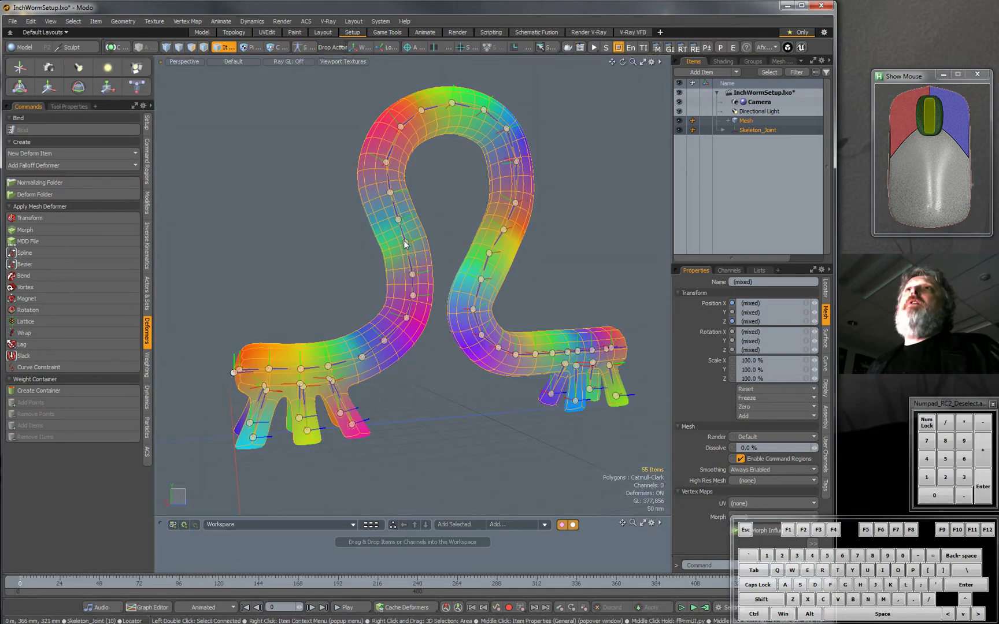
mouse_move(482, 114)
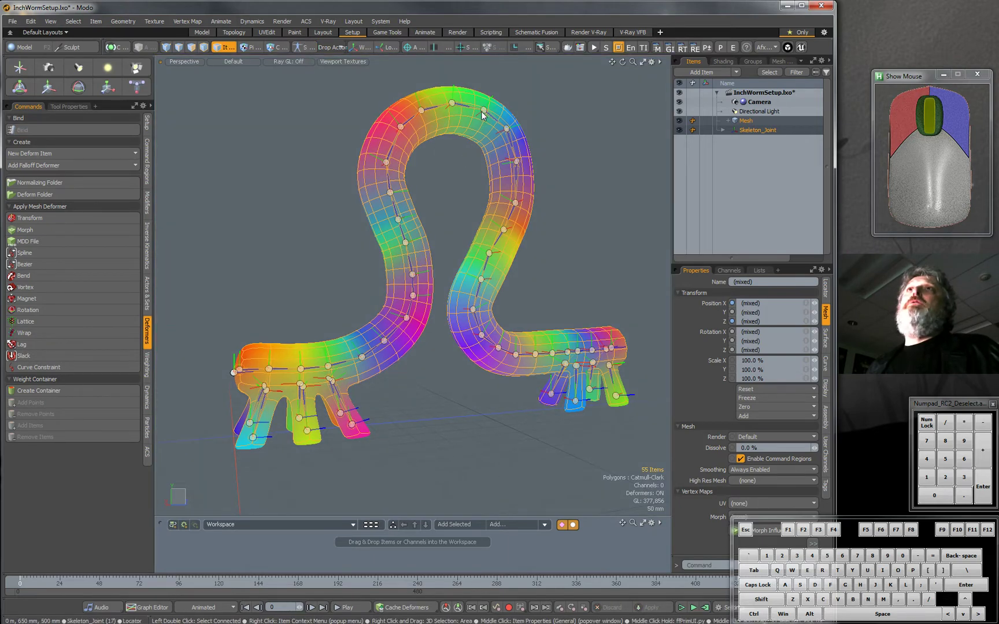
Step: Select the joint at the top of the arch and switch to the Rotate tool
left_click(487, 114)
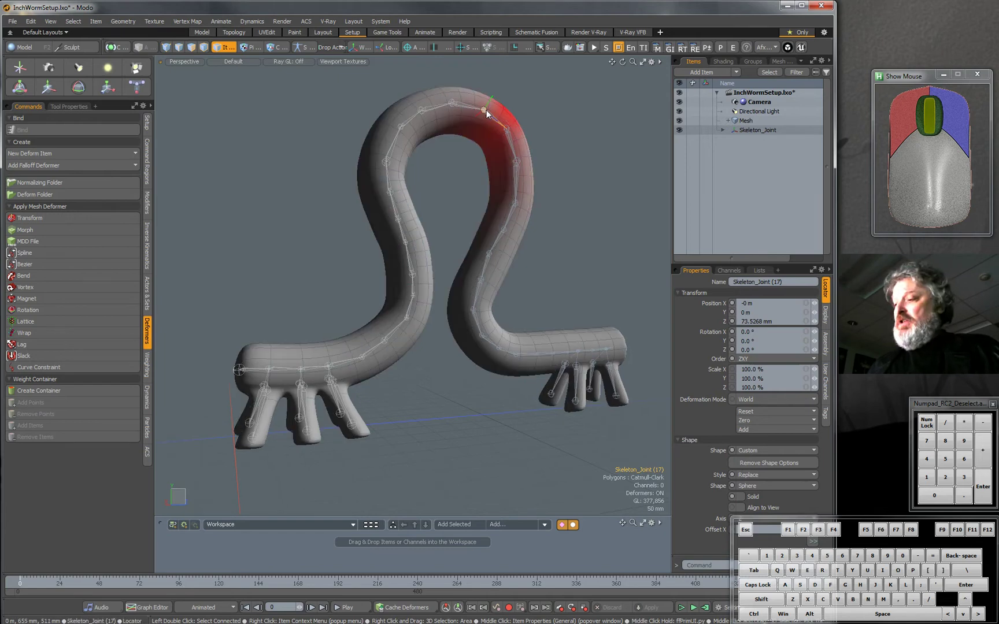
left_click(78, 87)
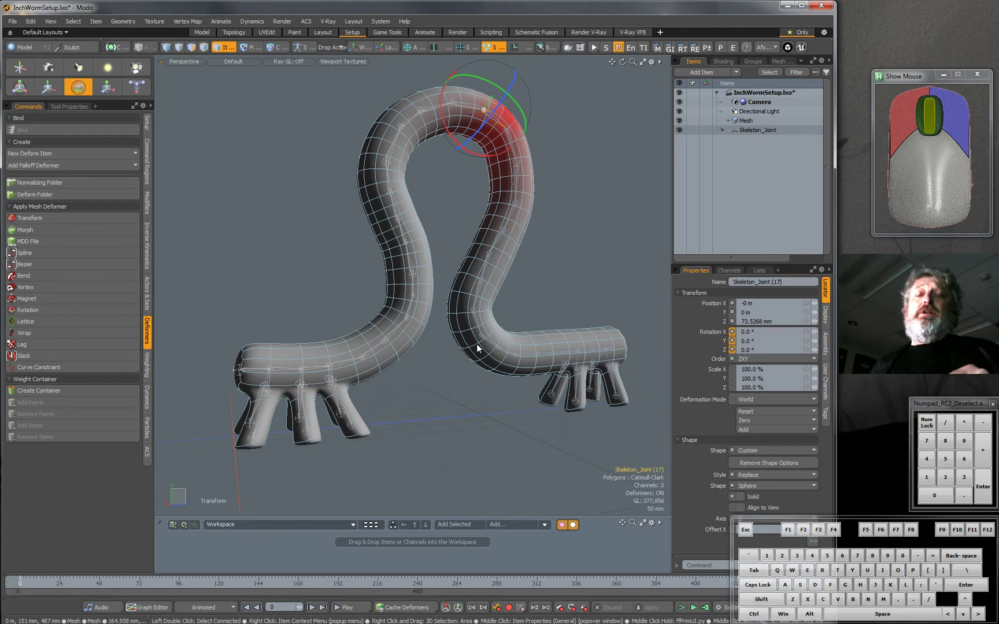
mouse_move(514, 338)
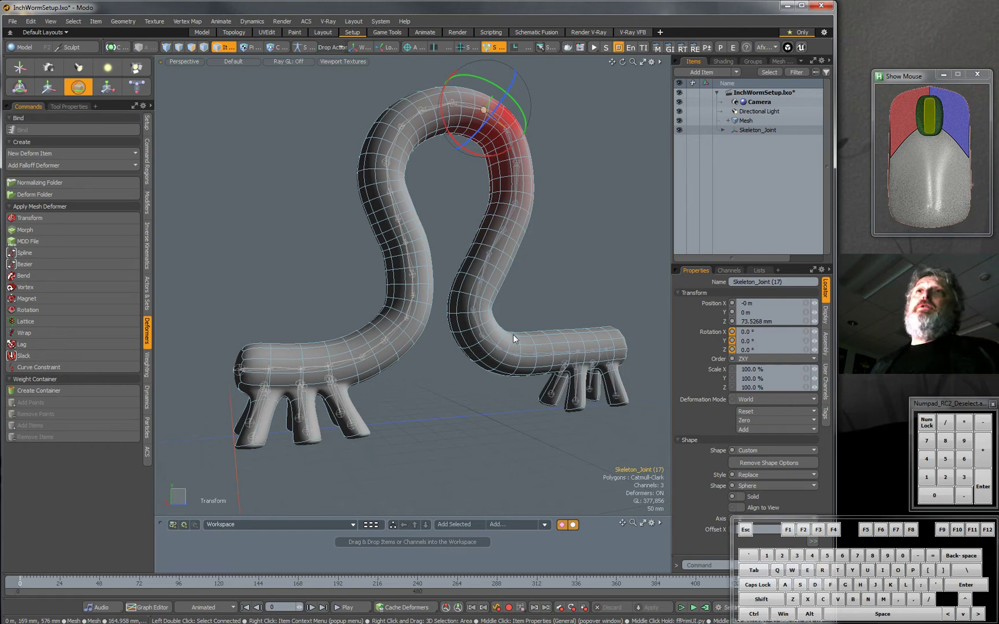
mouse_move(617, 349)
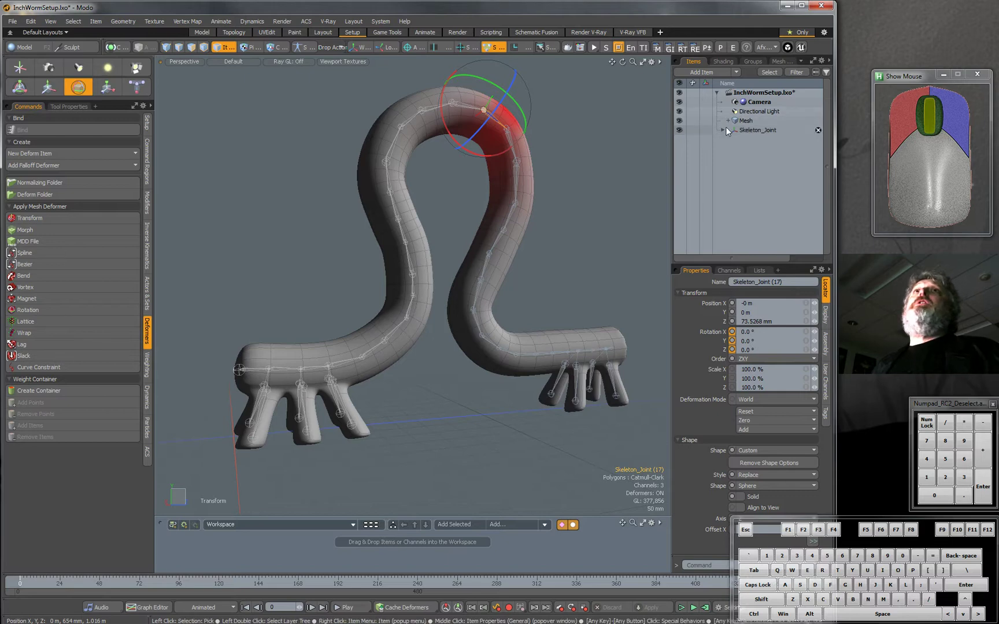
Step: Select the root Skeleton_Joint and assign full-body IK from the Inverse Kinematics commands
left_click(723, 130)
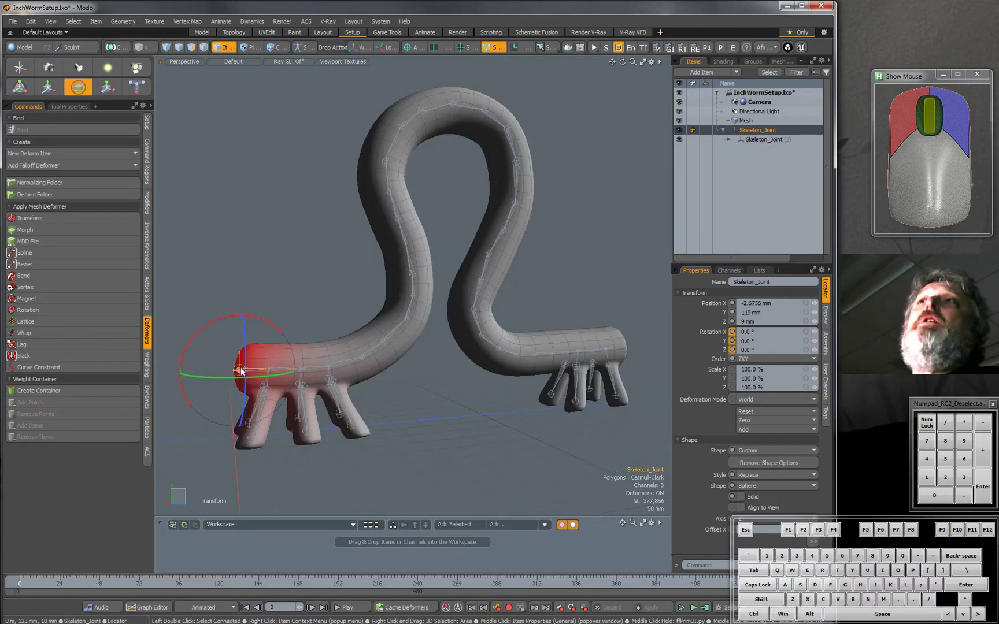
mouse_move(202, 217)
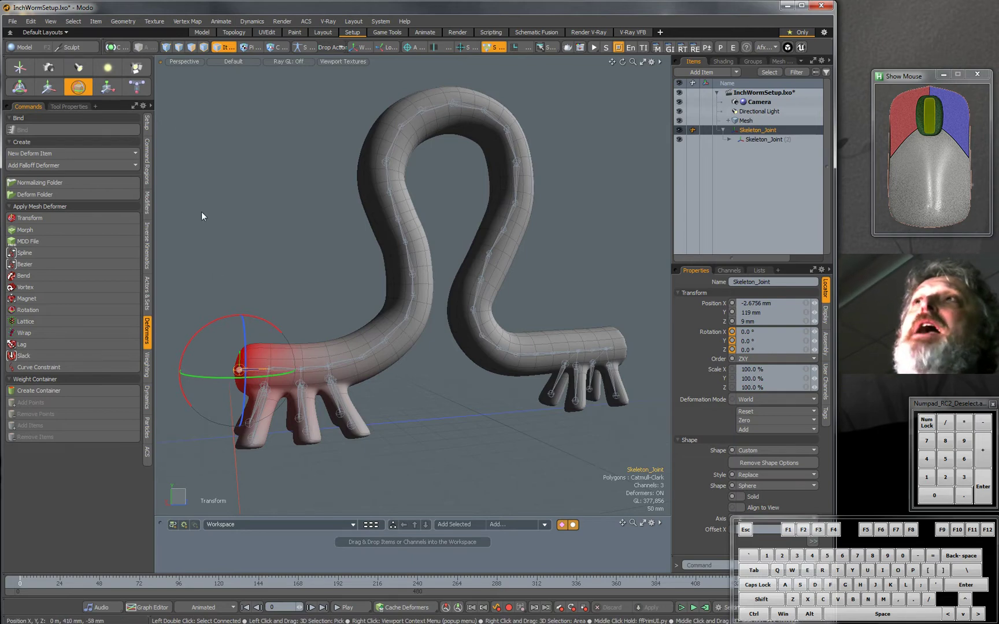
mouse_move(148, 395)
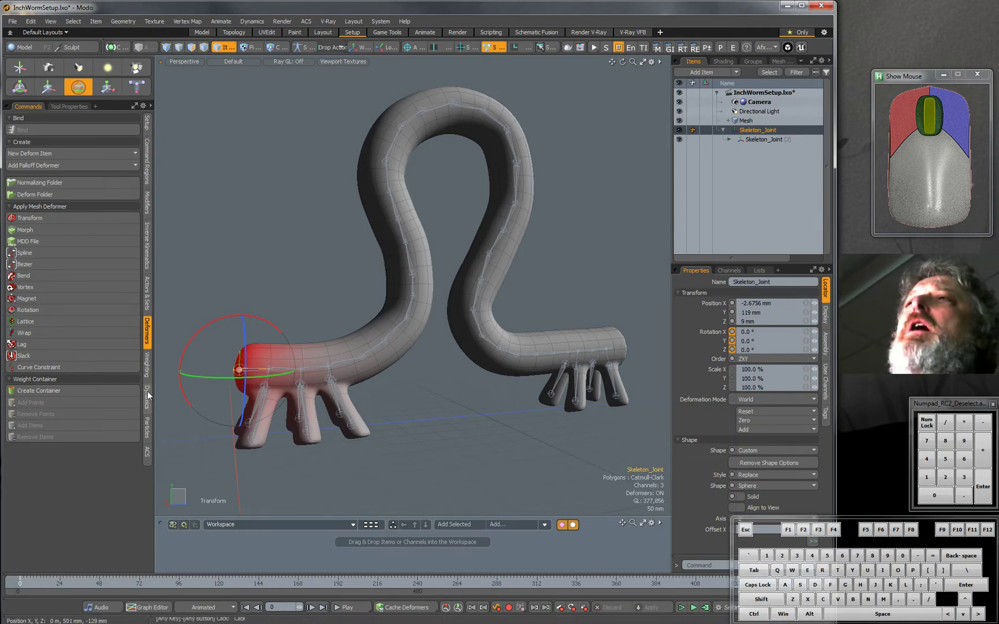
left_click(147, 242)
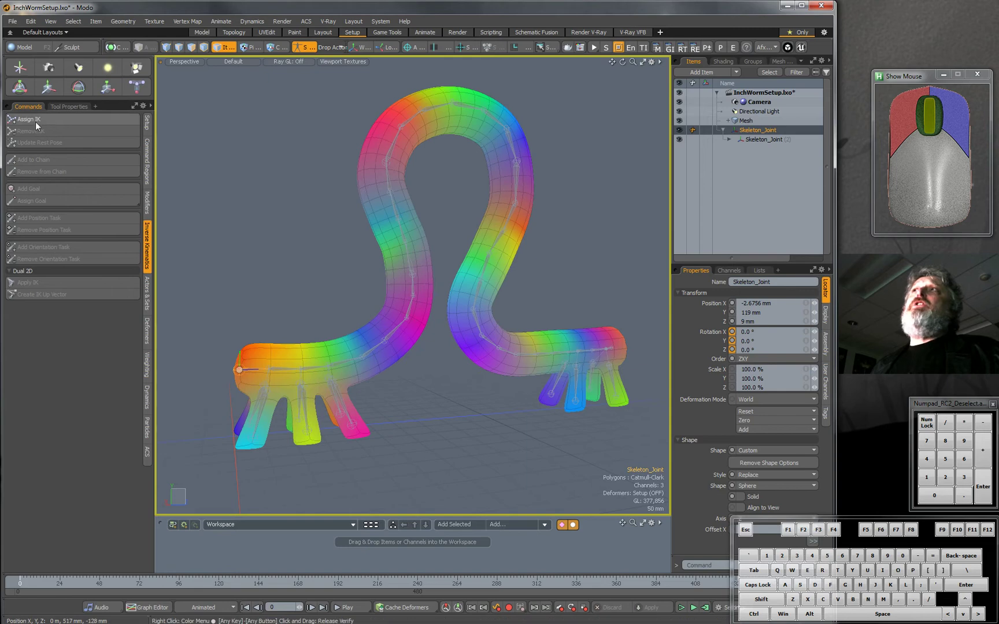
mouse_move(28, 119)
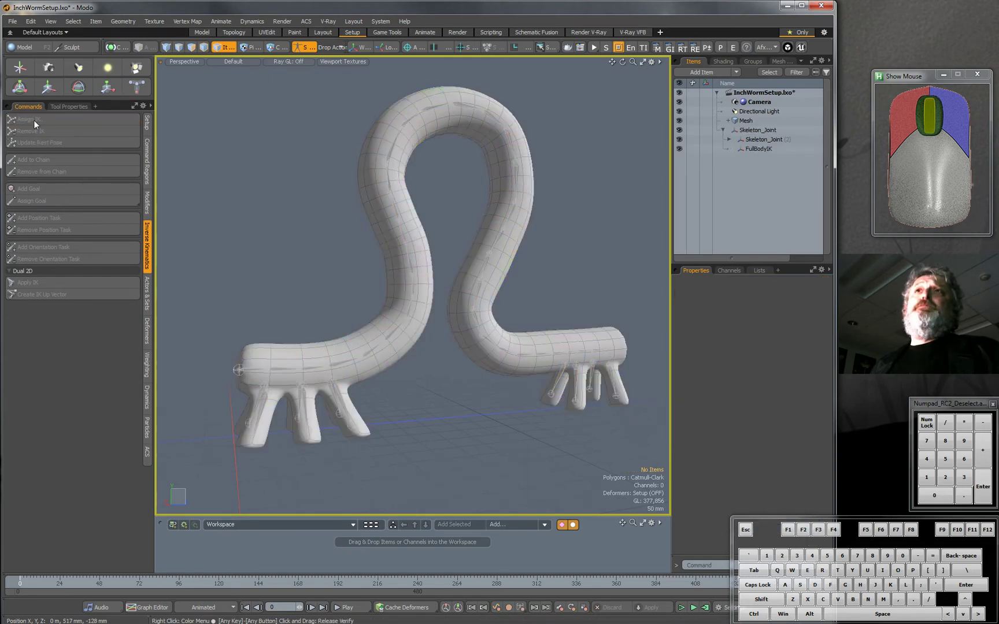
left_click(757, 148)
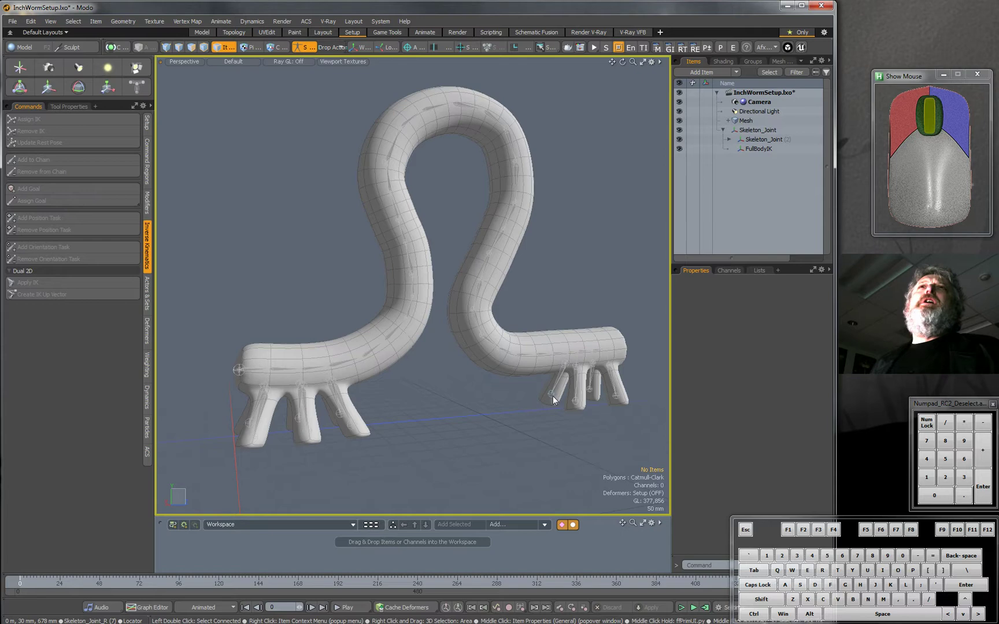
mouse_move(589, 299)
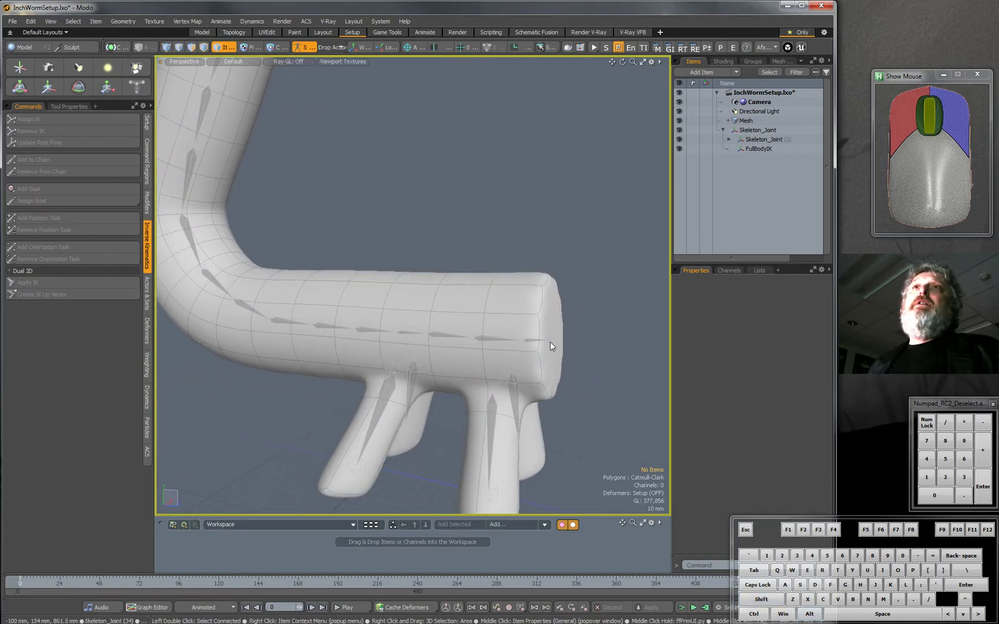
Step: Add an IK Goal to the tail-end Skeleton_Joint and enable deformers to show the arch
left_click(549, 339)
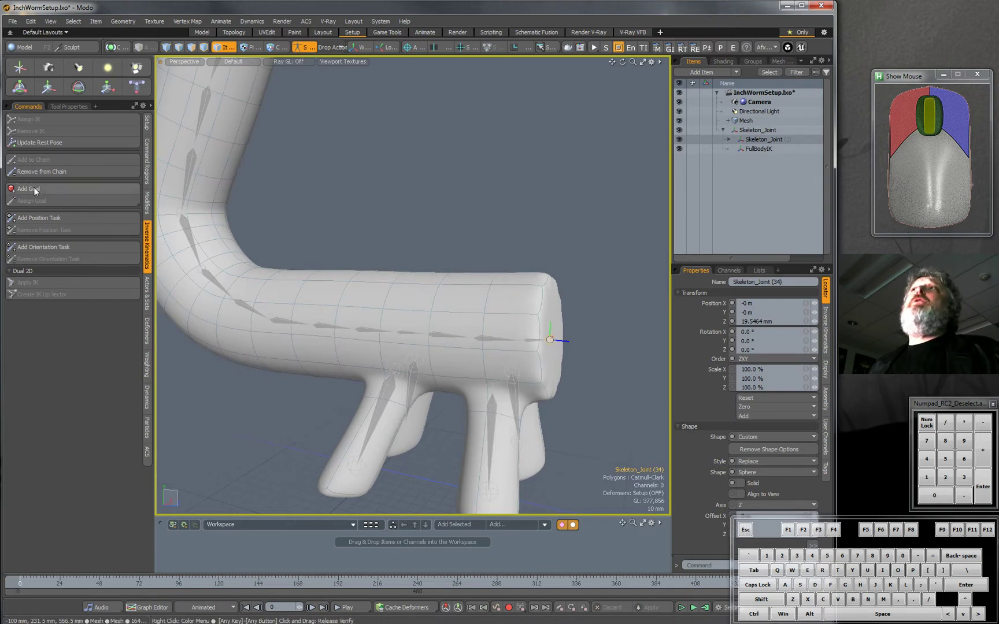
mouse_move(32, 189)
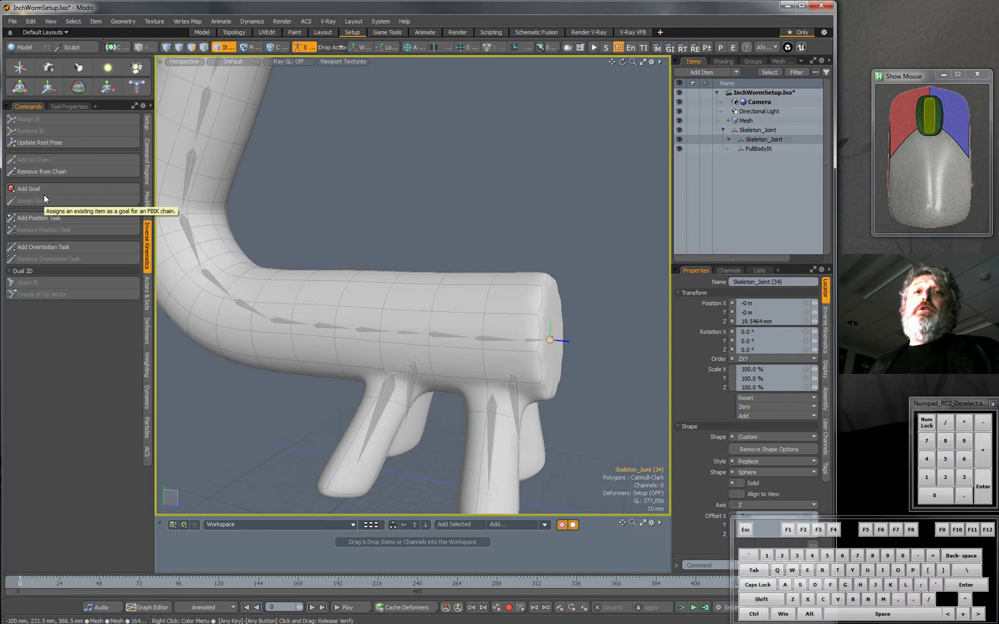
mouse_move(754, 164)
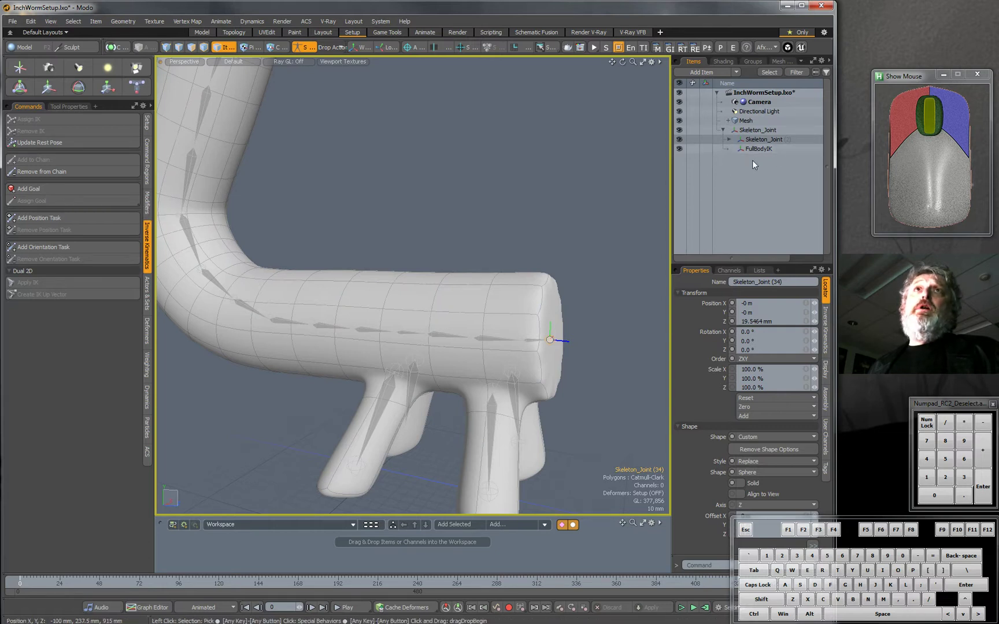
mouse_move(748, 165)
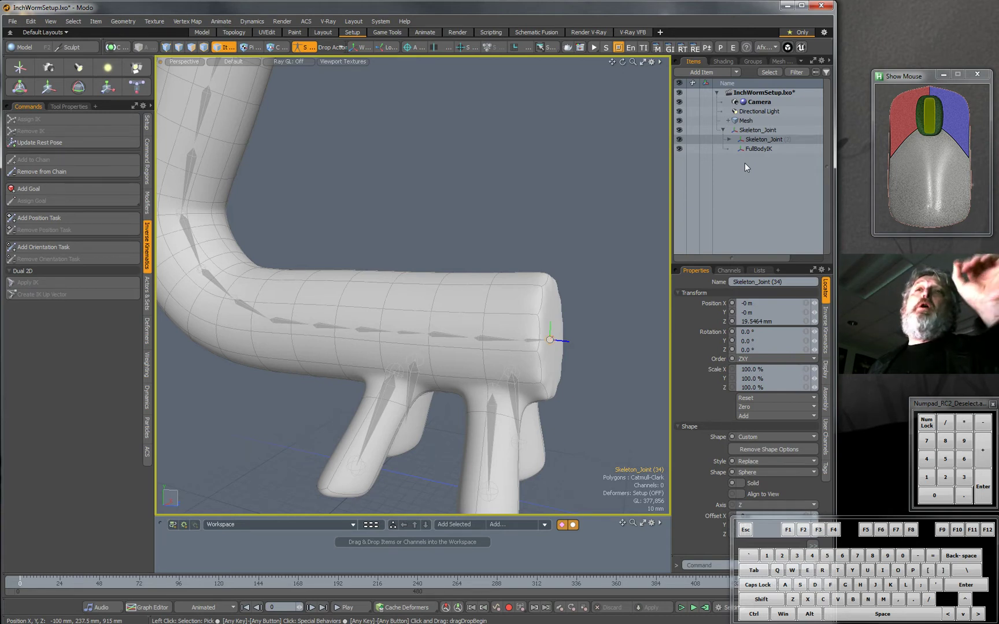
mouse_move(127, 171)
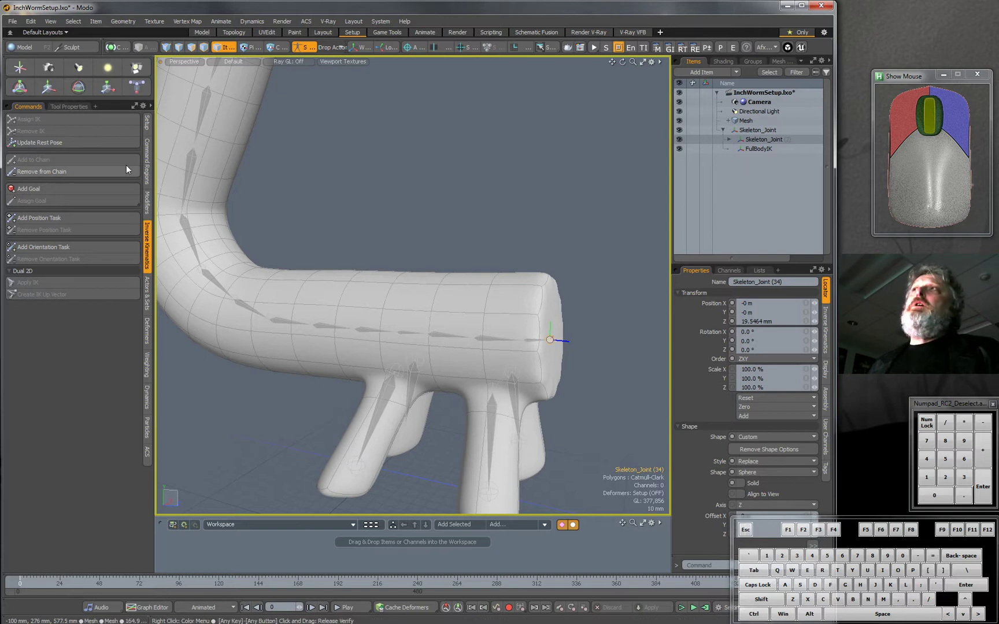
mouse_move(247, 263)
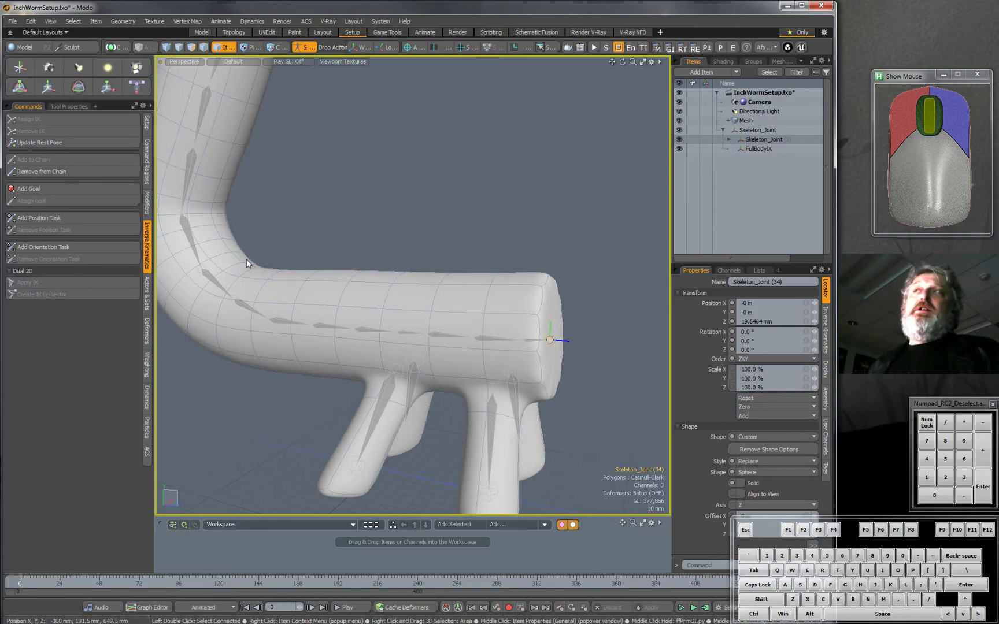
left_click(29, 188)
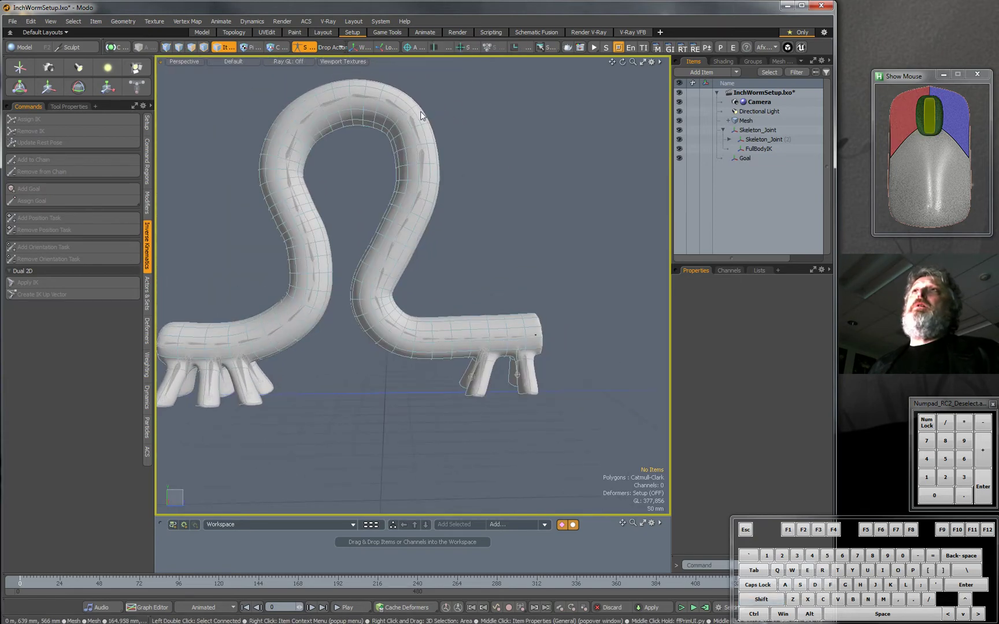
left_click(754, 130)
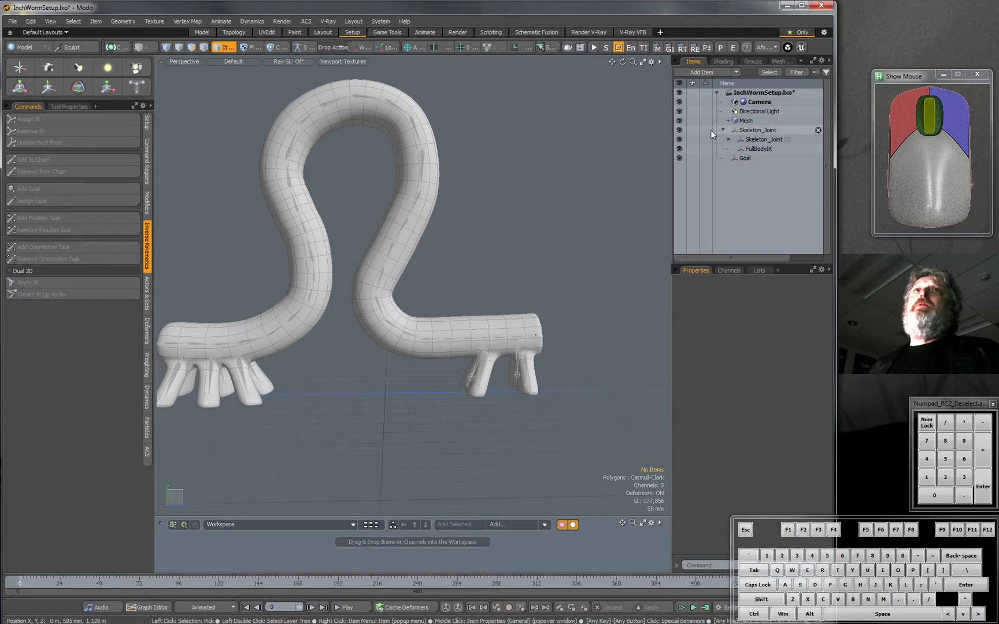
Step: Select the IK Goal item at the worm's head and frame the whole worm
left_click(744, 158)
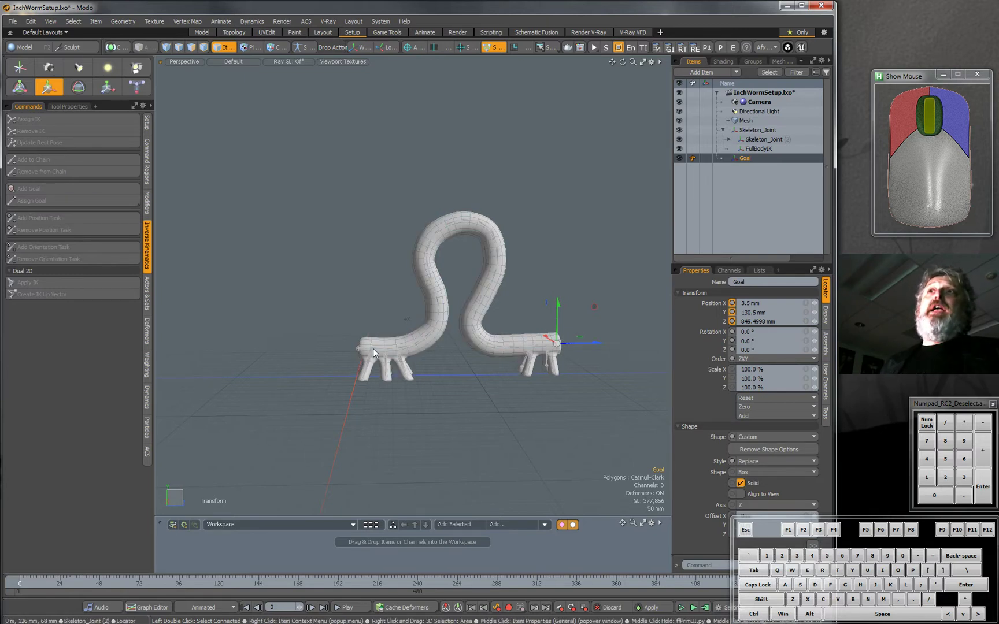
mouse_move(748, 191)
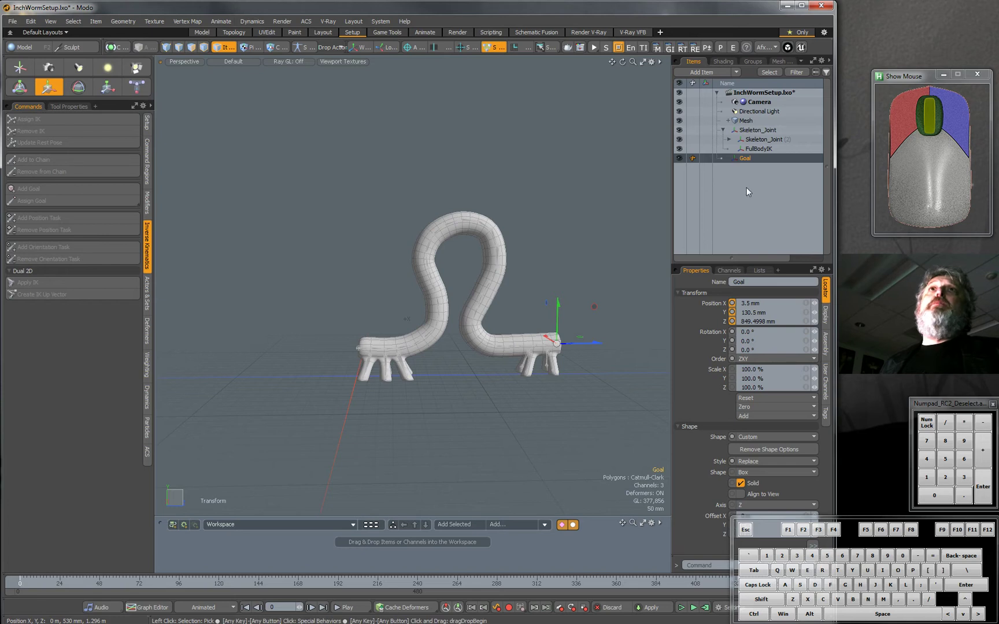
double_click(744, 158)
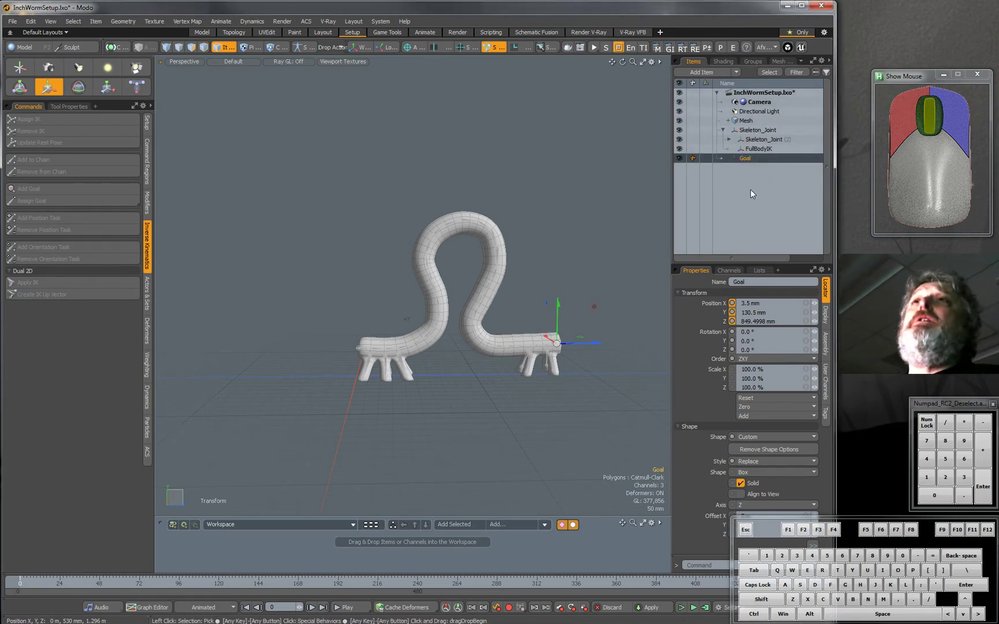
left_click(758, 130)
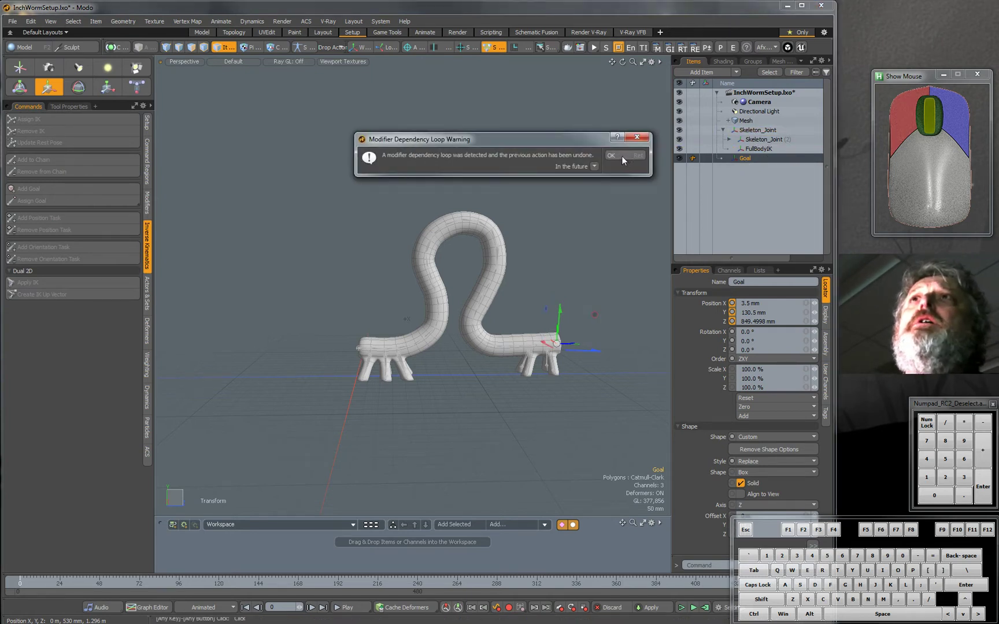
left_click(611, 155)
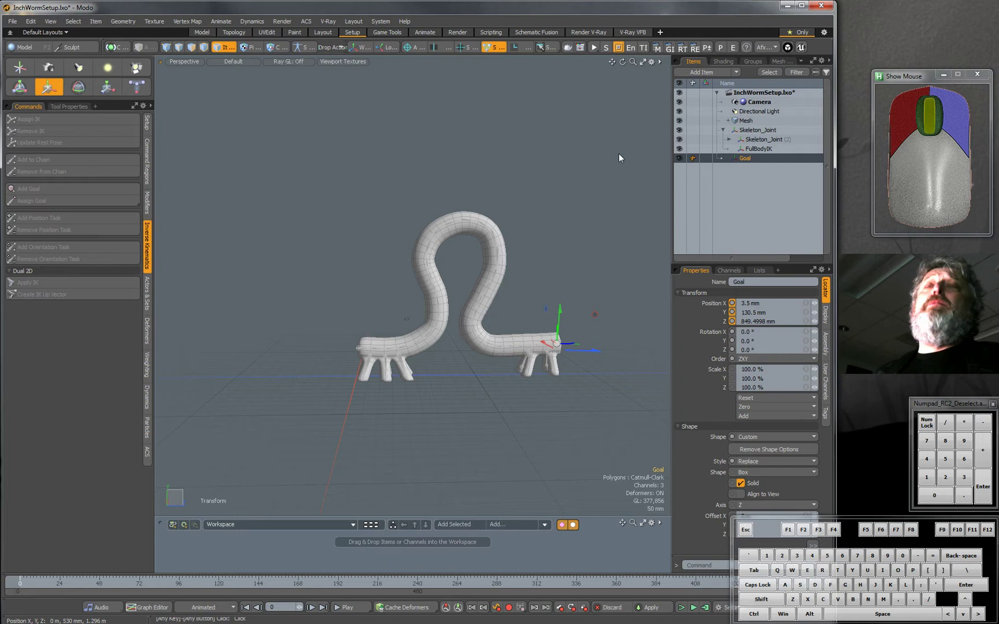
mouse_move(803, 205)
type("gear")
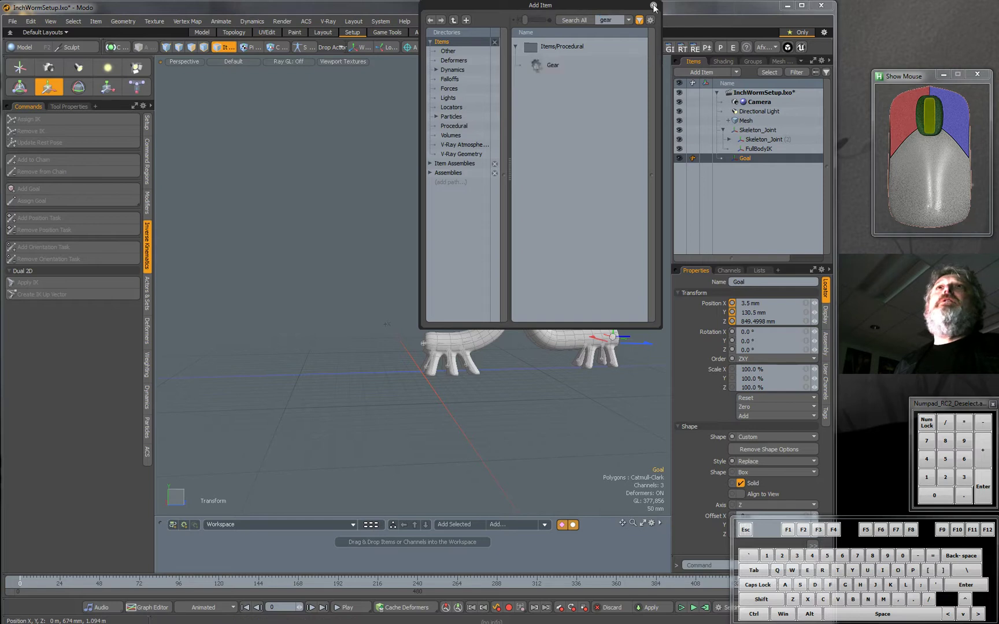
Step: Close the item browser once the new Locator is added
left_click(653, 6)
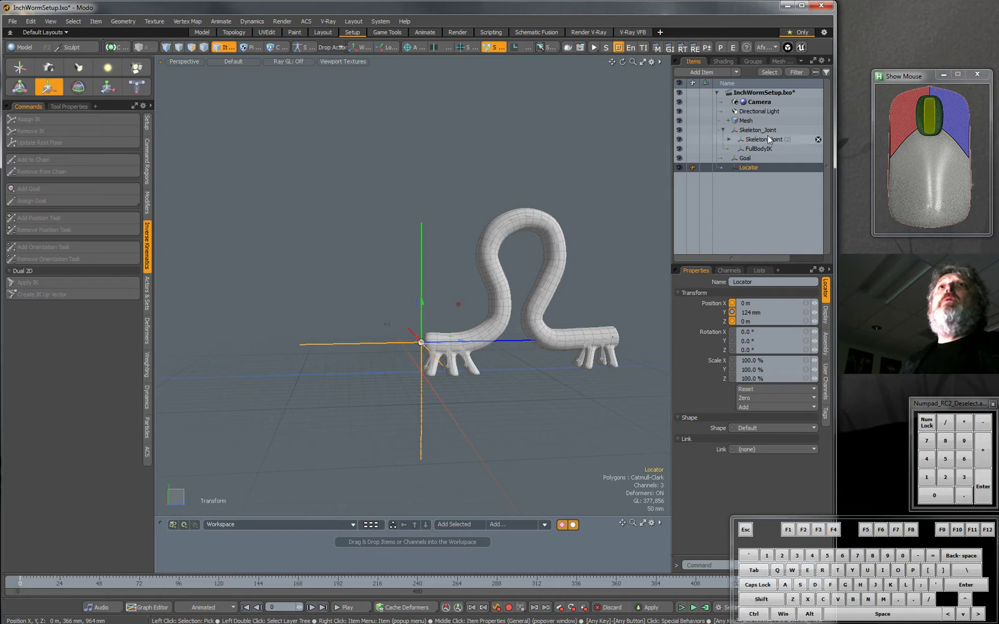
Step: Parent Skeleton_Joint and the IK Goal under the new Locator
left_click(729, 130)
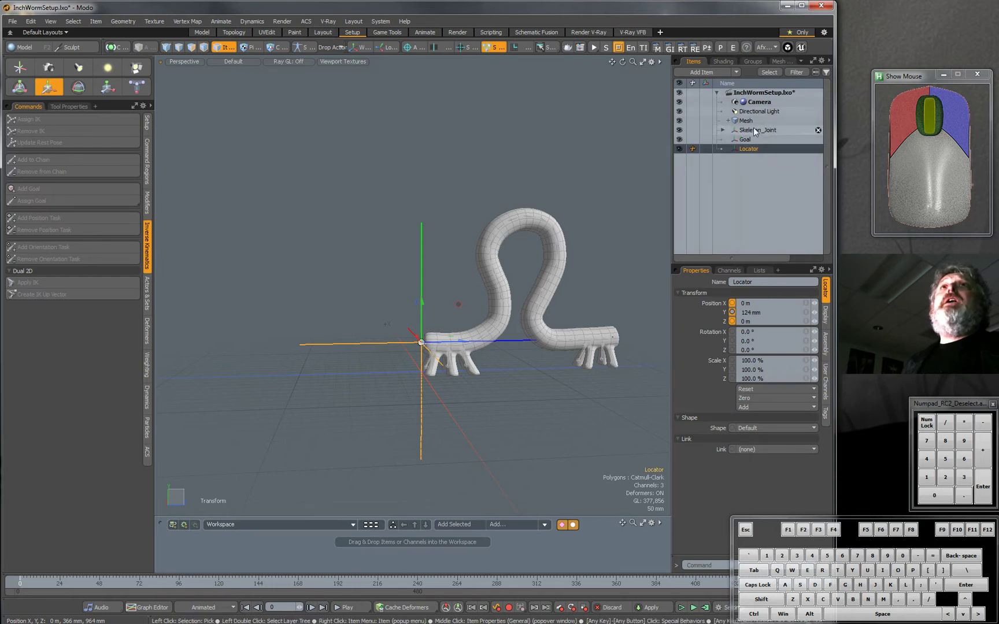
left_click(758, 130)
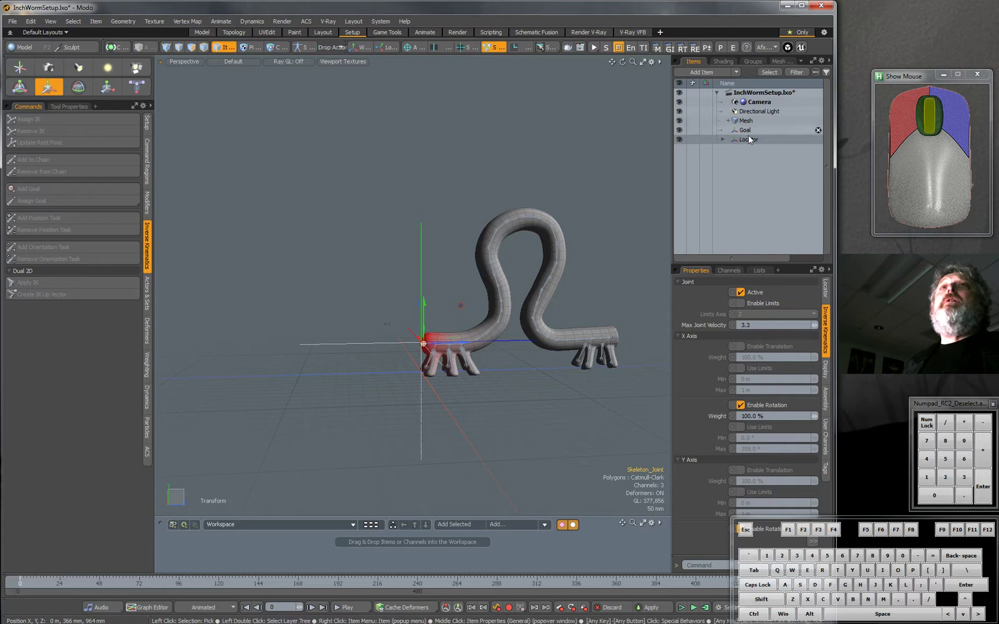
left_click(744, 130)
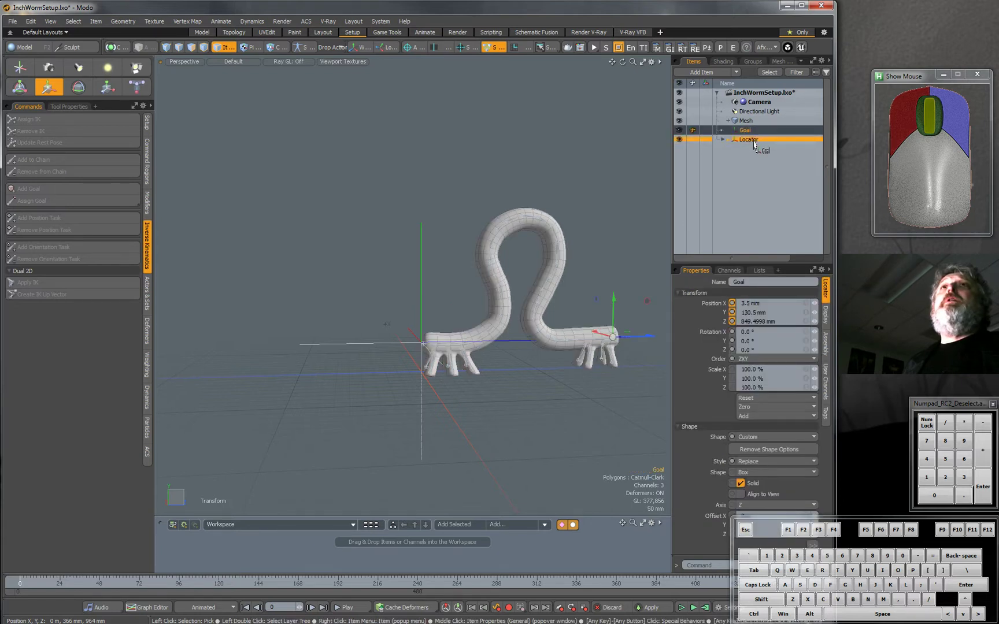
left_click(748, 130)
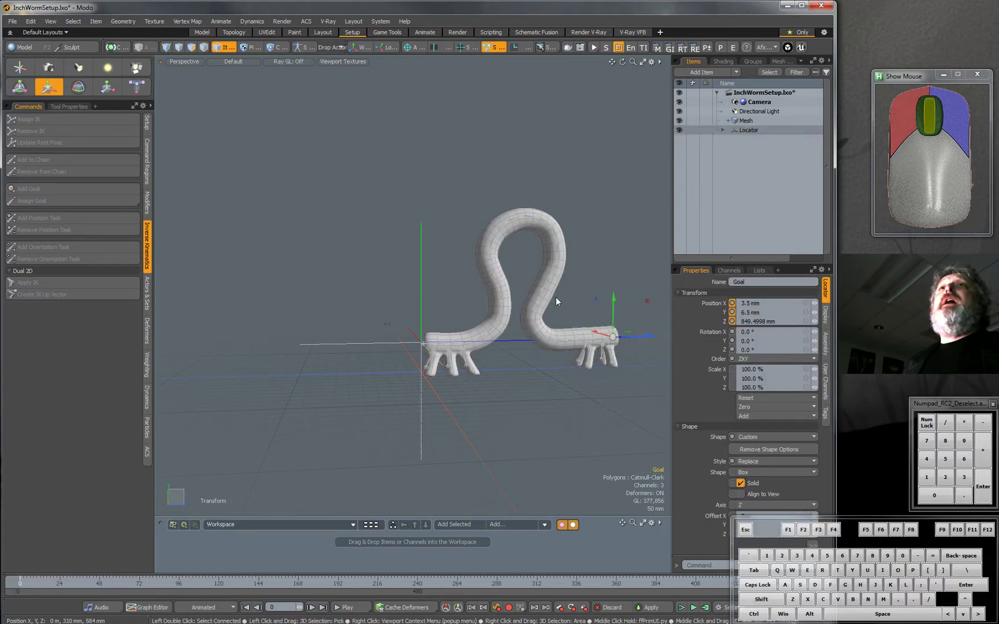
Step: Rename the Locator to 'base'
right_click(748, 130)
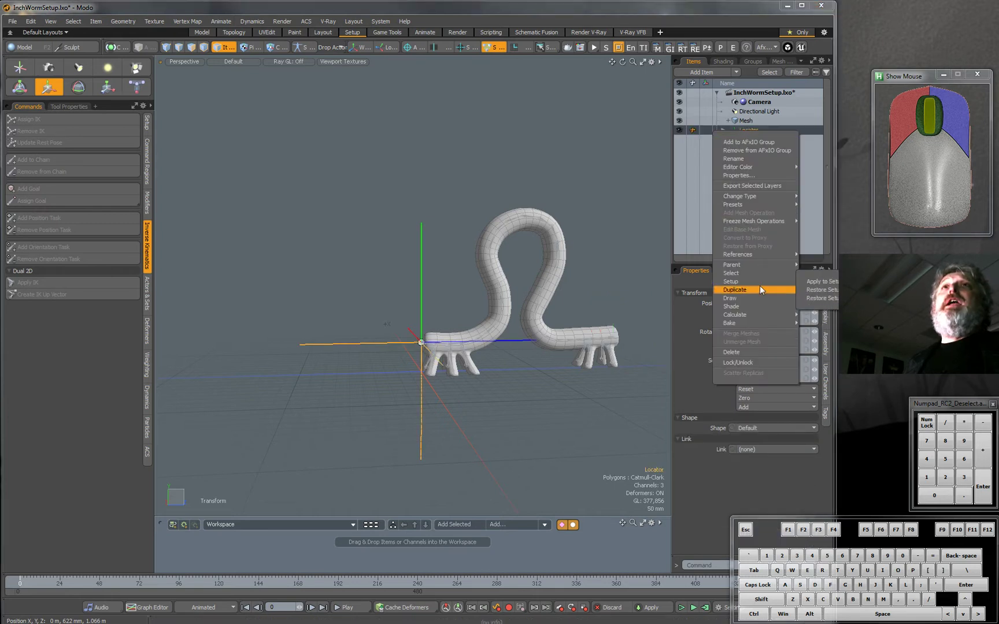
mouse_move(731, 298)
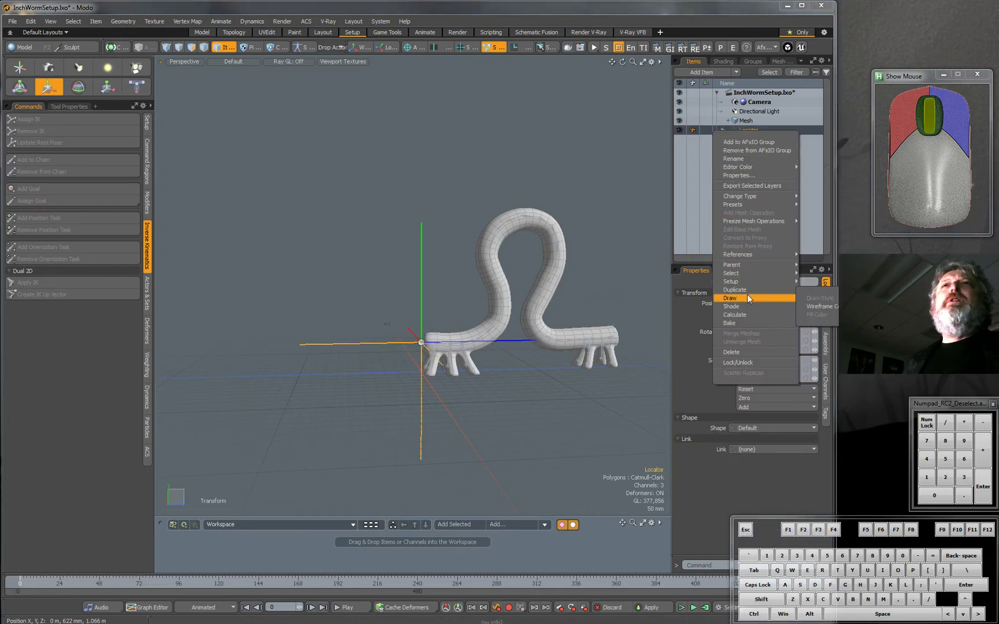
mouse_move(734, 156)
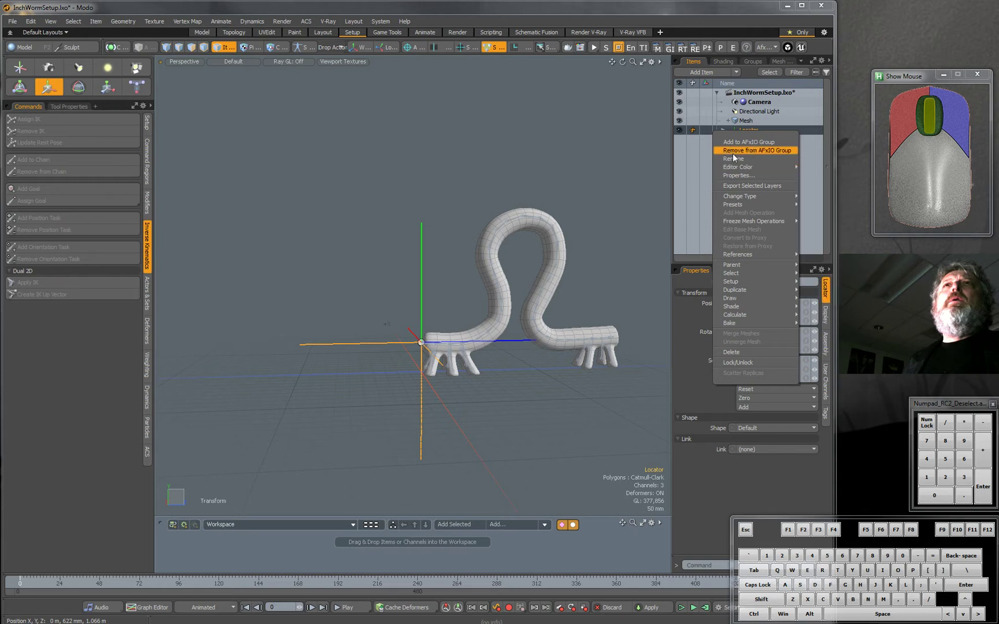
left_click(733, 158)
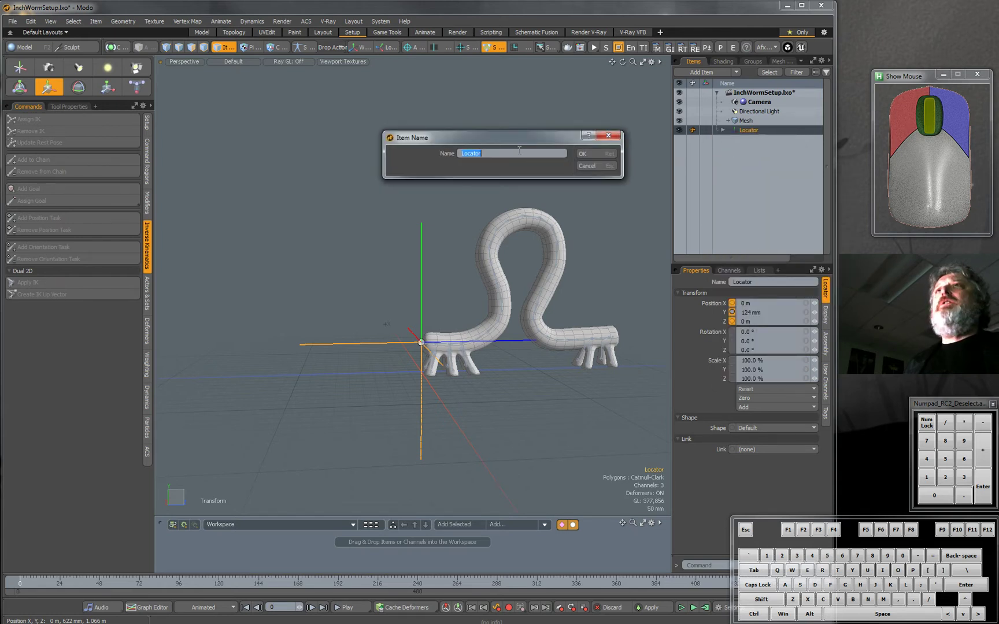
type("bas")
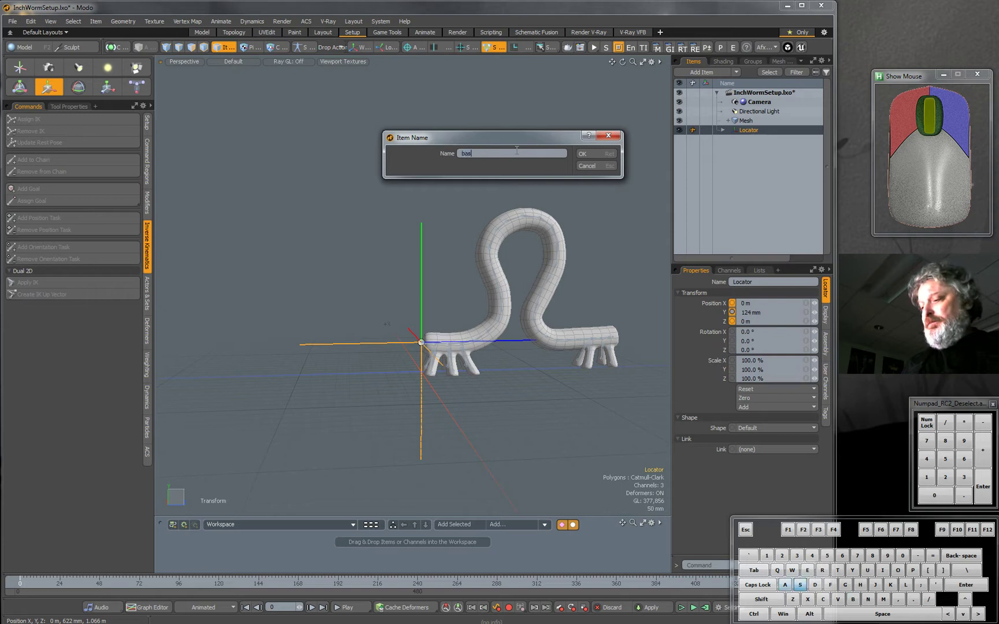
left_click(580, 154)
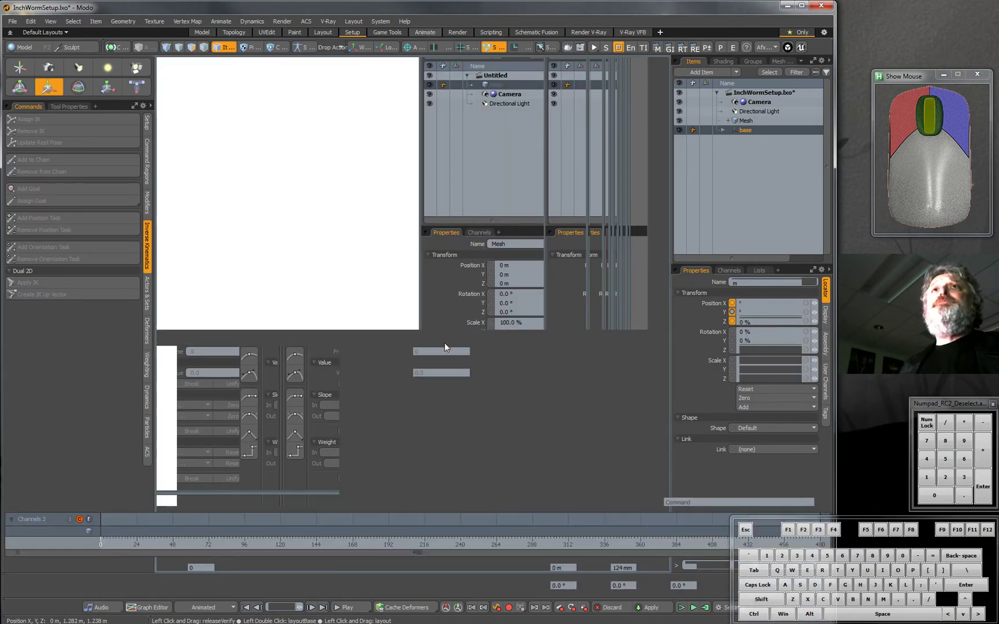
Step: Switch to the Animate layout and view the worm through the Render Camera
left_click(424, 32)
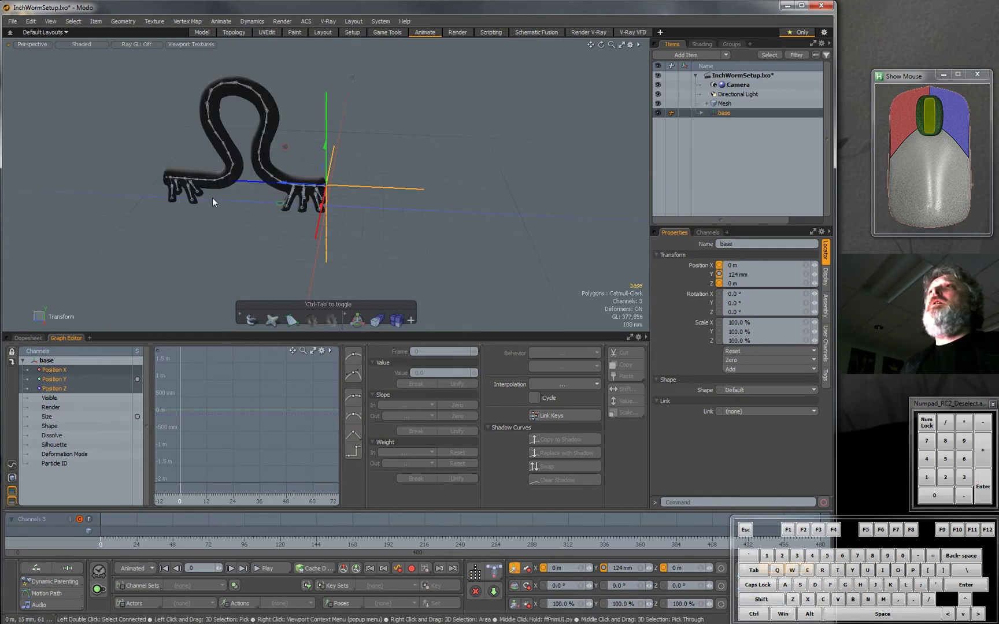
left_click(32, 44)
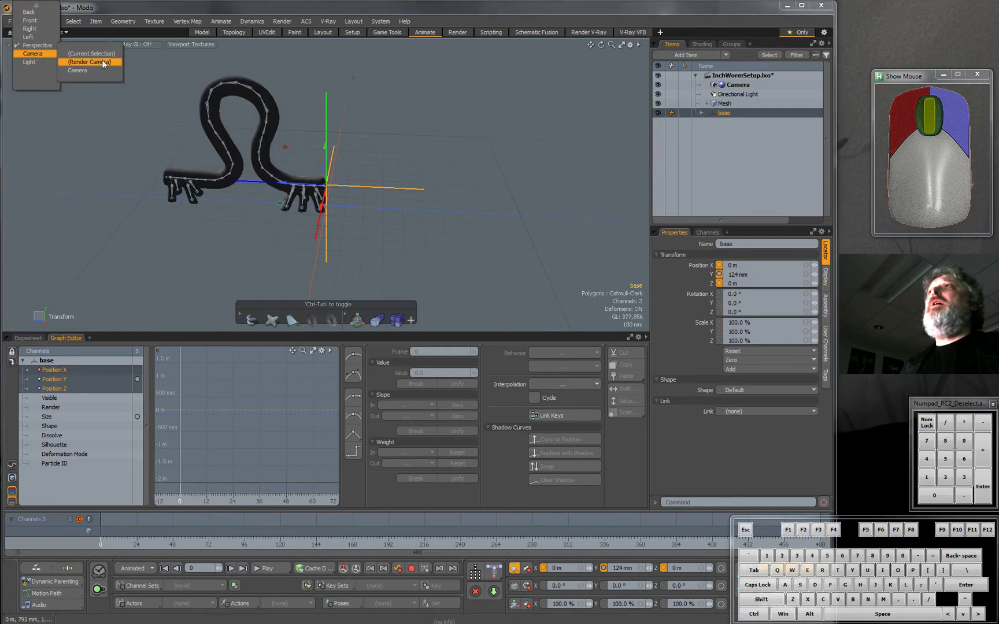
left_click(90, 62)
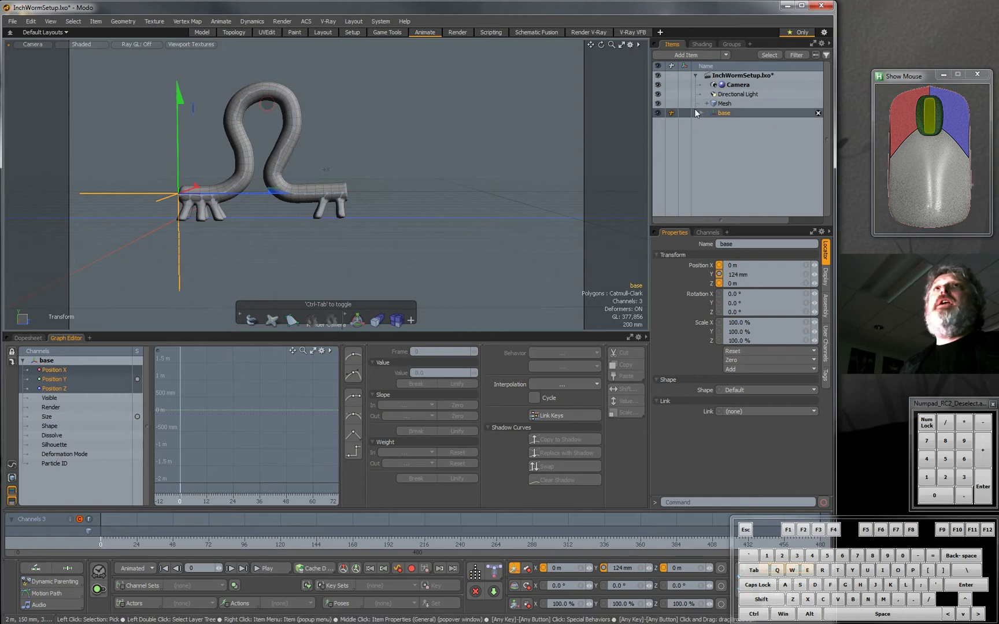
Step: Expand base, select Goal, and key its Z position across frames 0–48
left_click(701, 113)
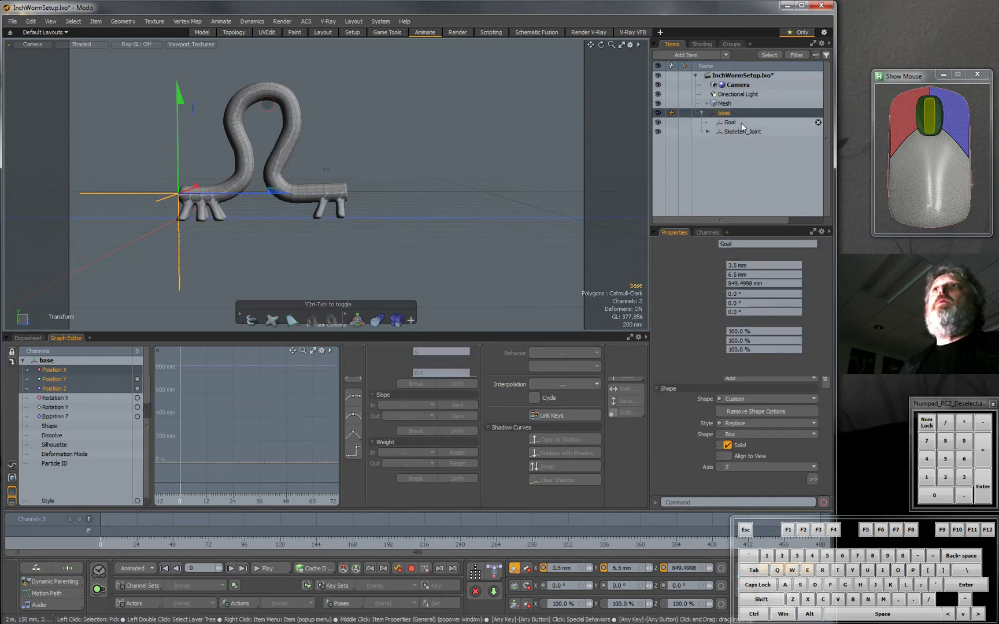
left_click(729, 122)
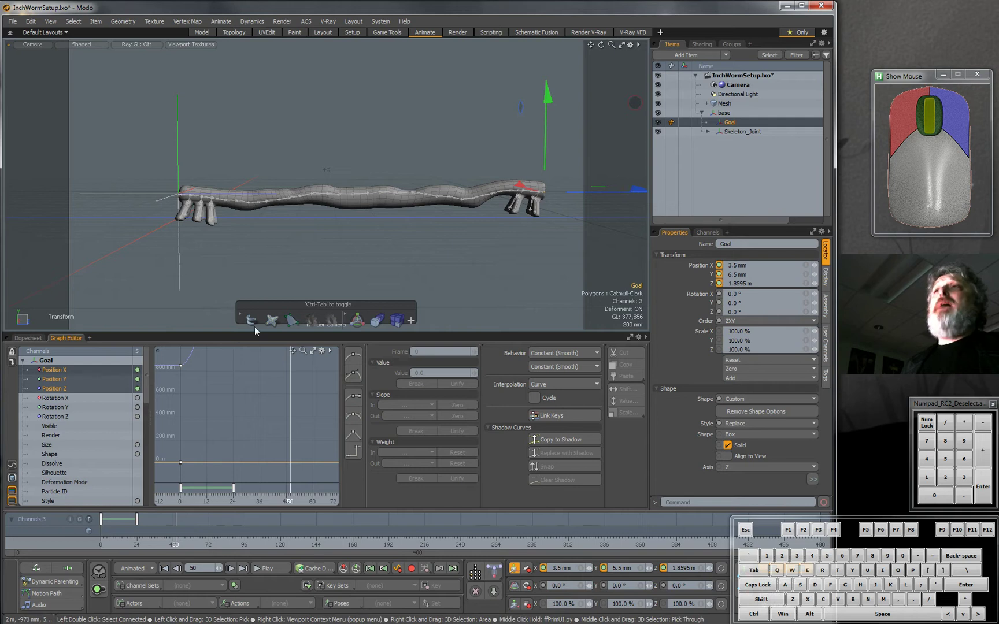
mouse_move(212, 423)
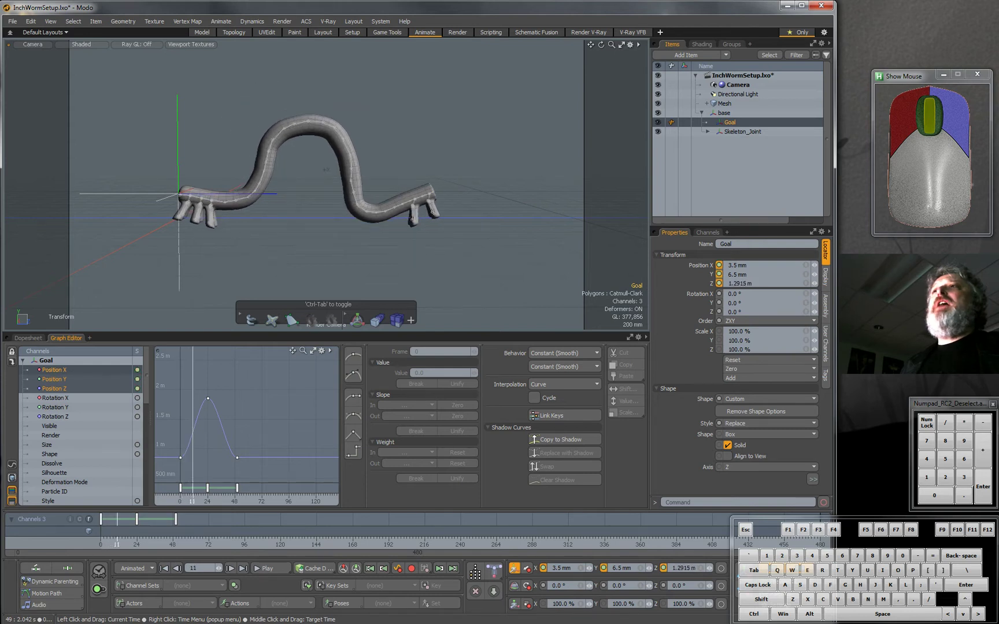
left_click(417, 185)
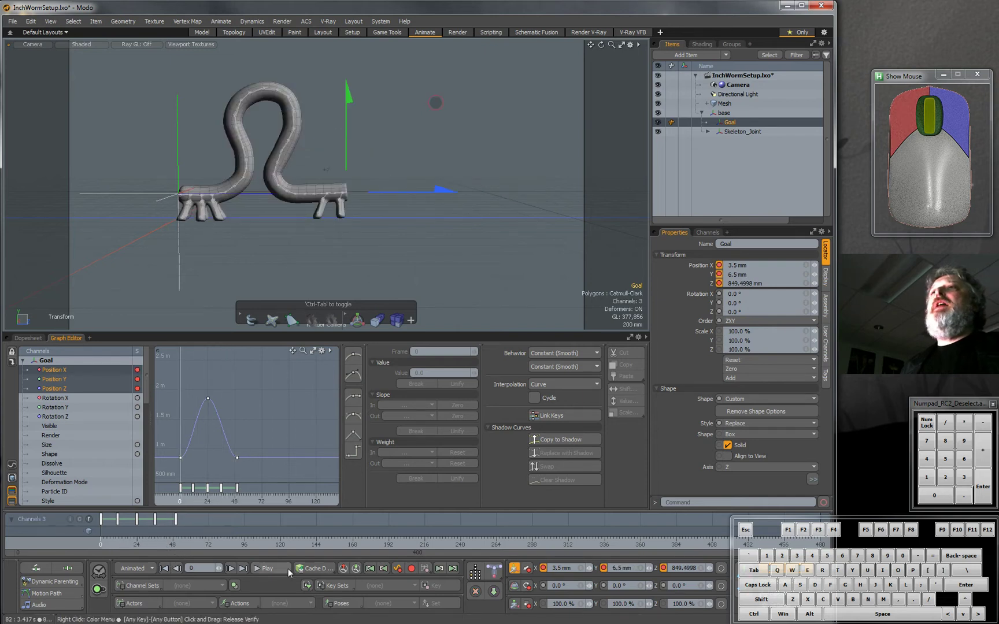
Step: Play back the Goal's crawl animation to check the motion
left_click(270, 567)
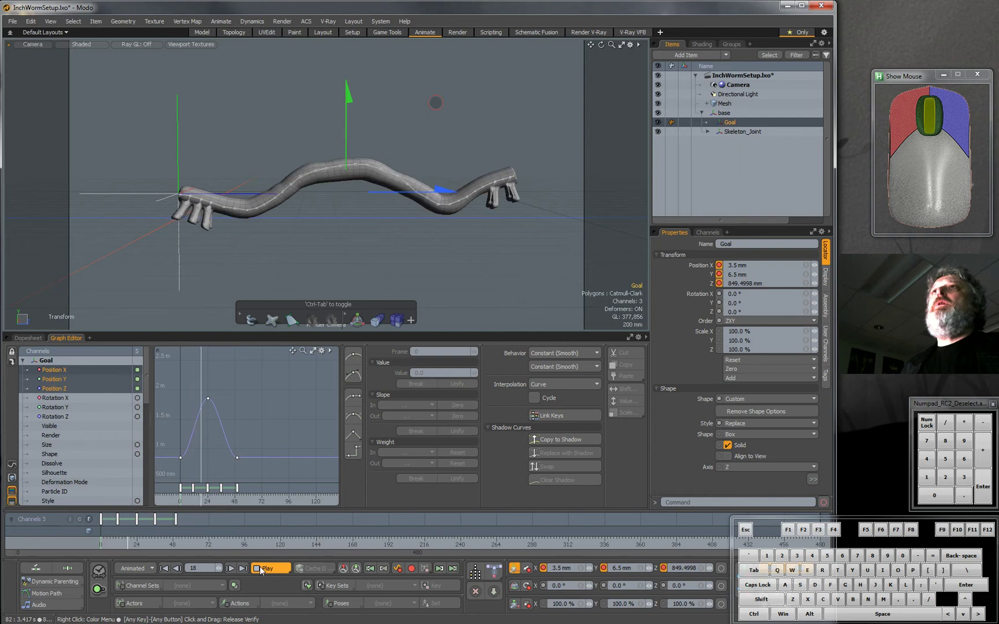
left_click(269, 567)
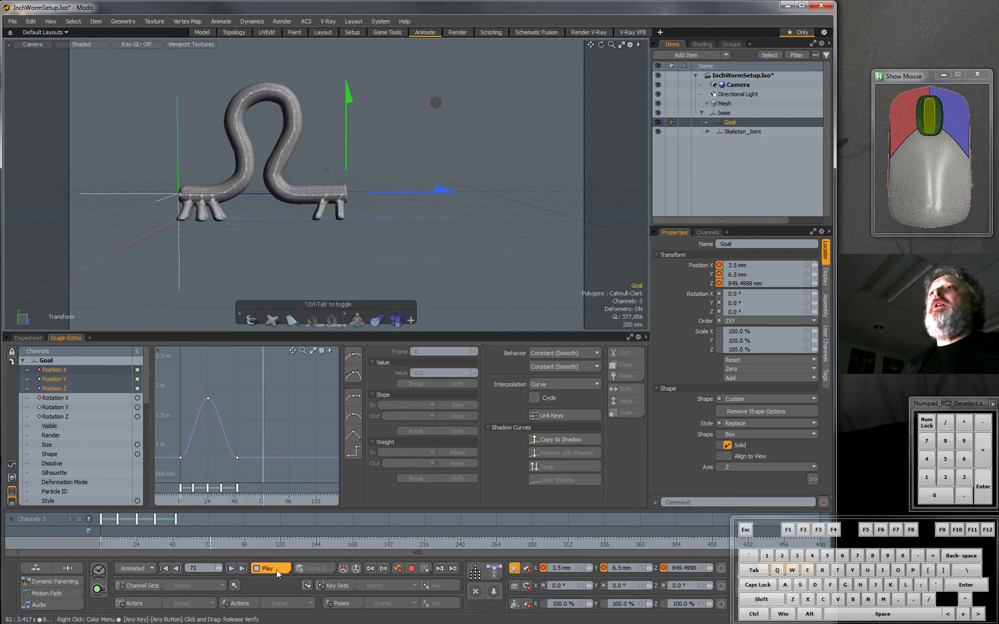
left_click(267, 567)
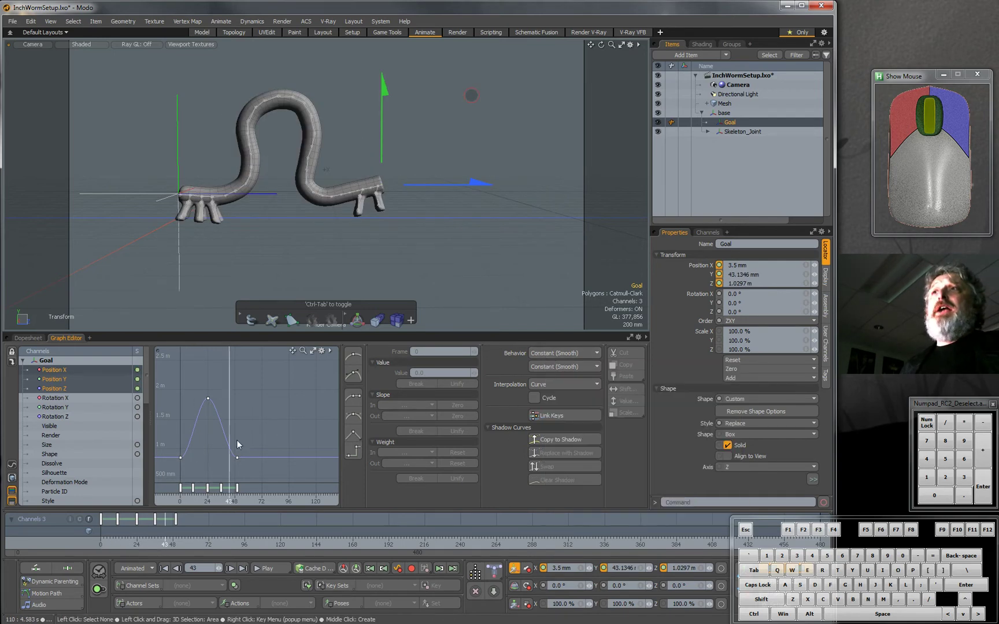
Step: Set the Goal curves' post-behavior to Oscillate (Smooth) and preview playback
left_click(563, 354)
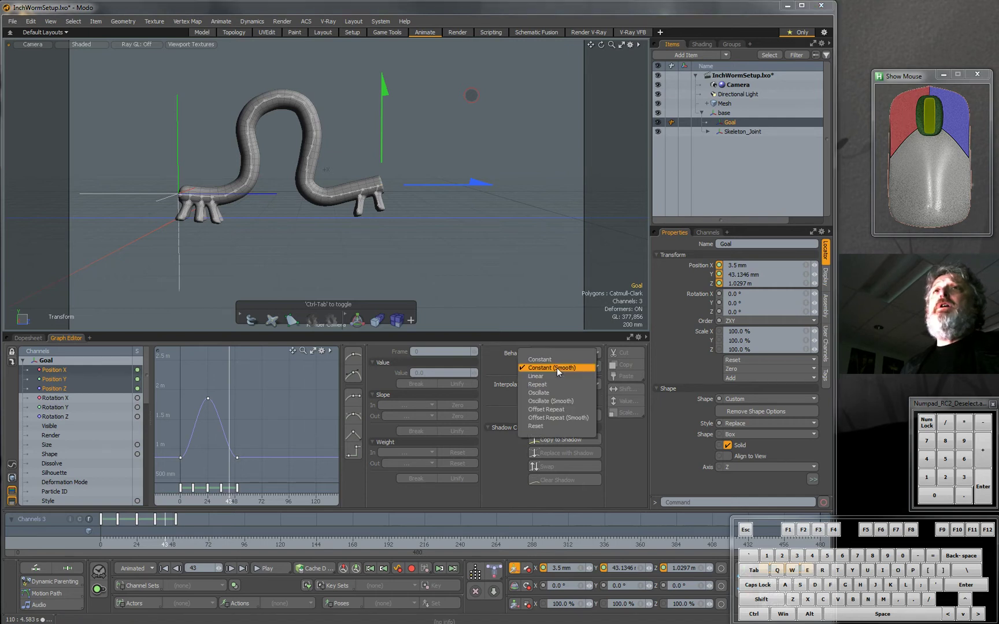
mouse_move(556, 393)
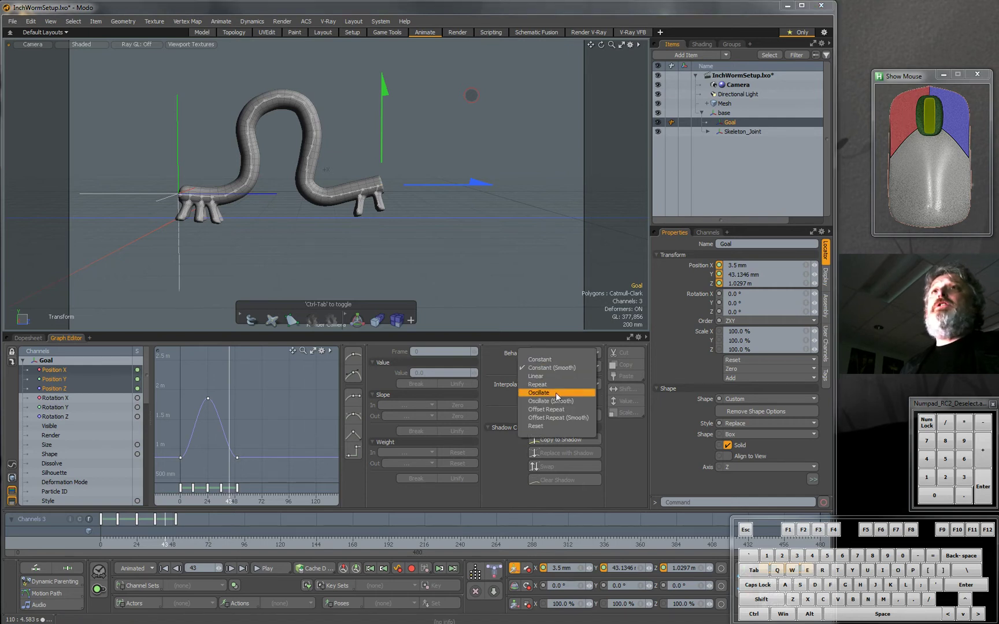
mouse_move(556, 400)
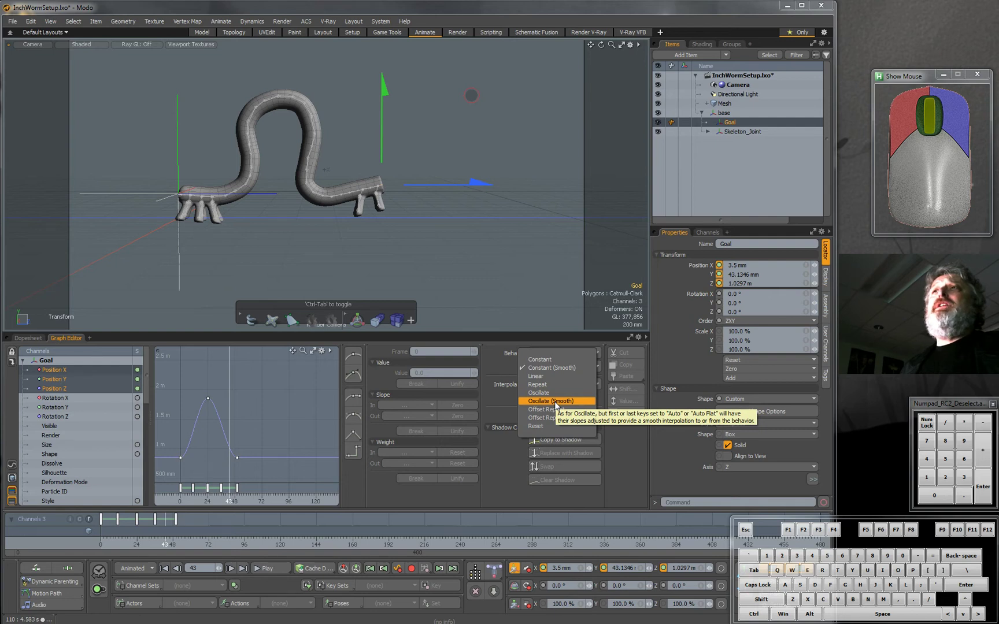
left_click(558, 401)
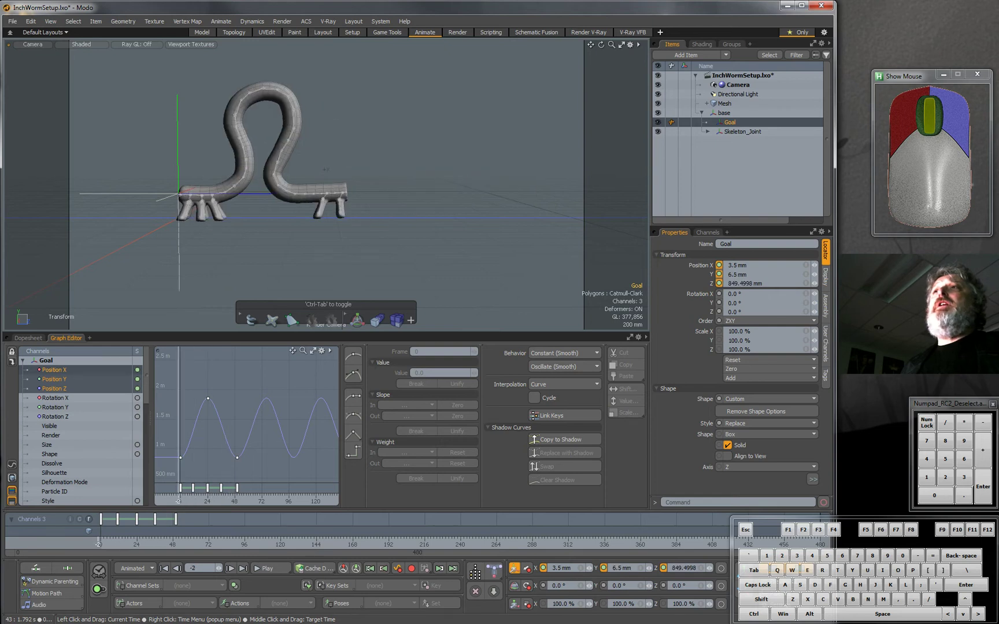
left_click(267, 568)
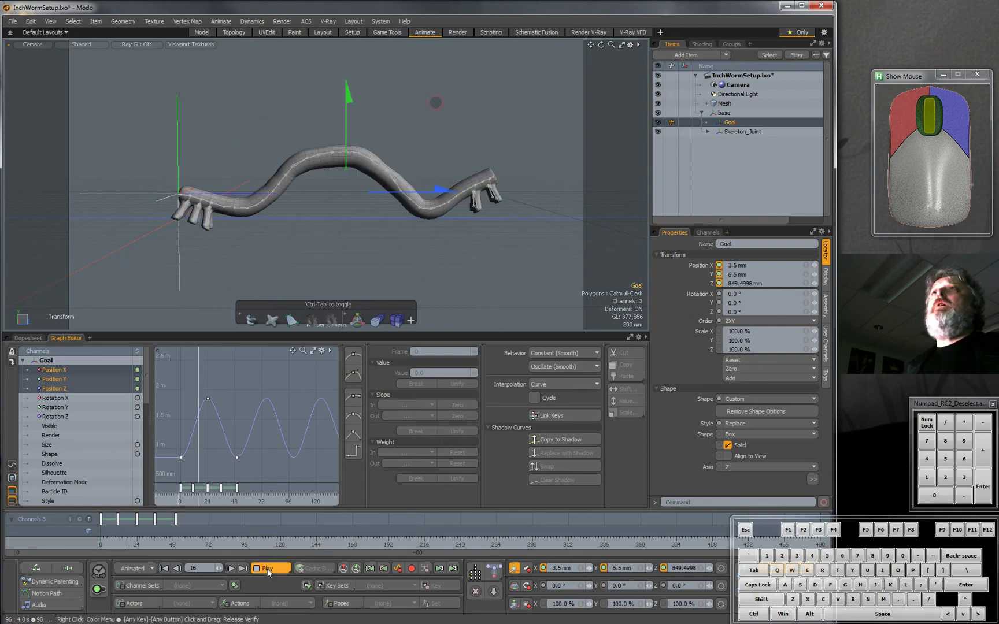
left_click(268, 568)
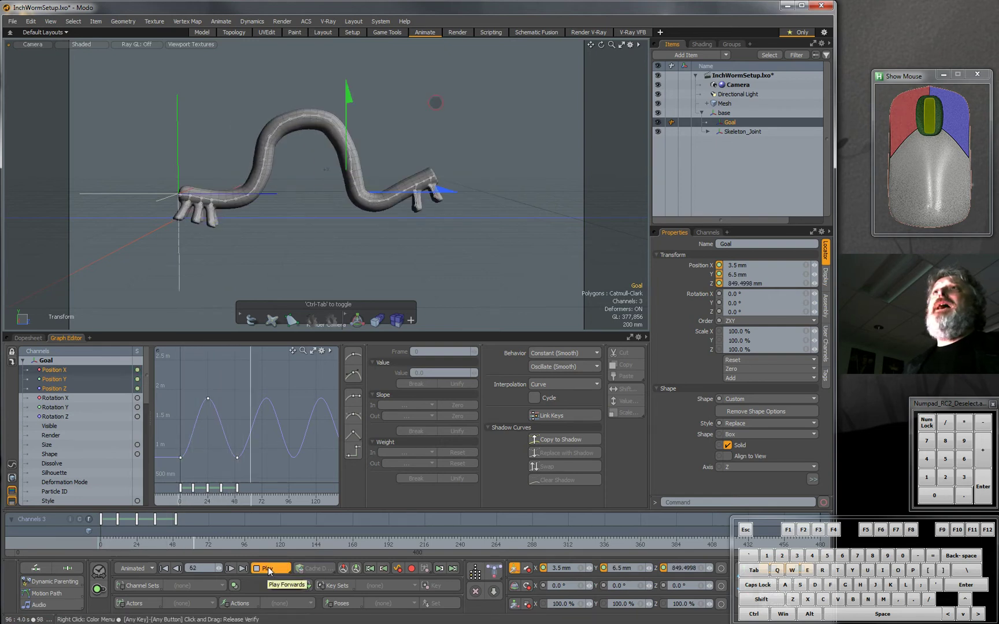
left_click(268, 569)
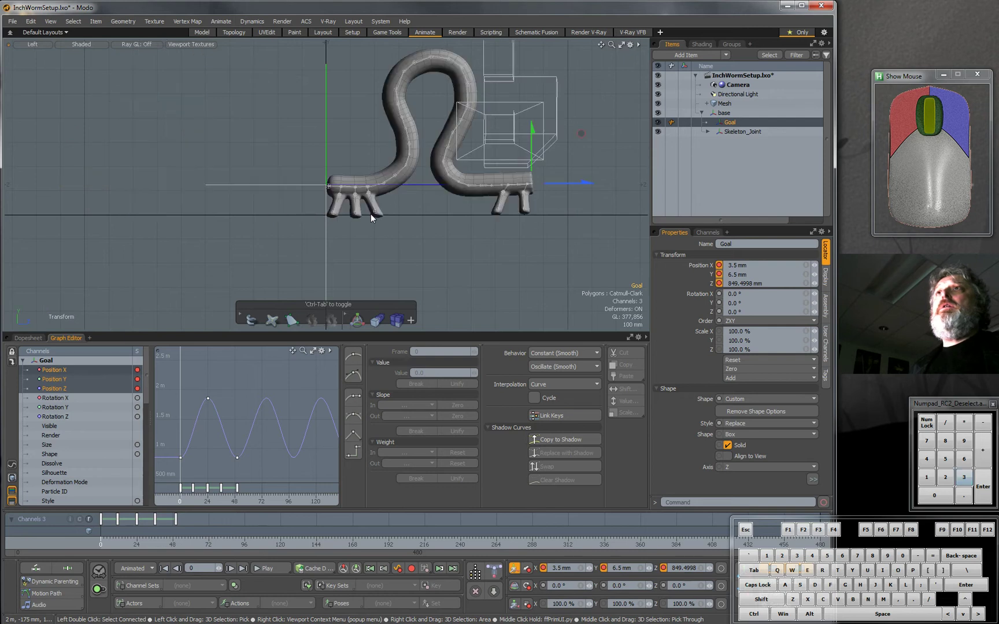
mouse_move(415, 232)
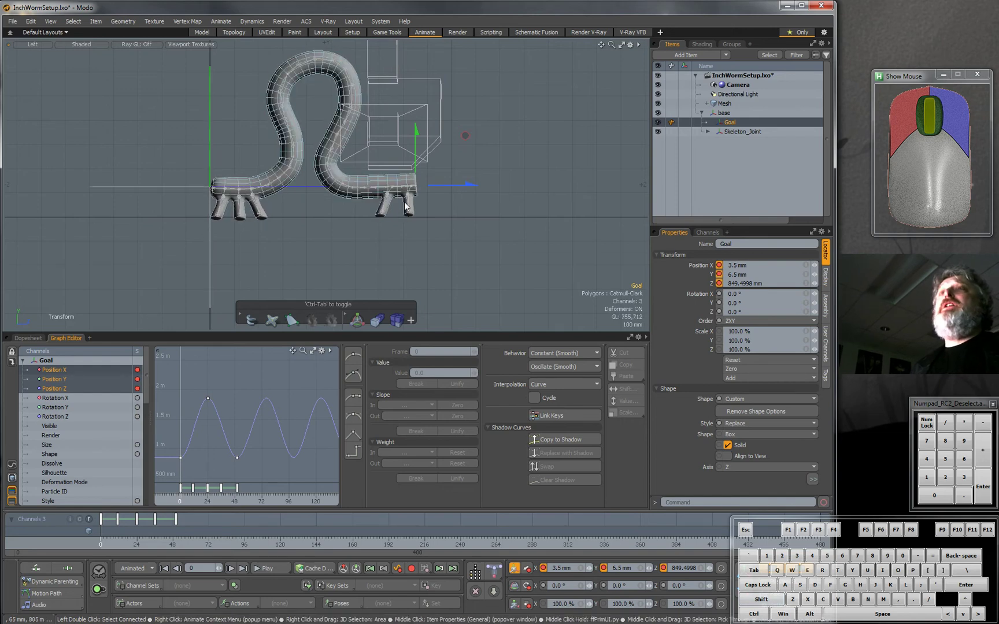
mouse_move(406, 215)
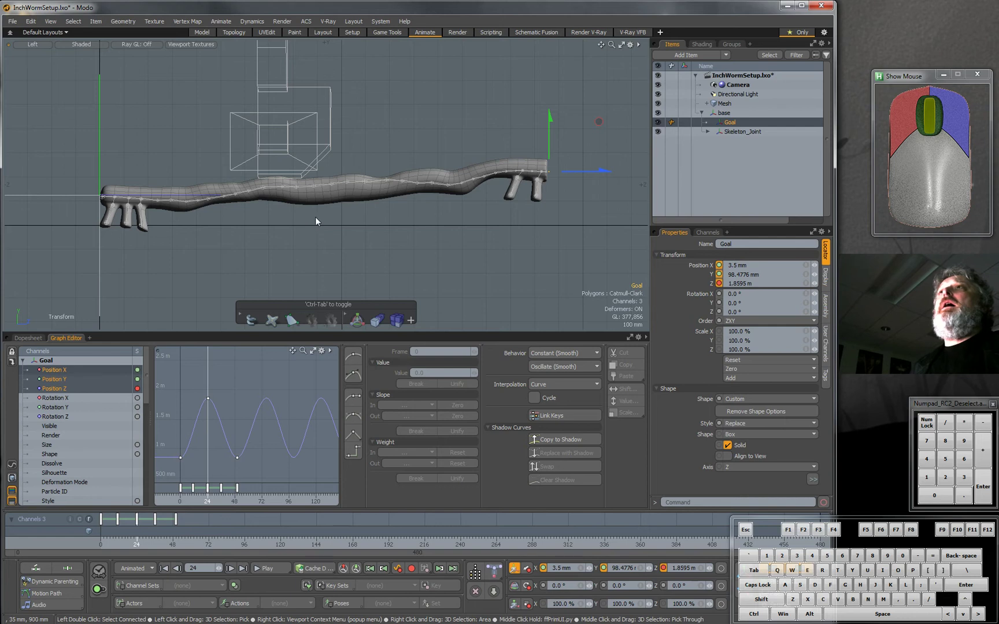
mouse_move(437, 215)
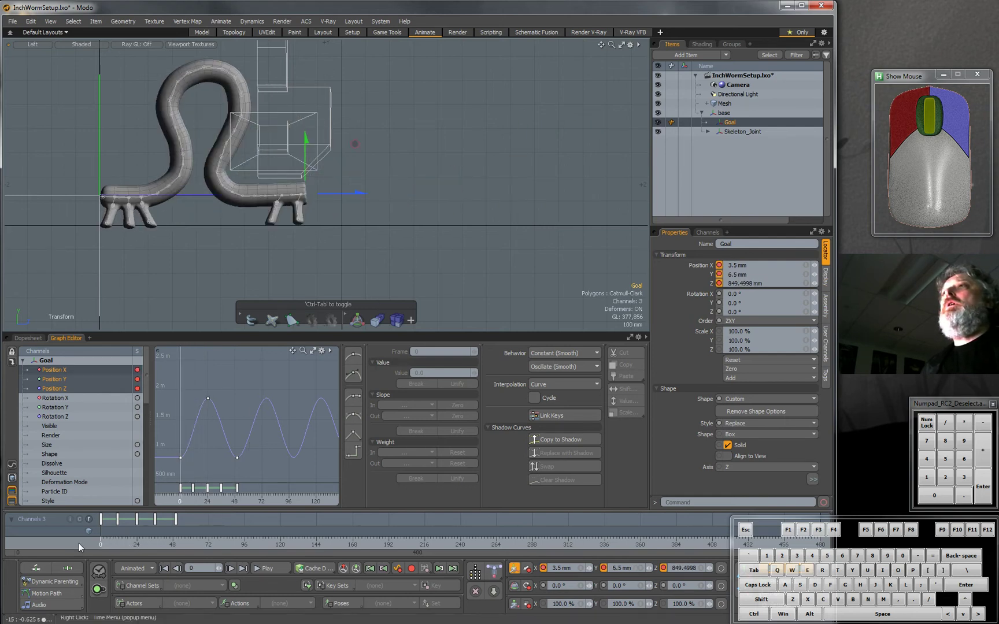
Step: Select the base locator and set position keyframes on it
left_click(723, 113)
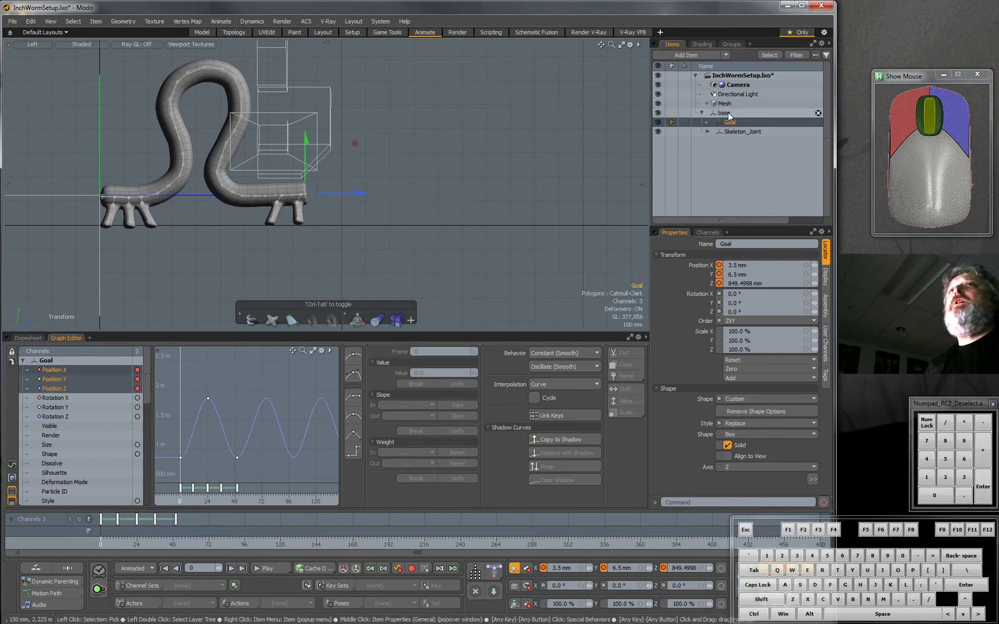
left_click(724, 113)
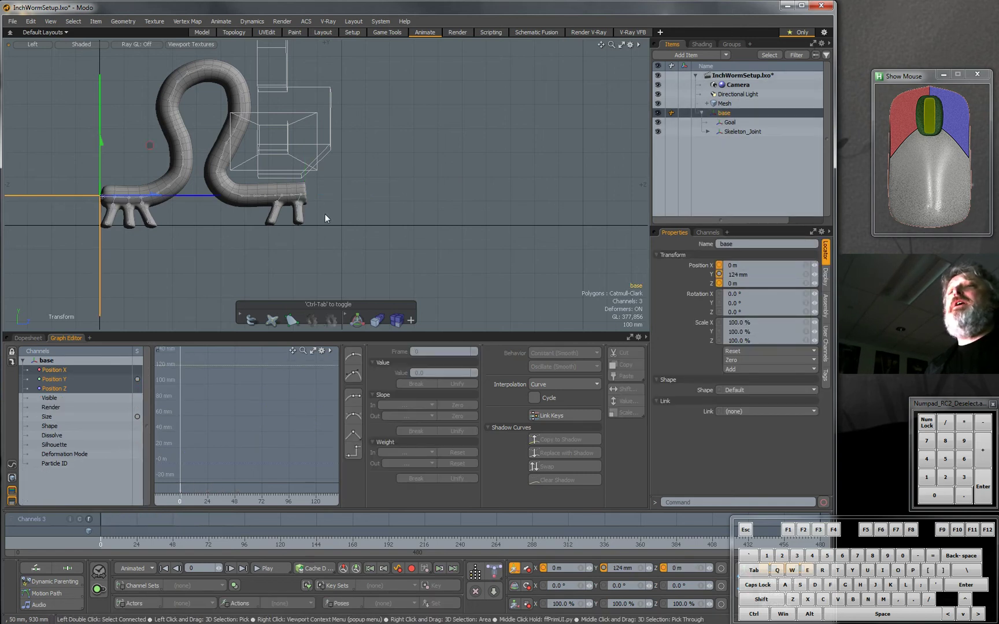
left_click(527, 568)
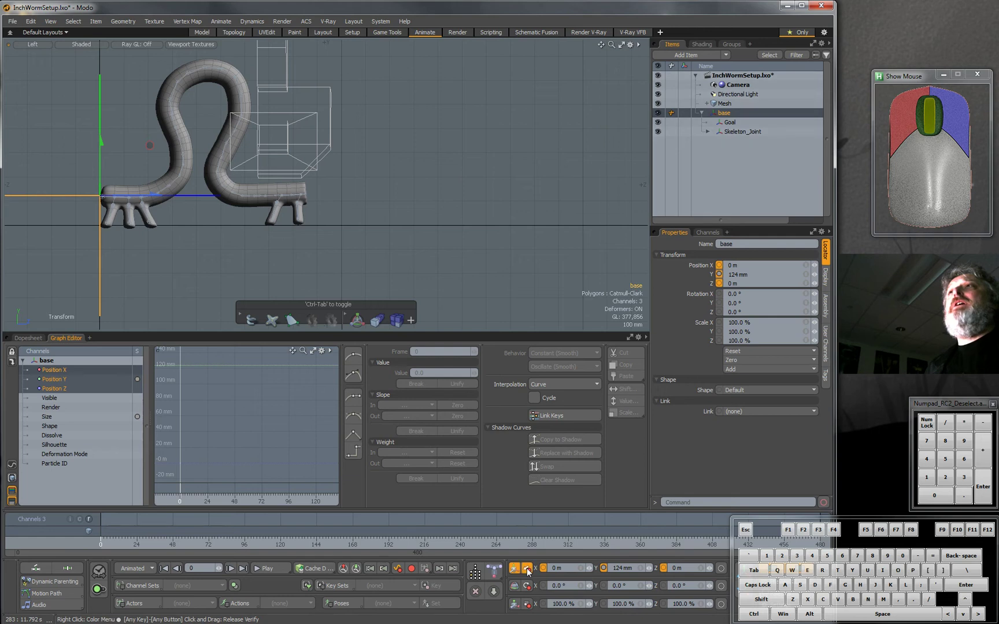
left_click(98, 518)
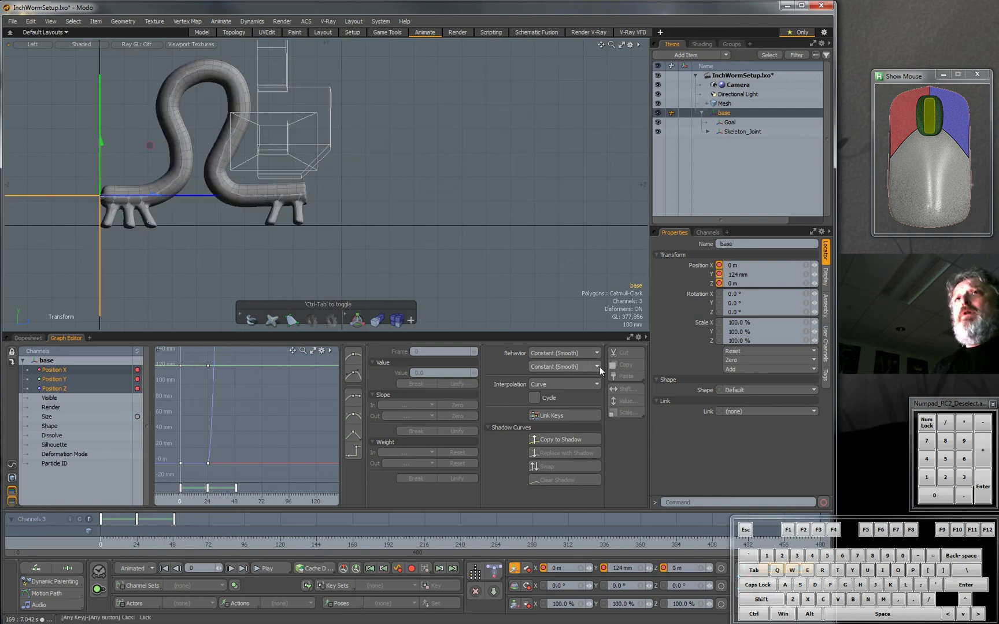
Step: Give base Offset Repeat (Smooth) post-behavior, isolate Position Z, and play the animation
left_click(594, 353)
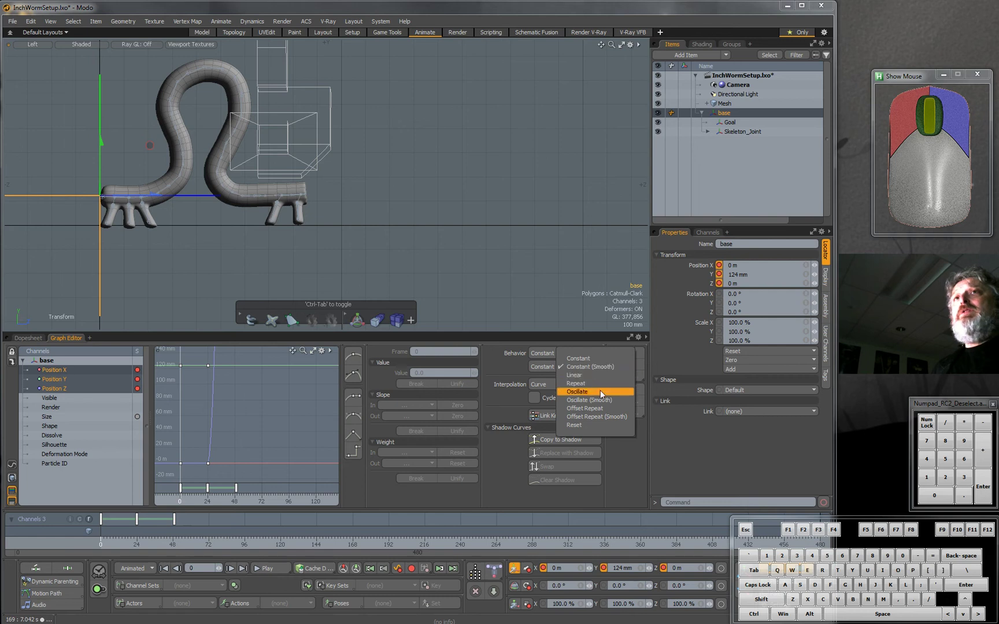
mouse_move(583, 407)
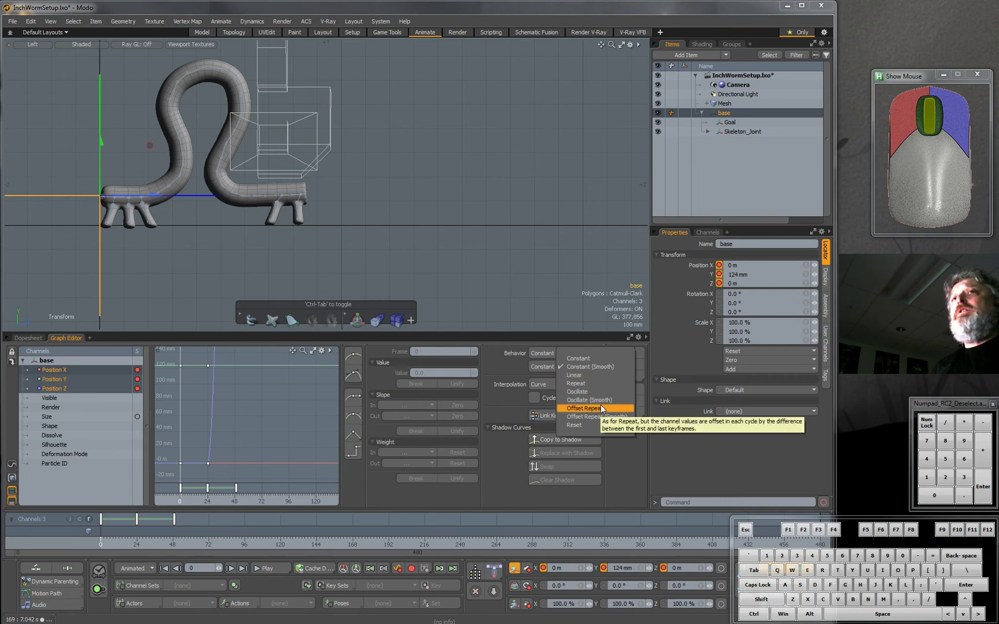
left_click(586, 408)
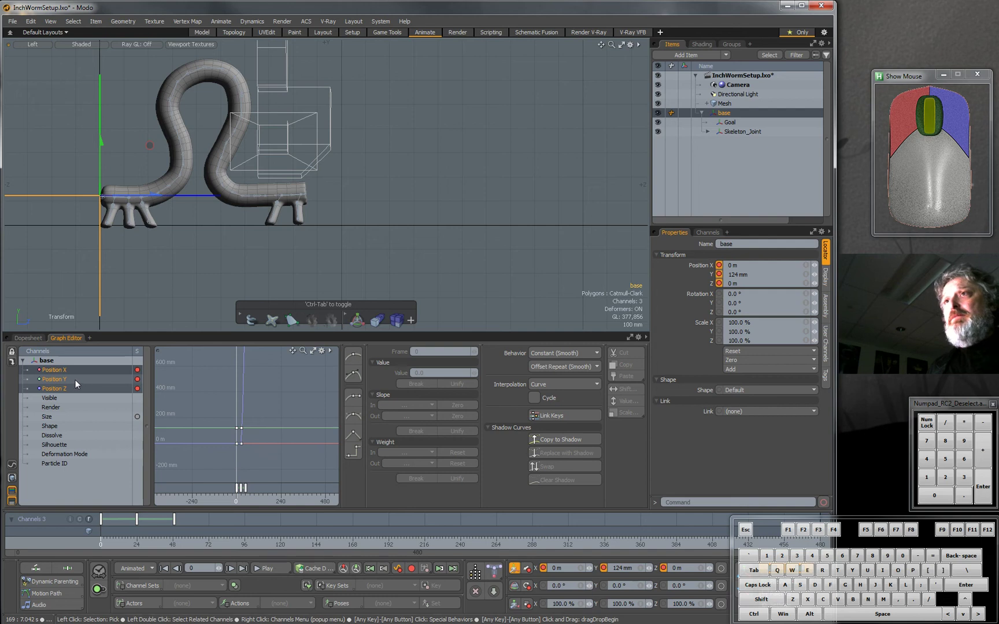
left_click(55, 389)
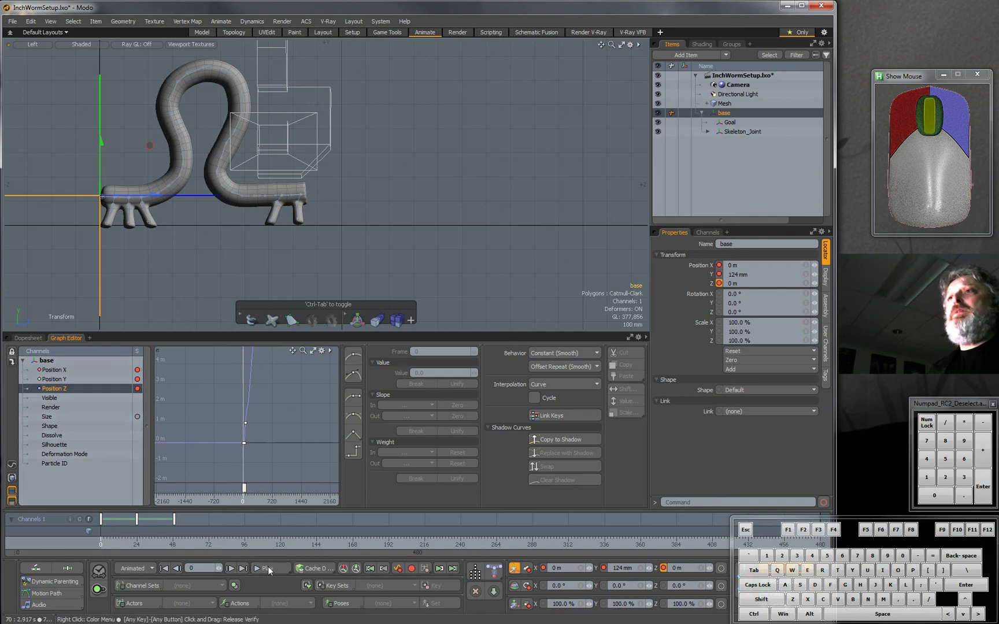
left_click(262, 568)
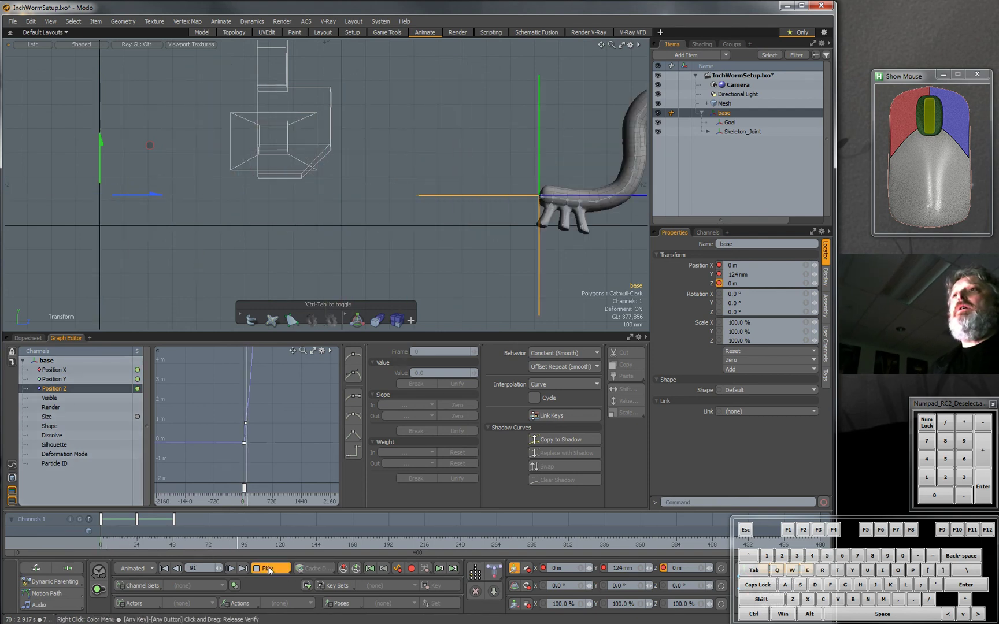
left_click(263, 567)
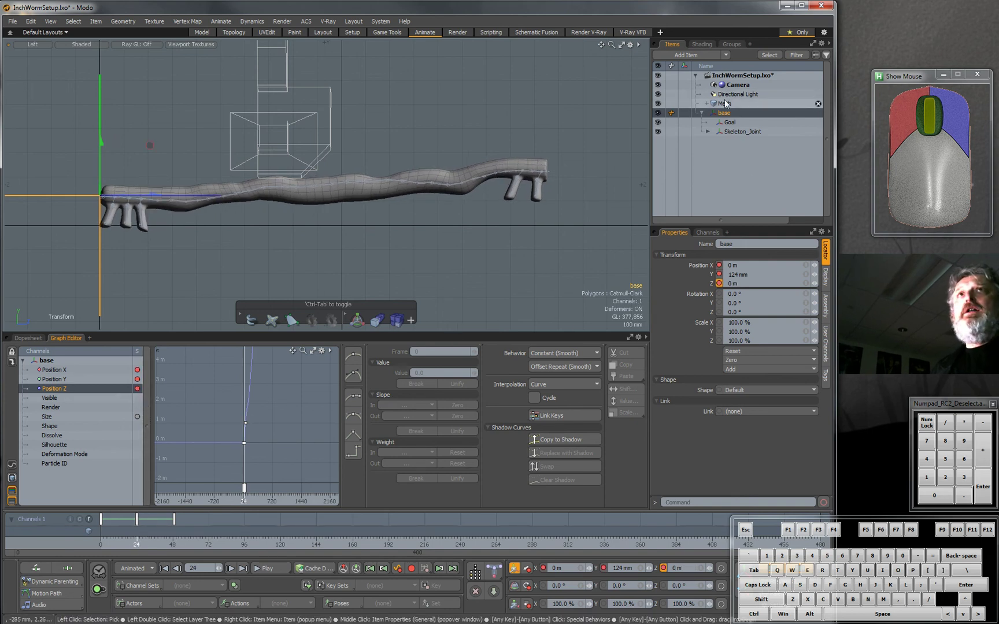
left_click(729, 122)
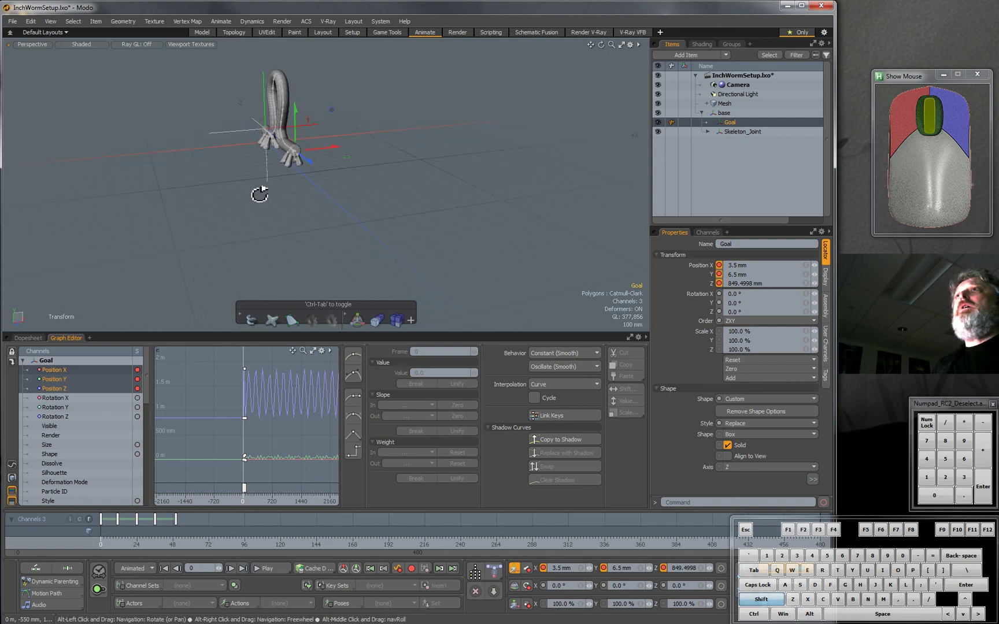
Step: View the worm through the scene camera and select the Directional Light
left_click(30, 44)
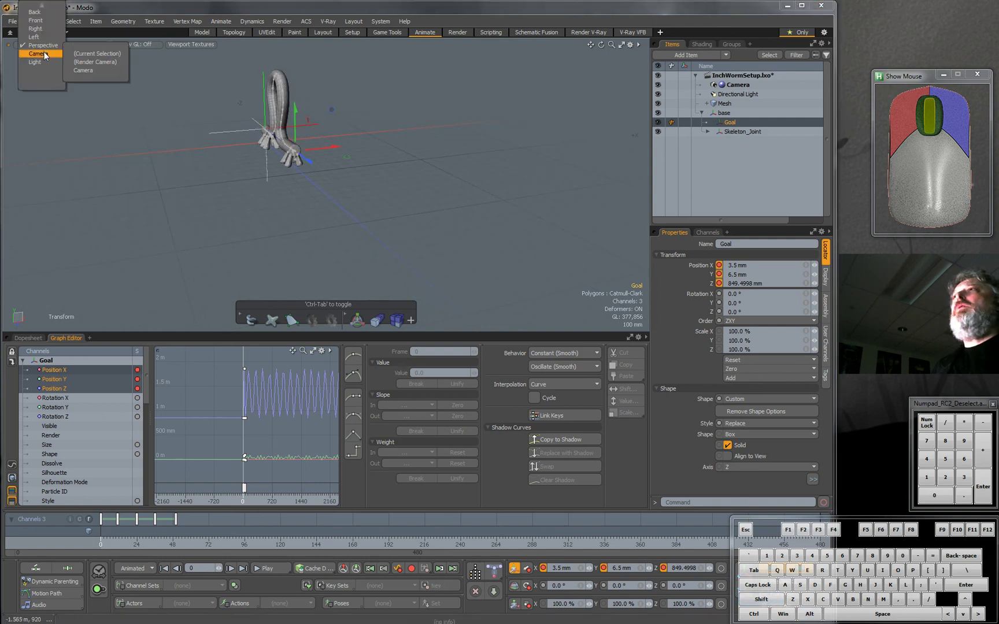
left_click(36, 54)
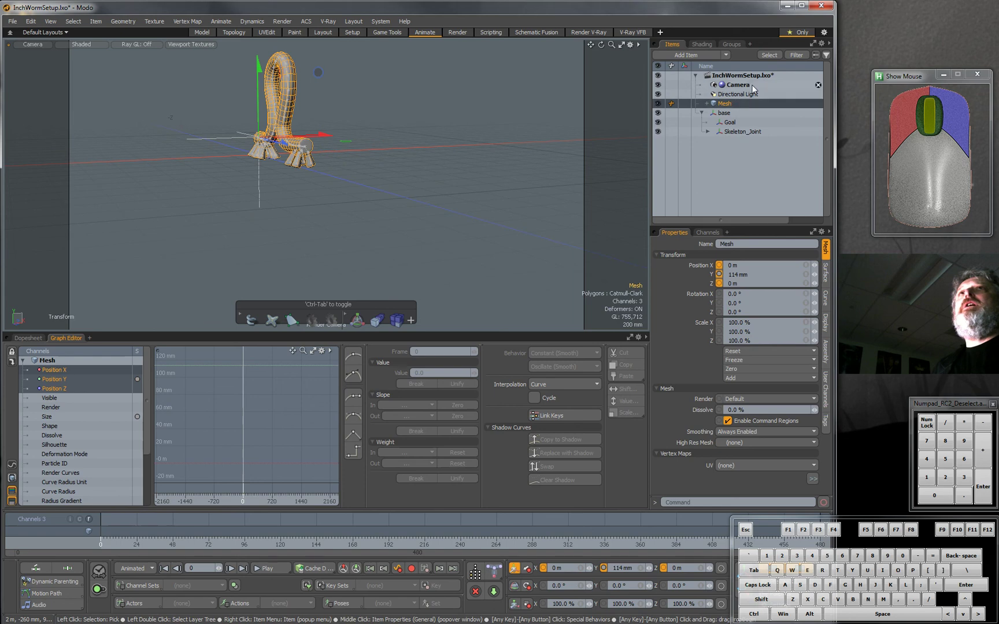
left_click(739, 93)
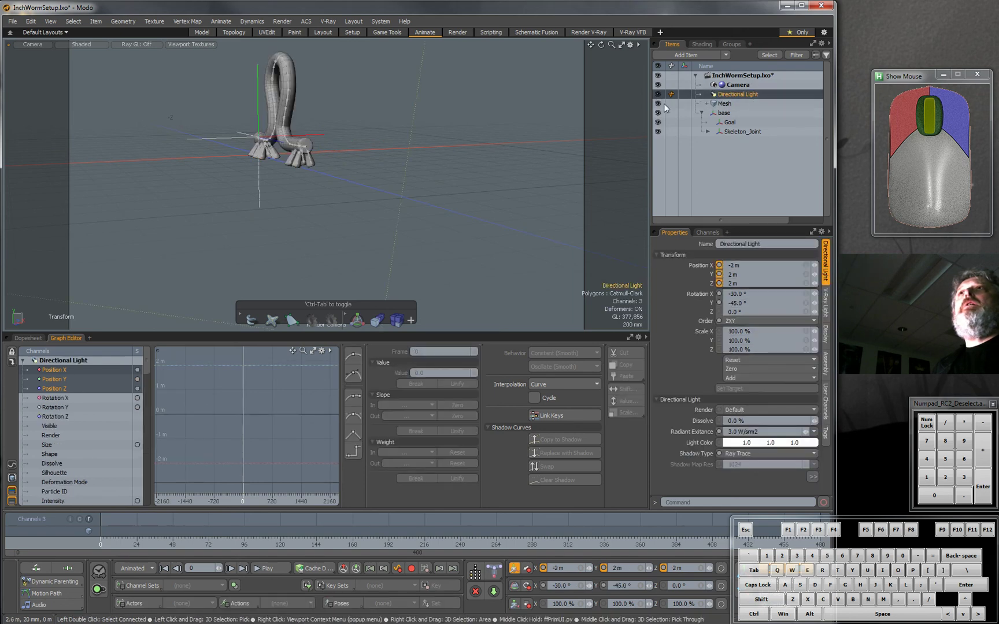
mouse_move(217, 238)
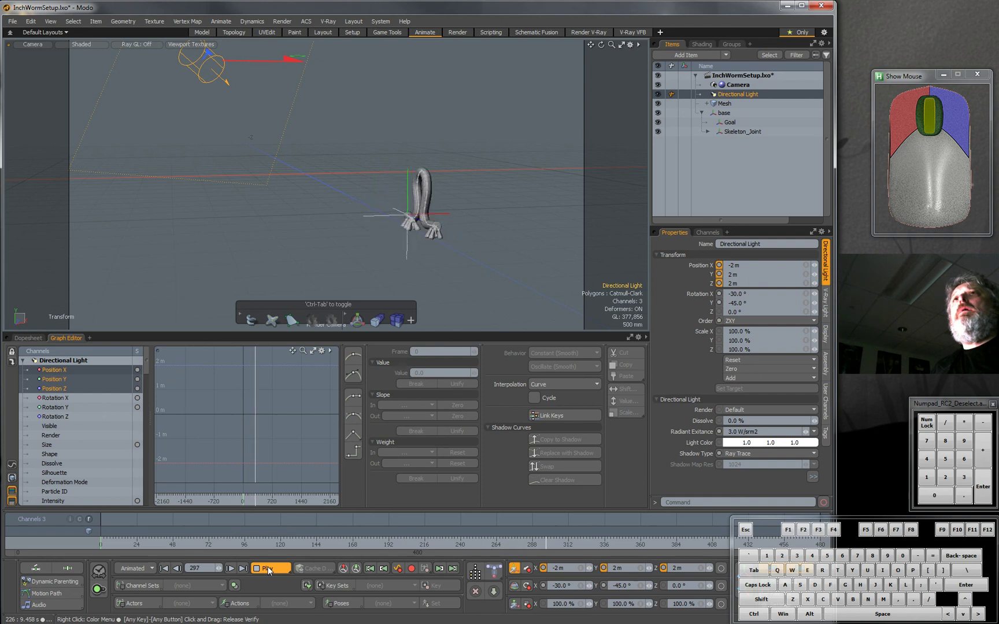
Step: Start timeline playback so the worm crawls forward in the Camera viewport
left_click(270, 568)
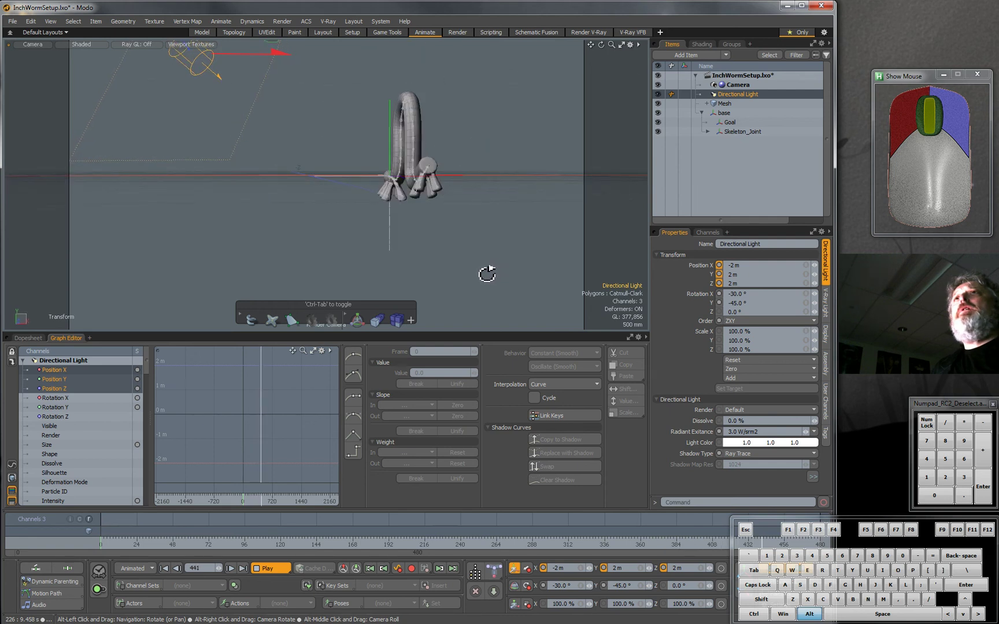
Step: Restart playback and let the inchworm crawl up to the camera and out of frame
left_click(204, 568)
type("155")
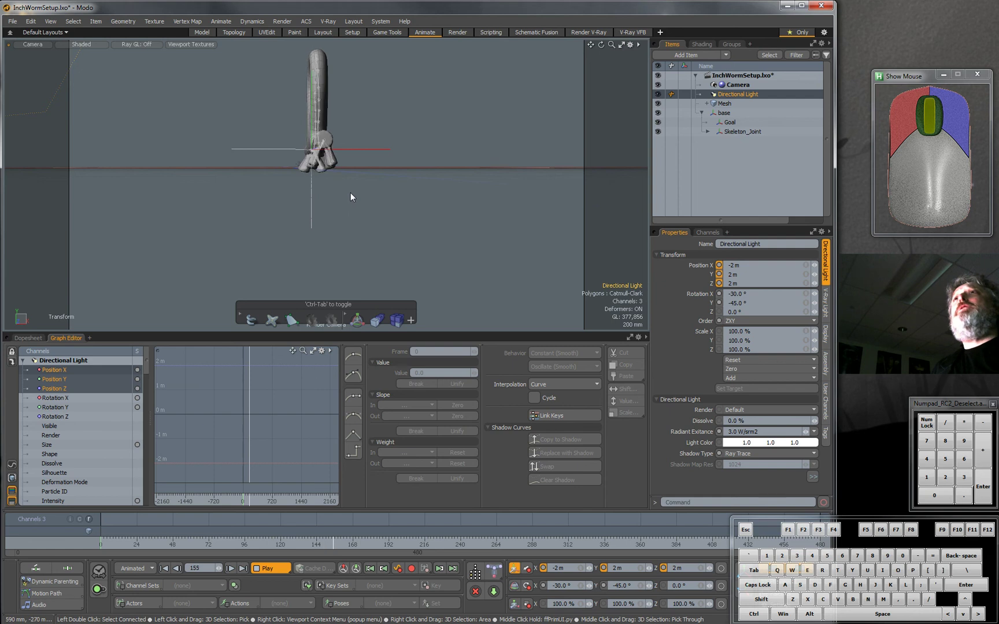
left_click(269, 568)
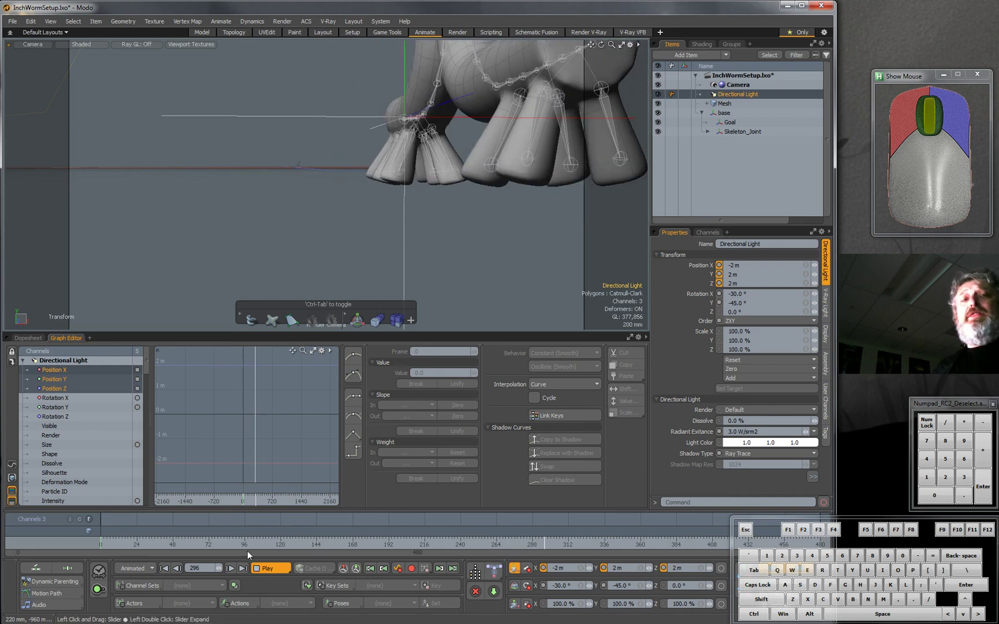
left_click(270, 567)
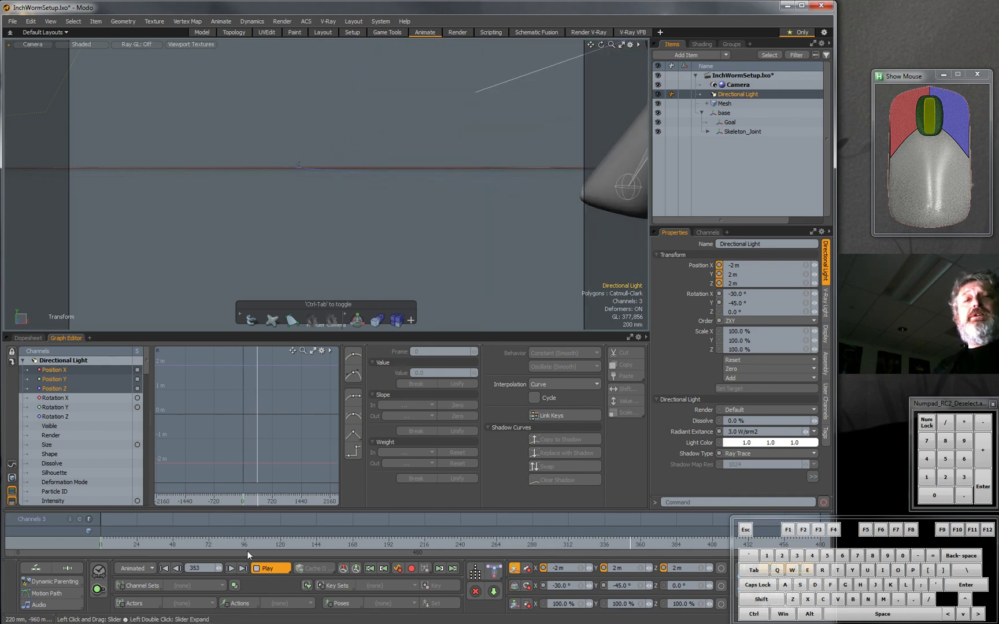